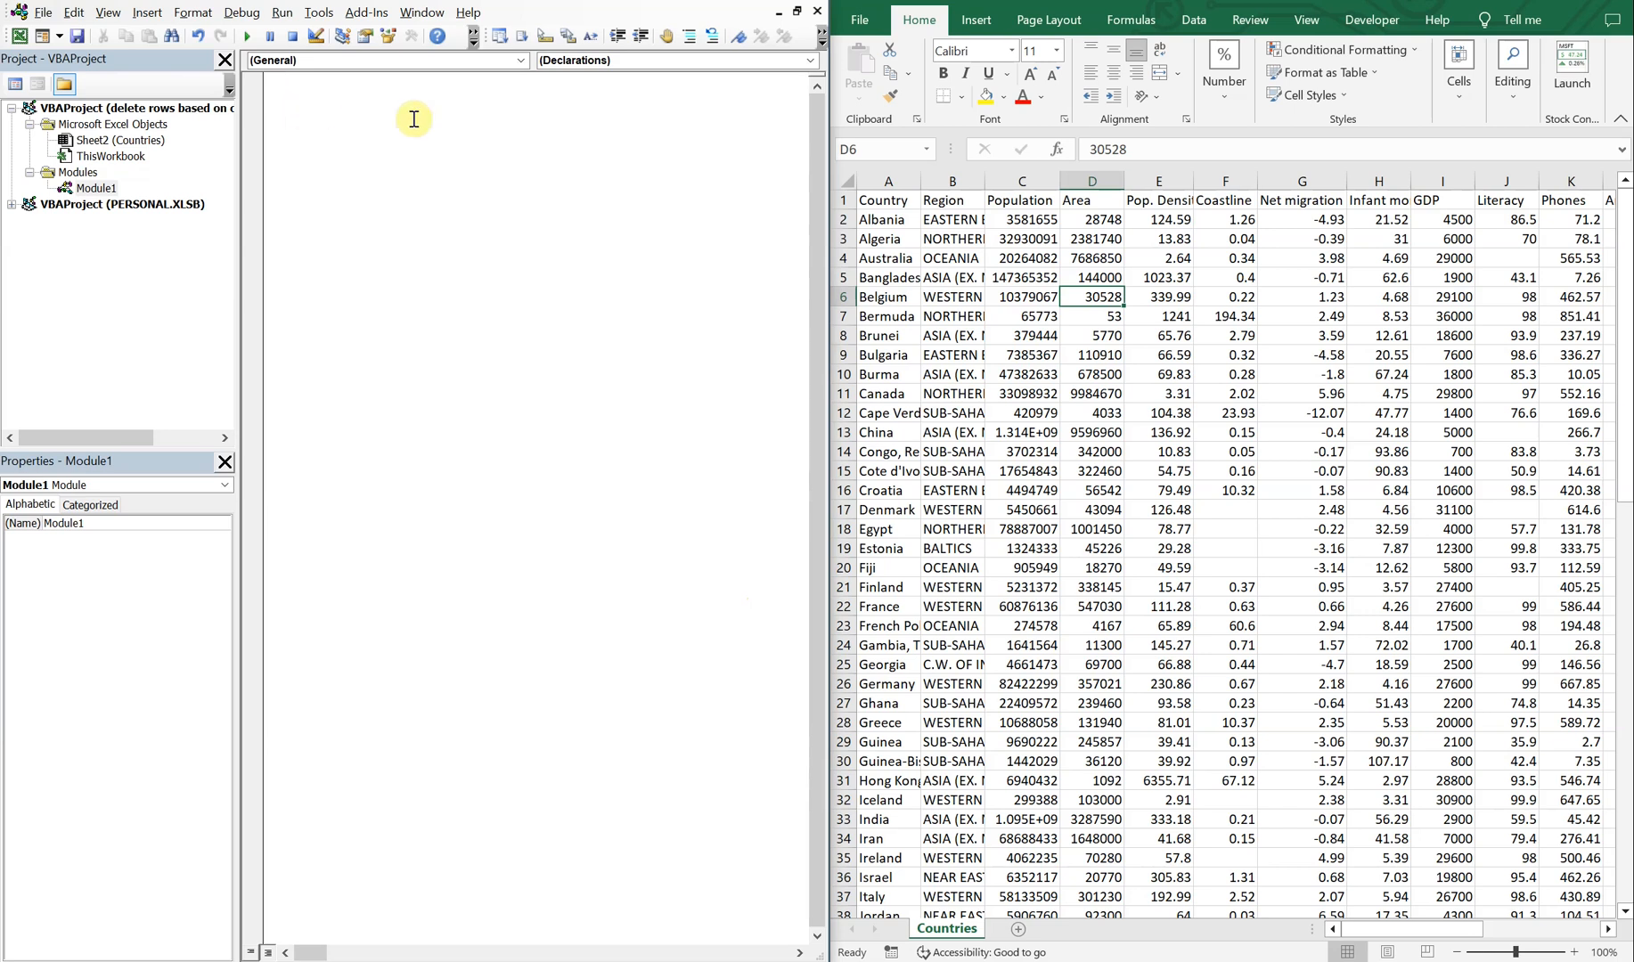
pyautogui.moveTo(1025, 258)
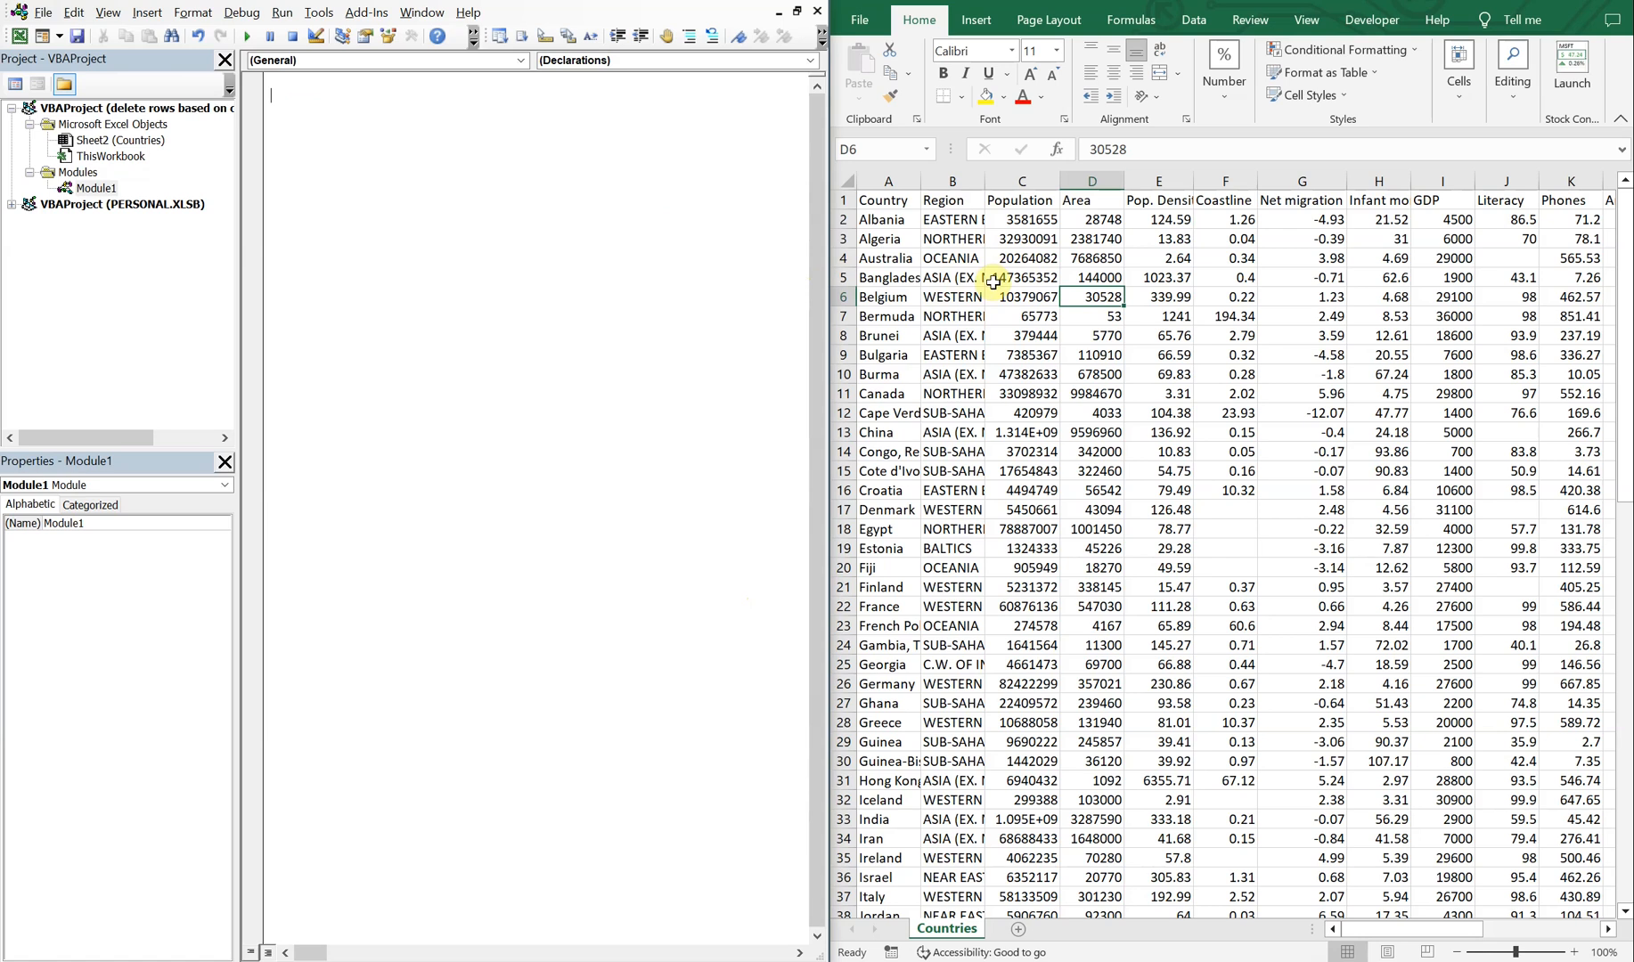
pyautogui.moveTo(1174, 355)
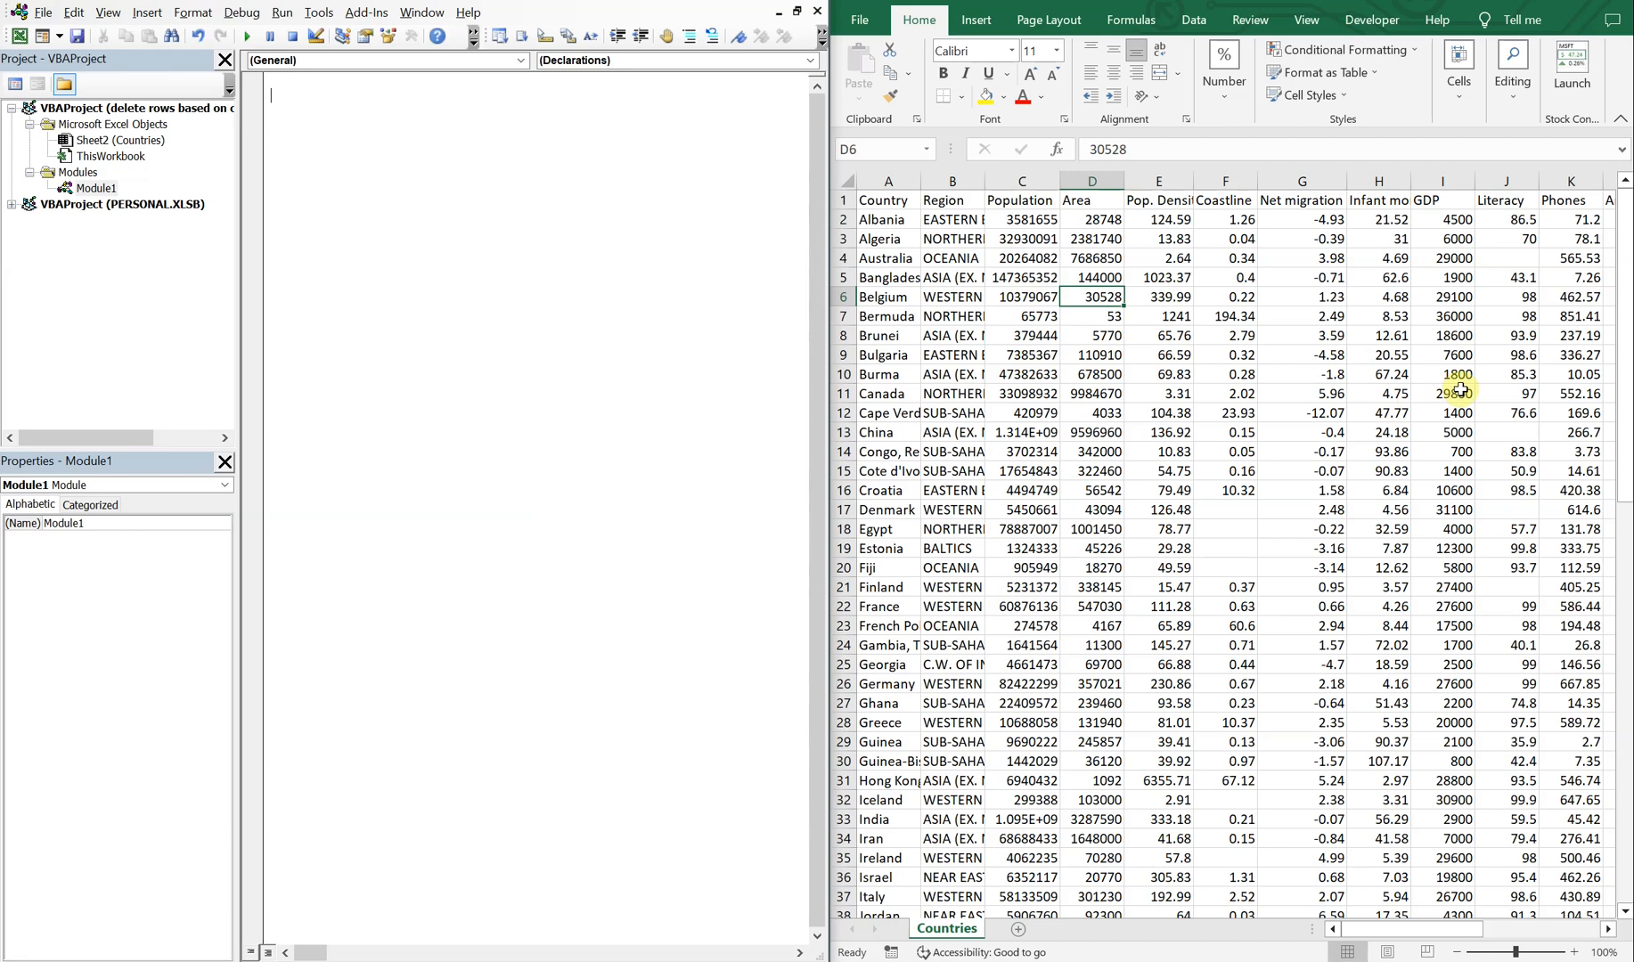
# Begin a new Sub named delete_rows_based_on_multi_col in Module1.
pyautogui.write('sub')
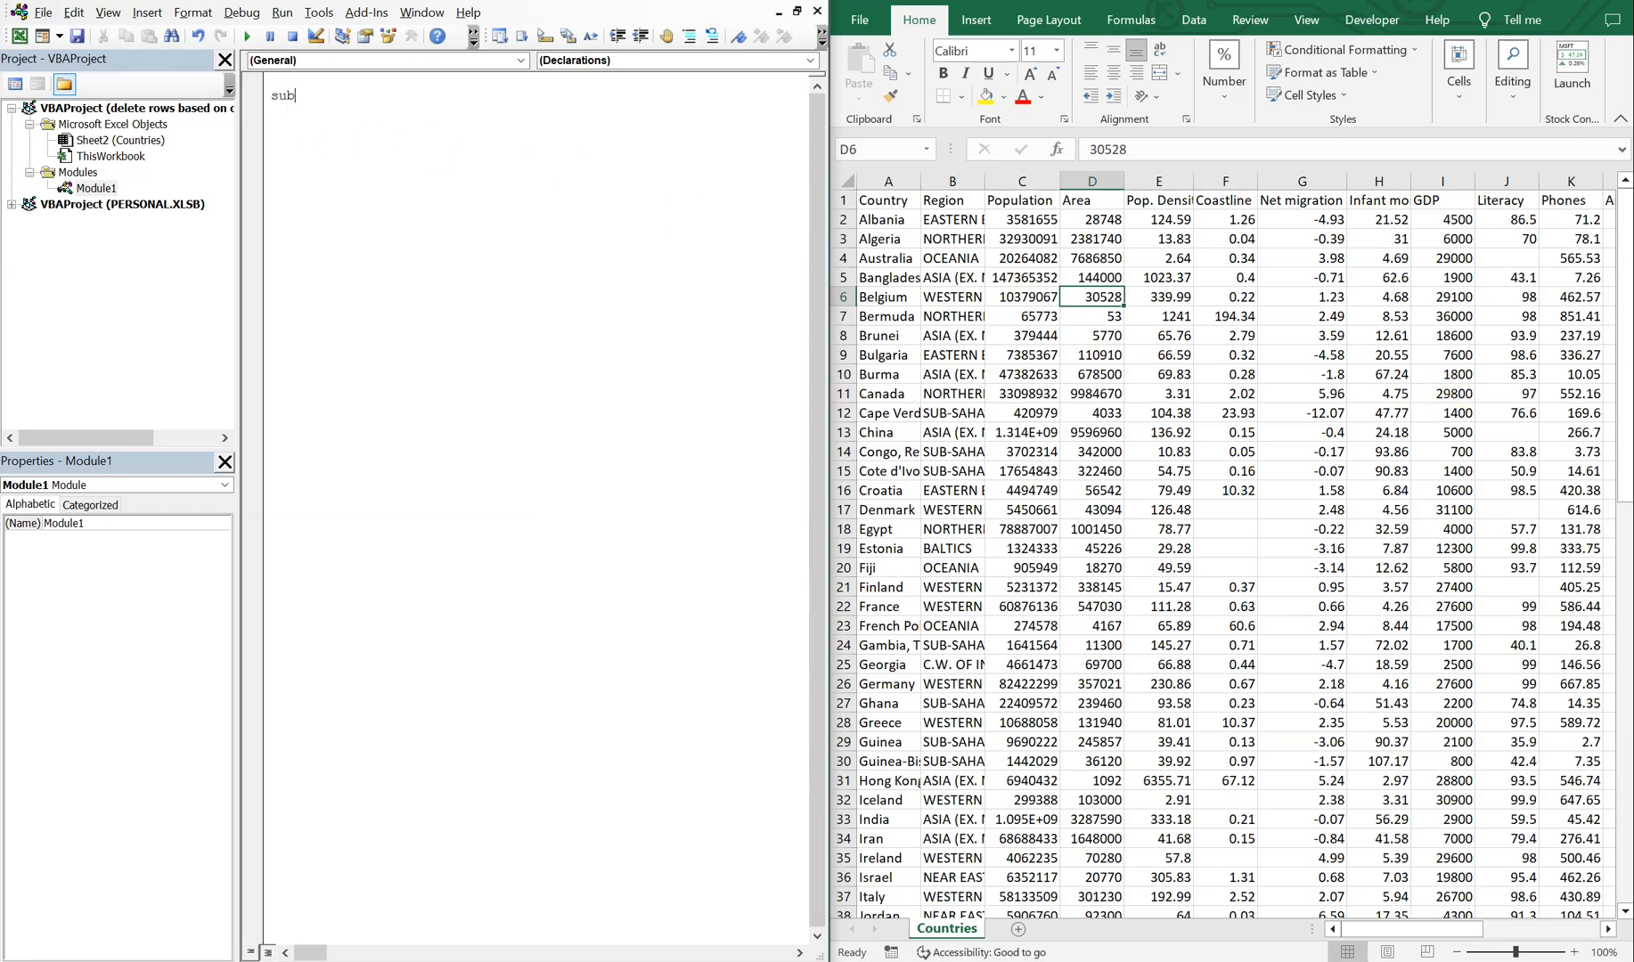
pyautogui.write('delete')
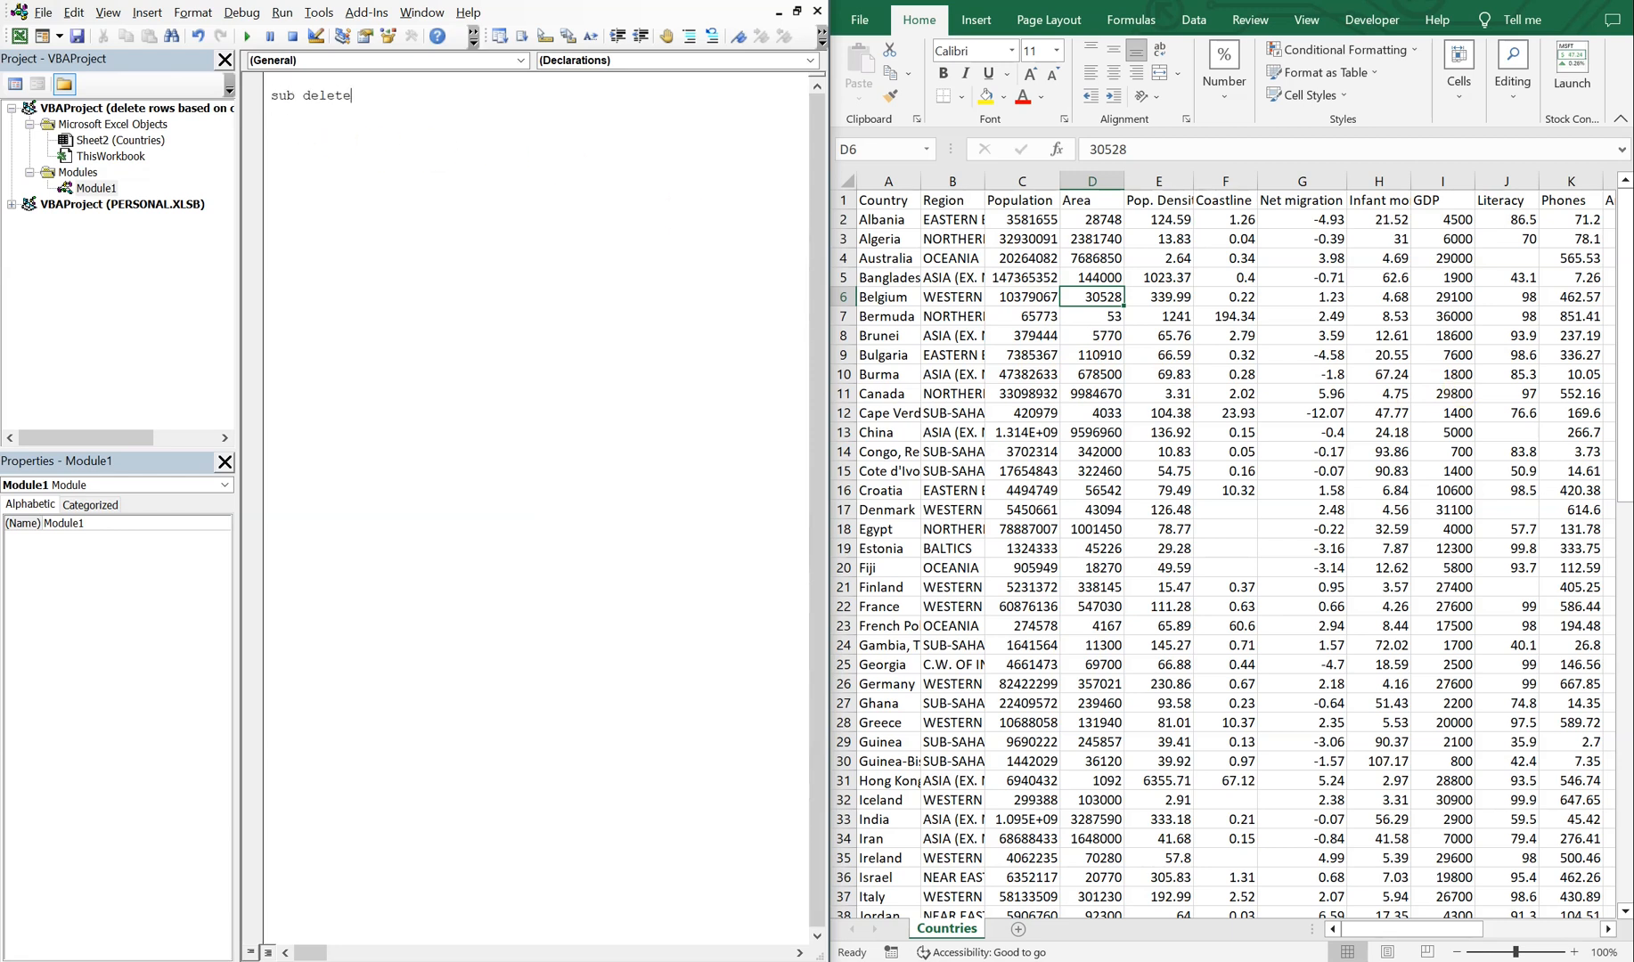
pyautogui.write('_rows')
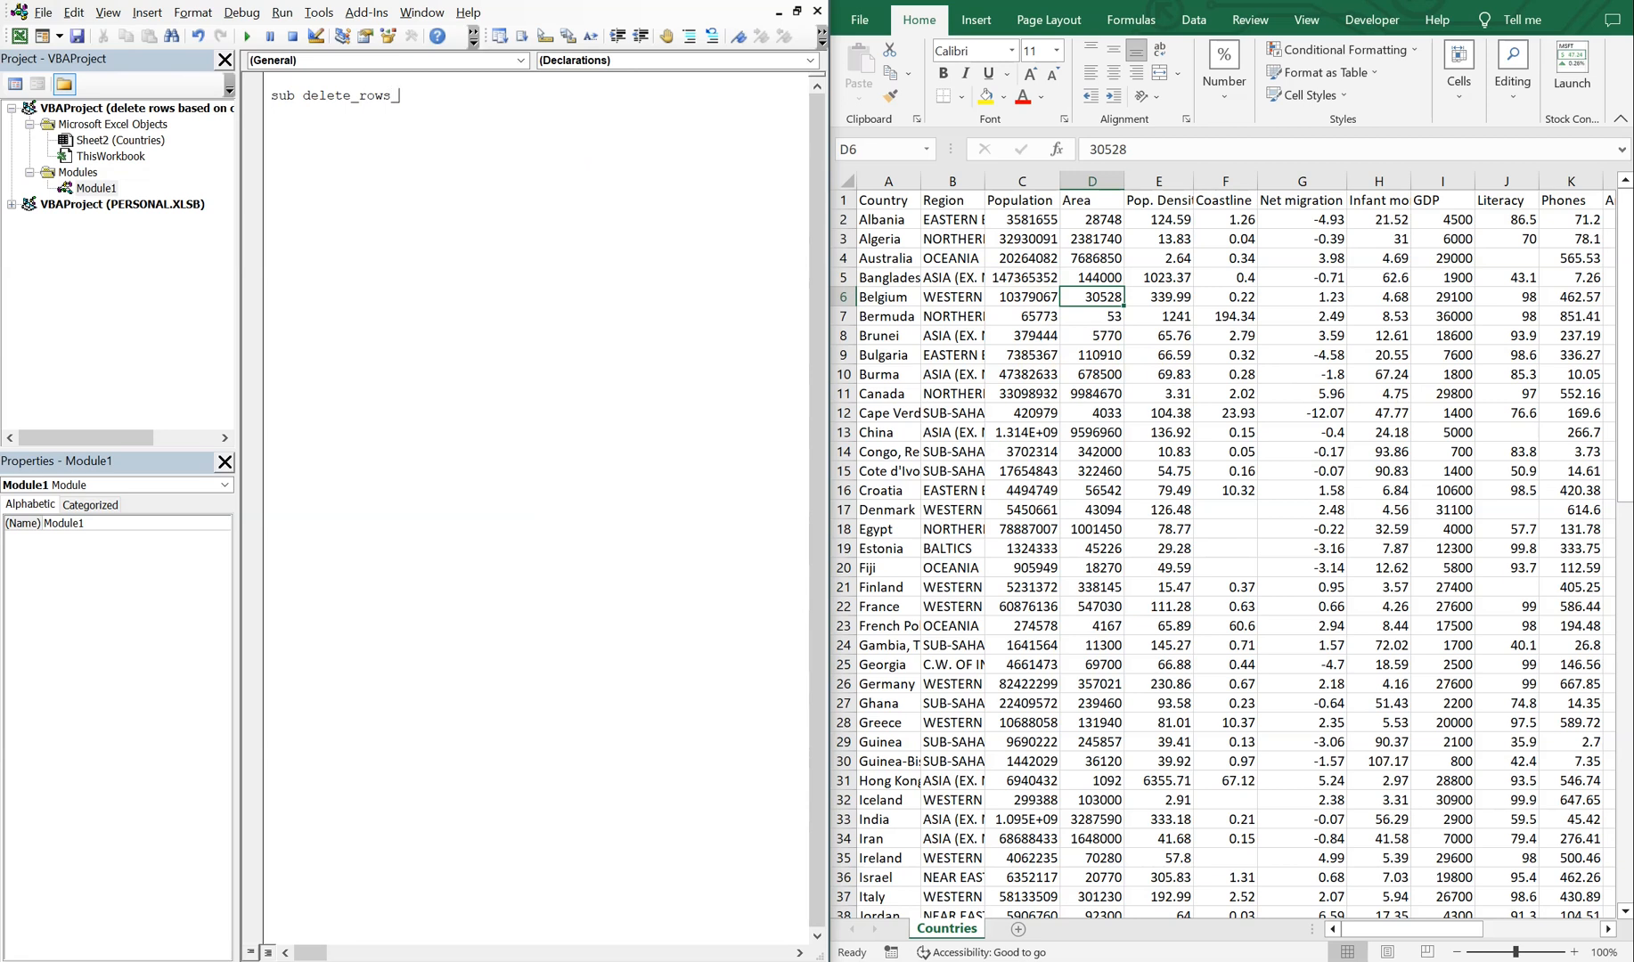
pyautogui.write('_based')
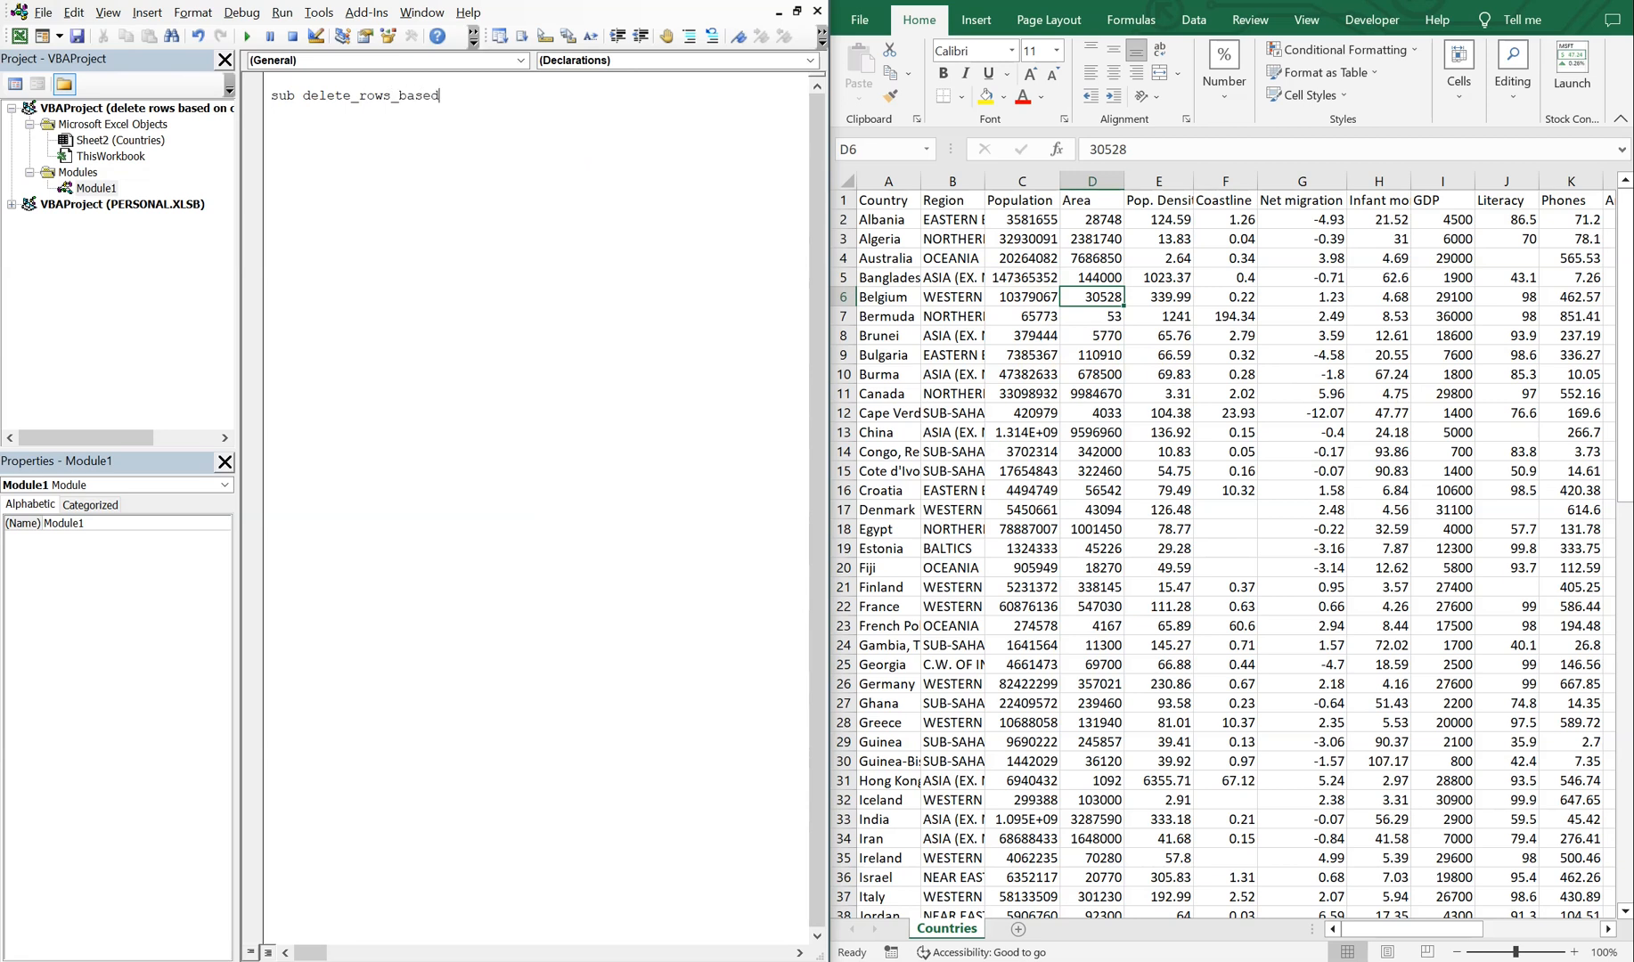
pyautogui.write('_on_multi_col(')
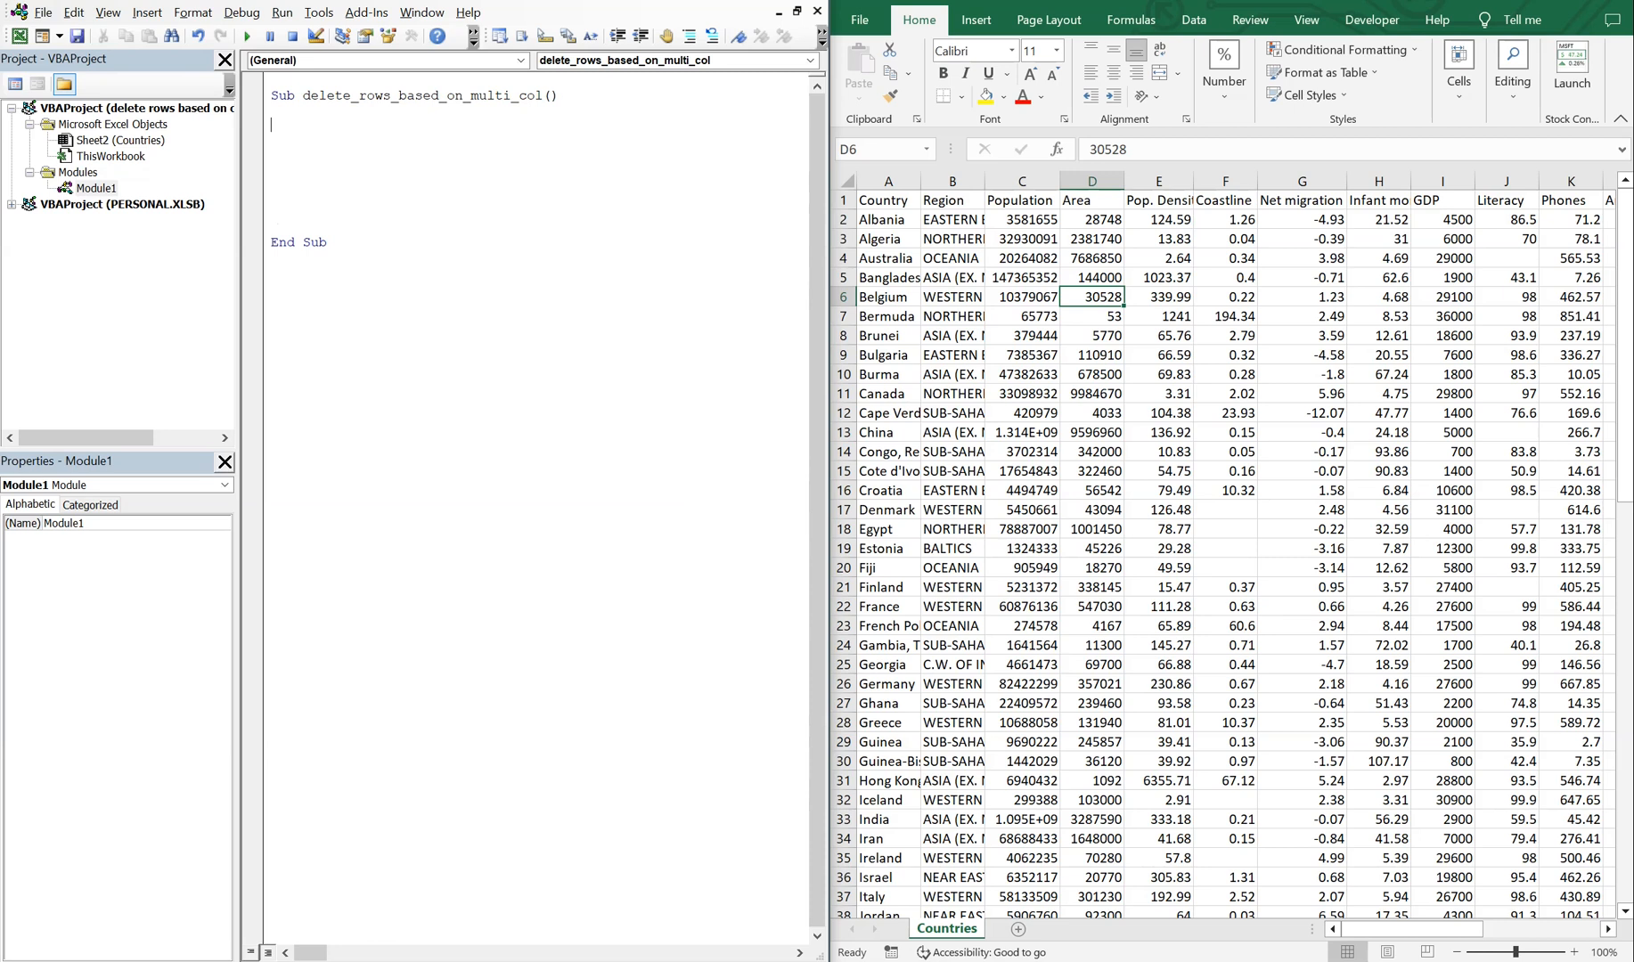
# Declare row_count and i As Long, ws As Worksheet, and set ws to ThisWorkbook.Sheets("Countries").
pyautogui.write('Dim')
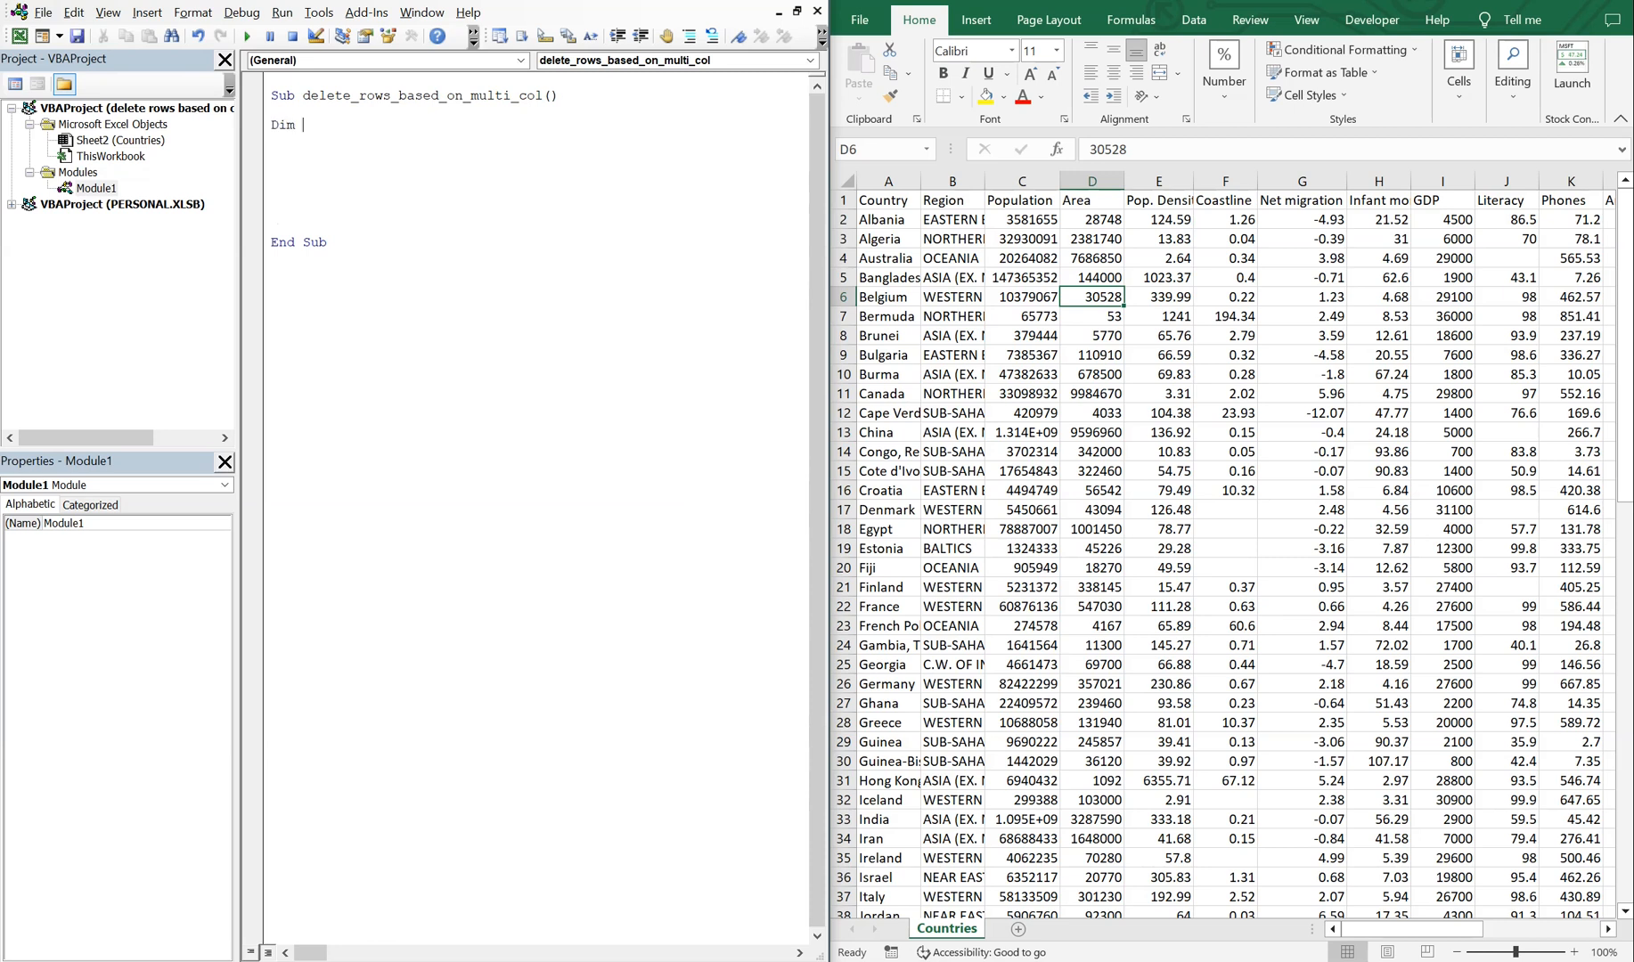
pyautogui.write('row_count')
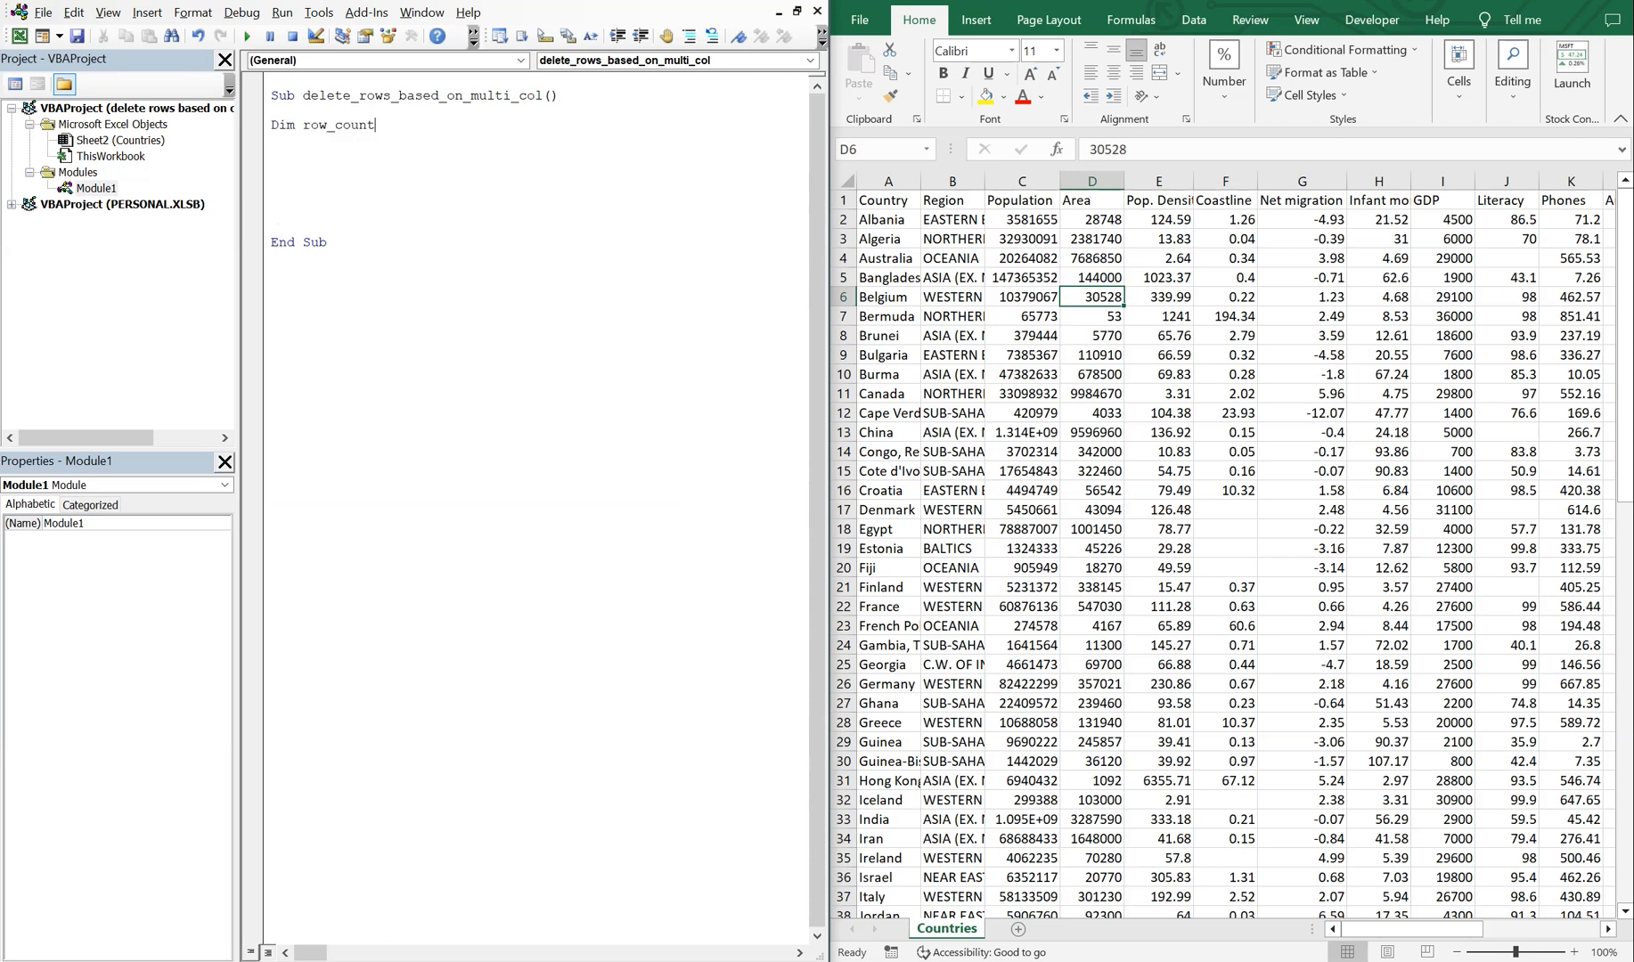
pyautogui.write('As Long')
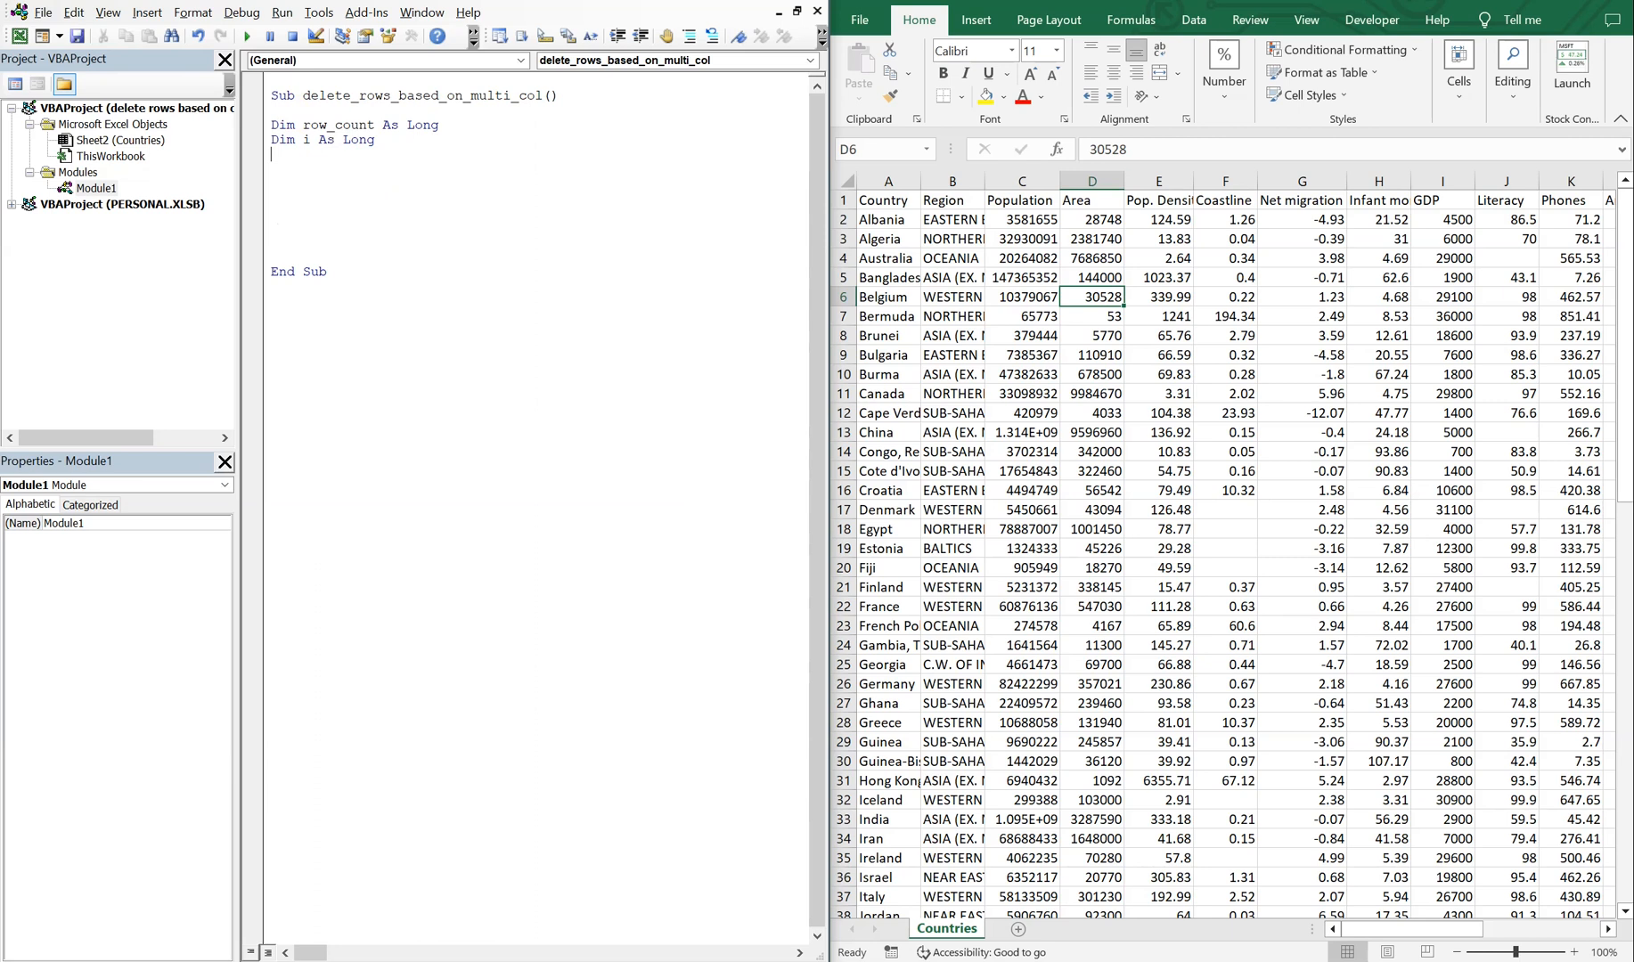
pyautogui.write('Dim s')
pyautogui.write('set ws')
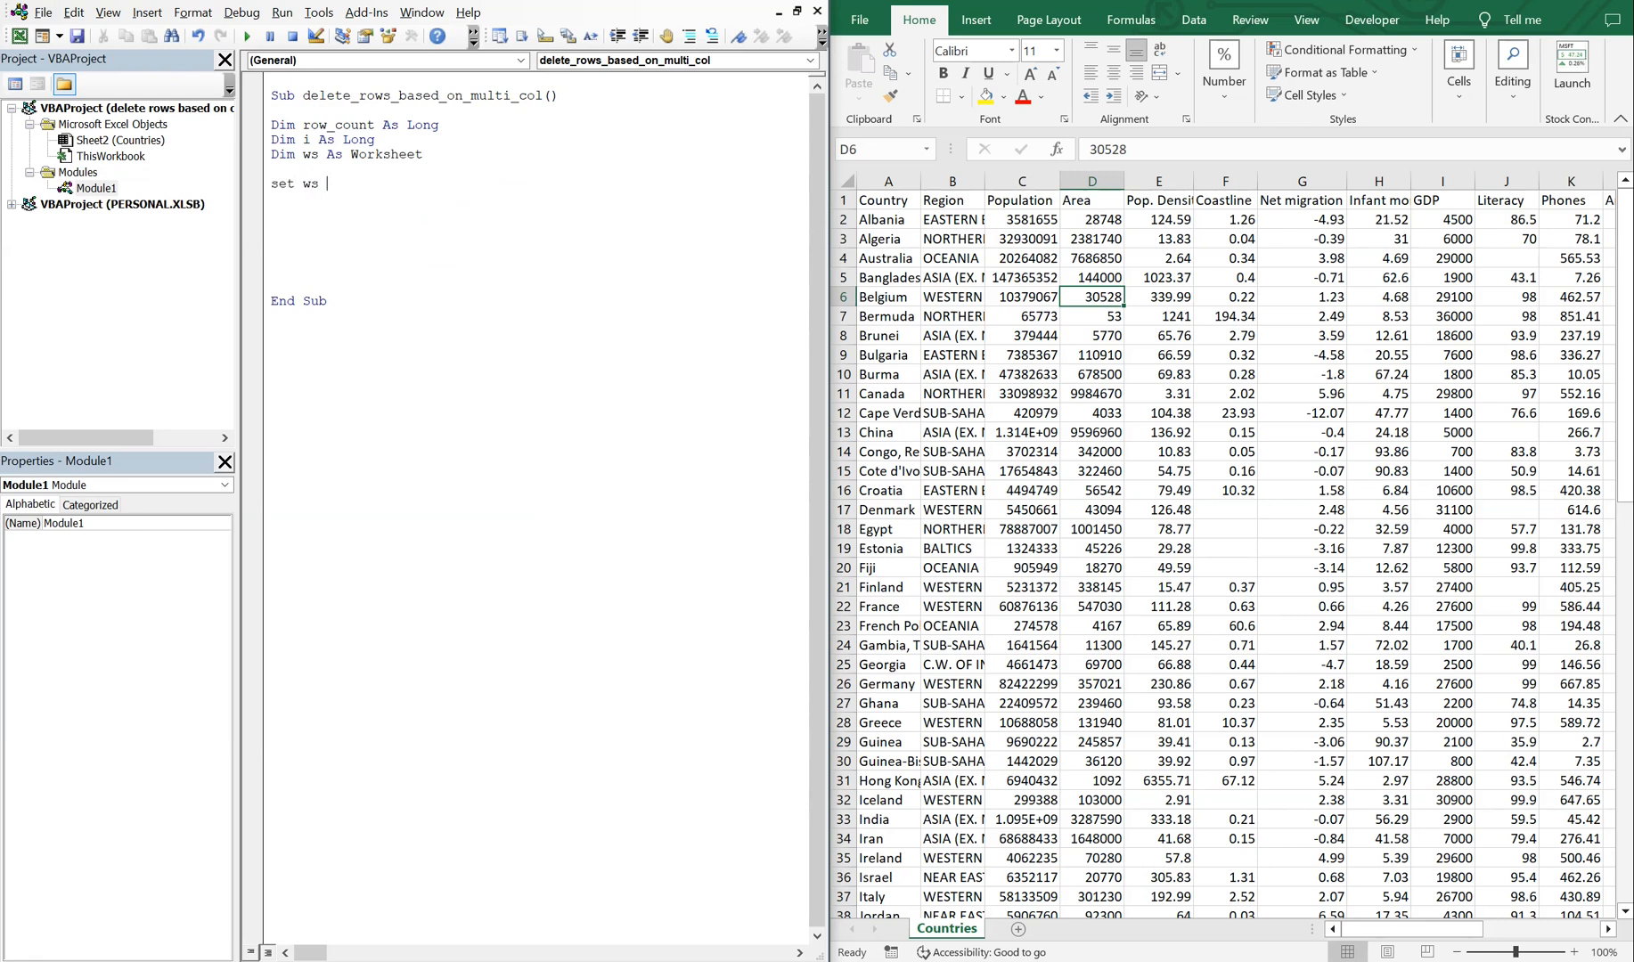
pyautogui.write('= Thisworkbook')
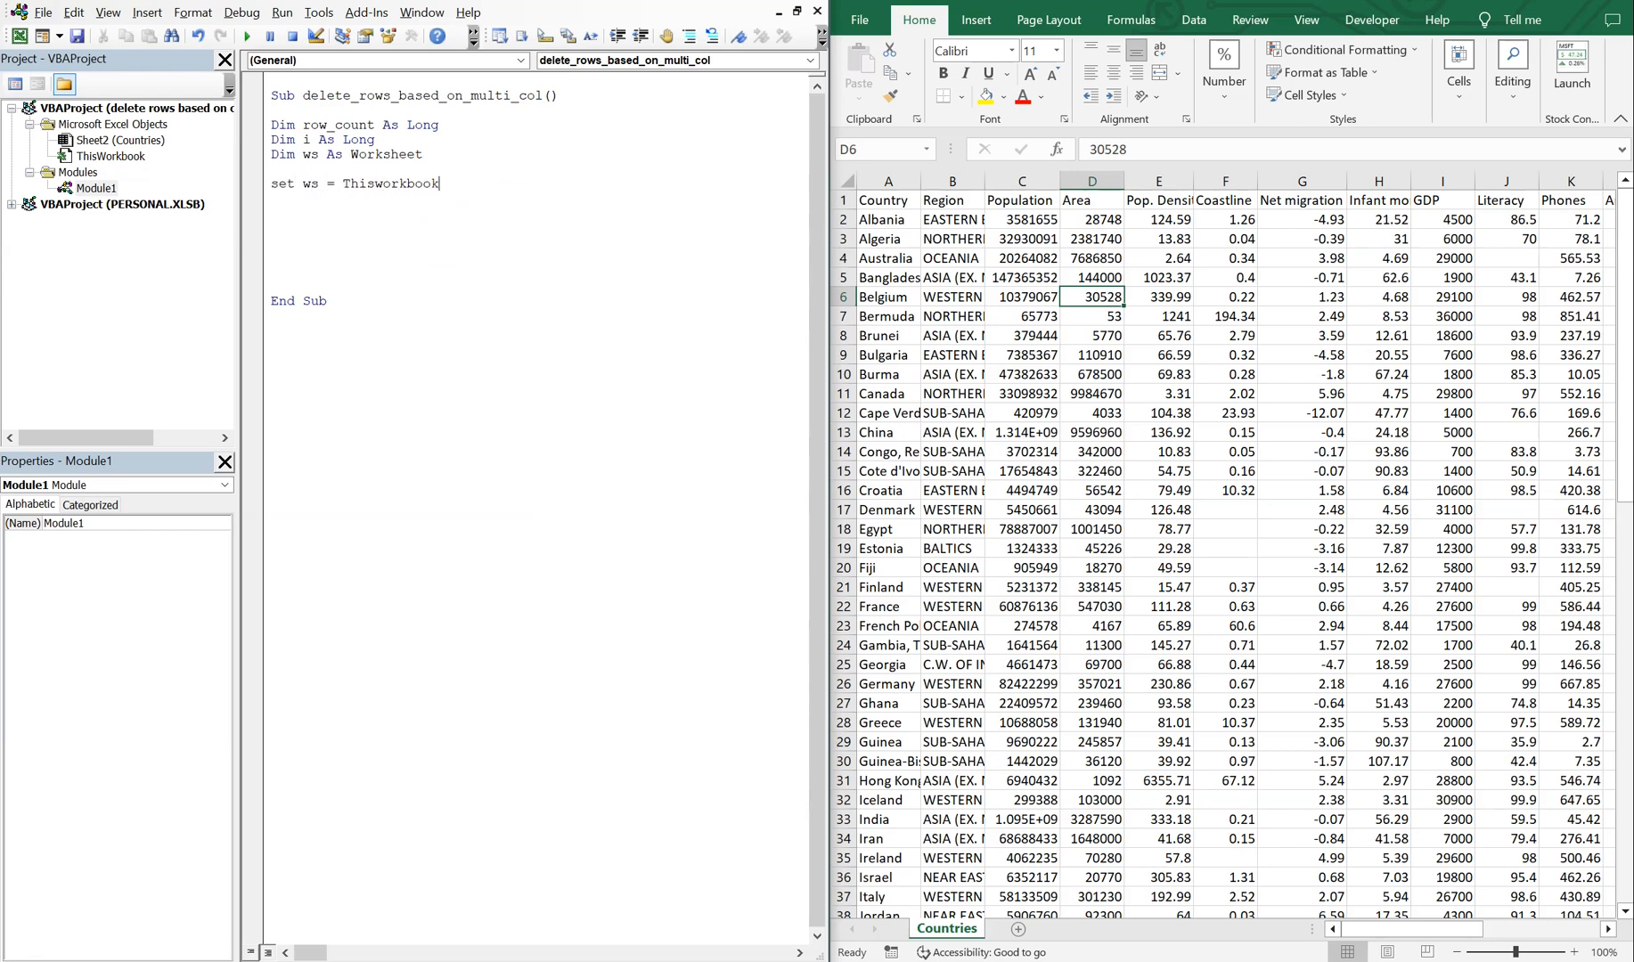
pyautogui.write('.Sheets(')
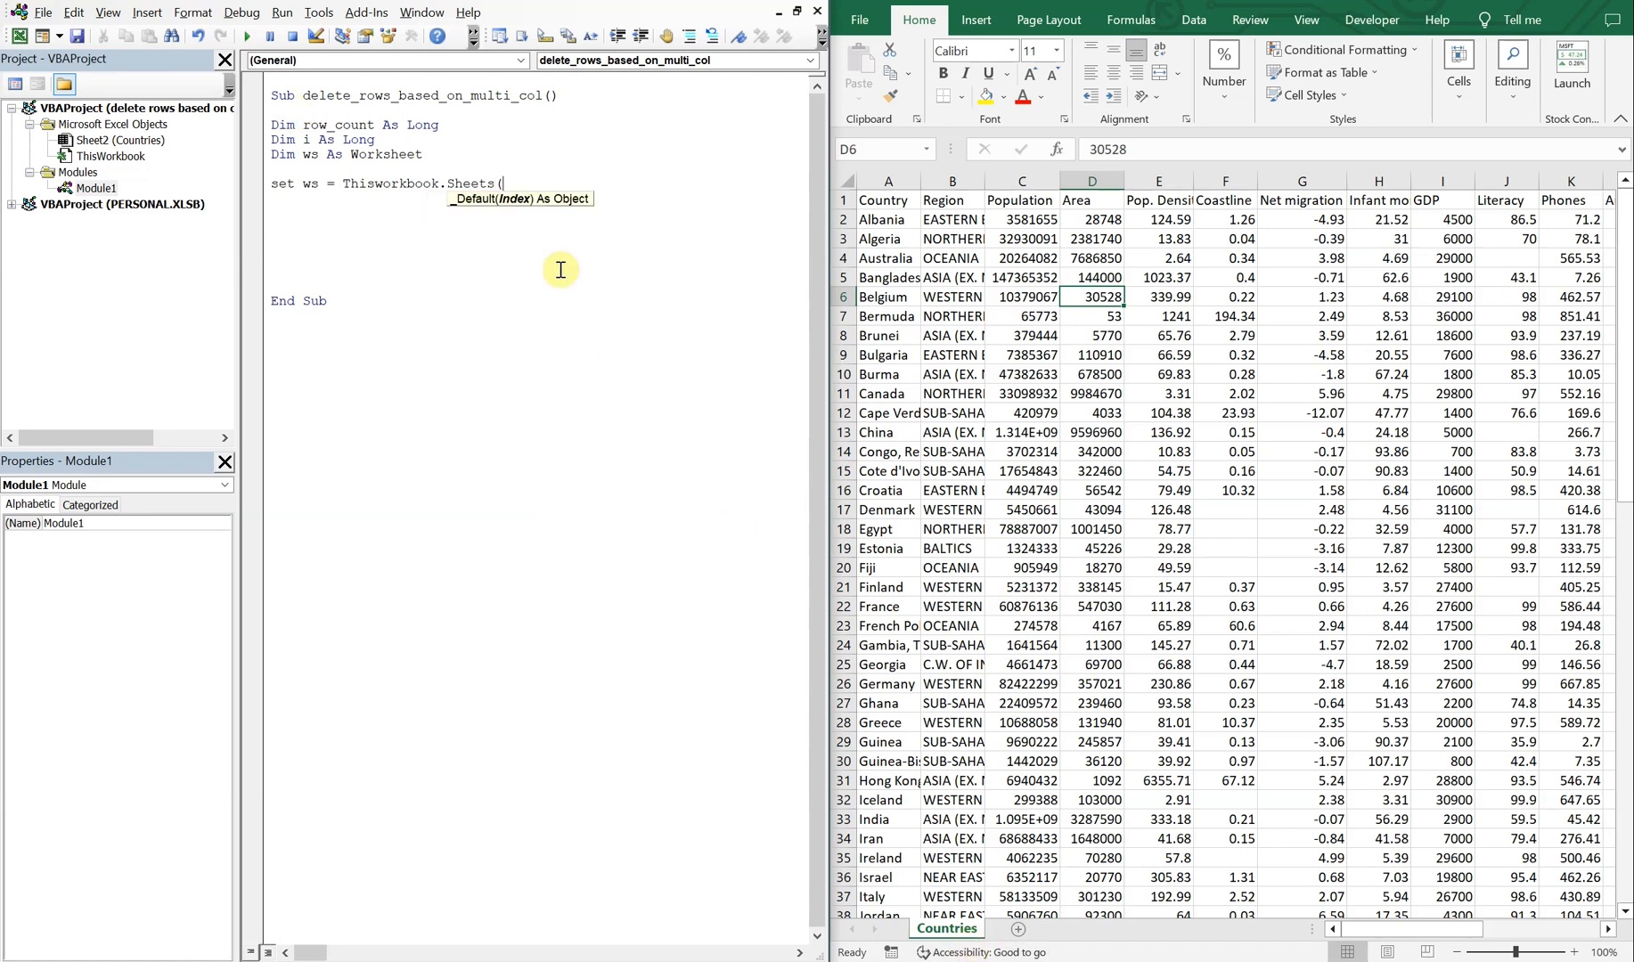
pyautogui.write('"Countries"')
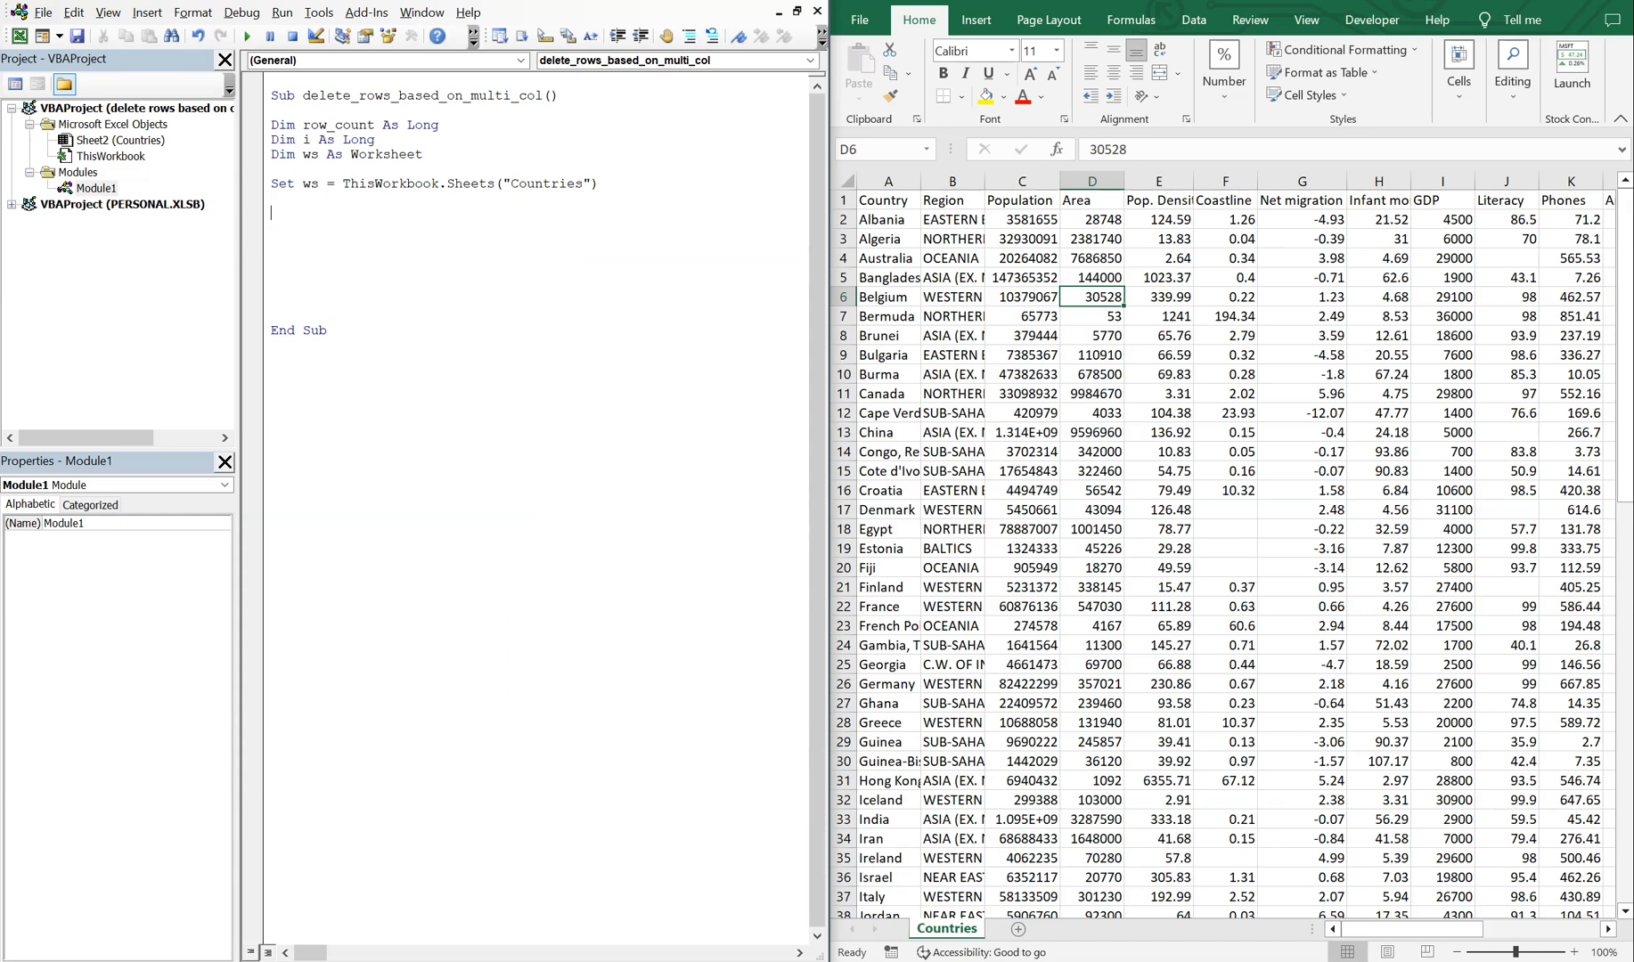
# Add ws.Activate and begin row_count = ws.Cells(Rows.Count, "A").
pyautogui.write('ws.activ')
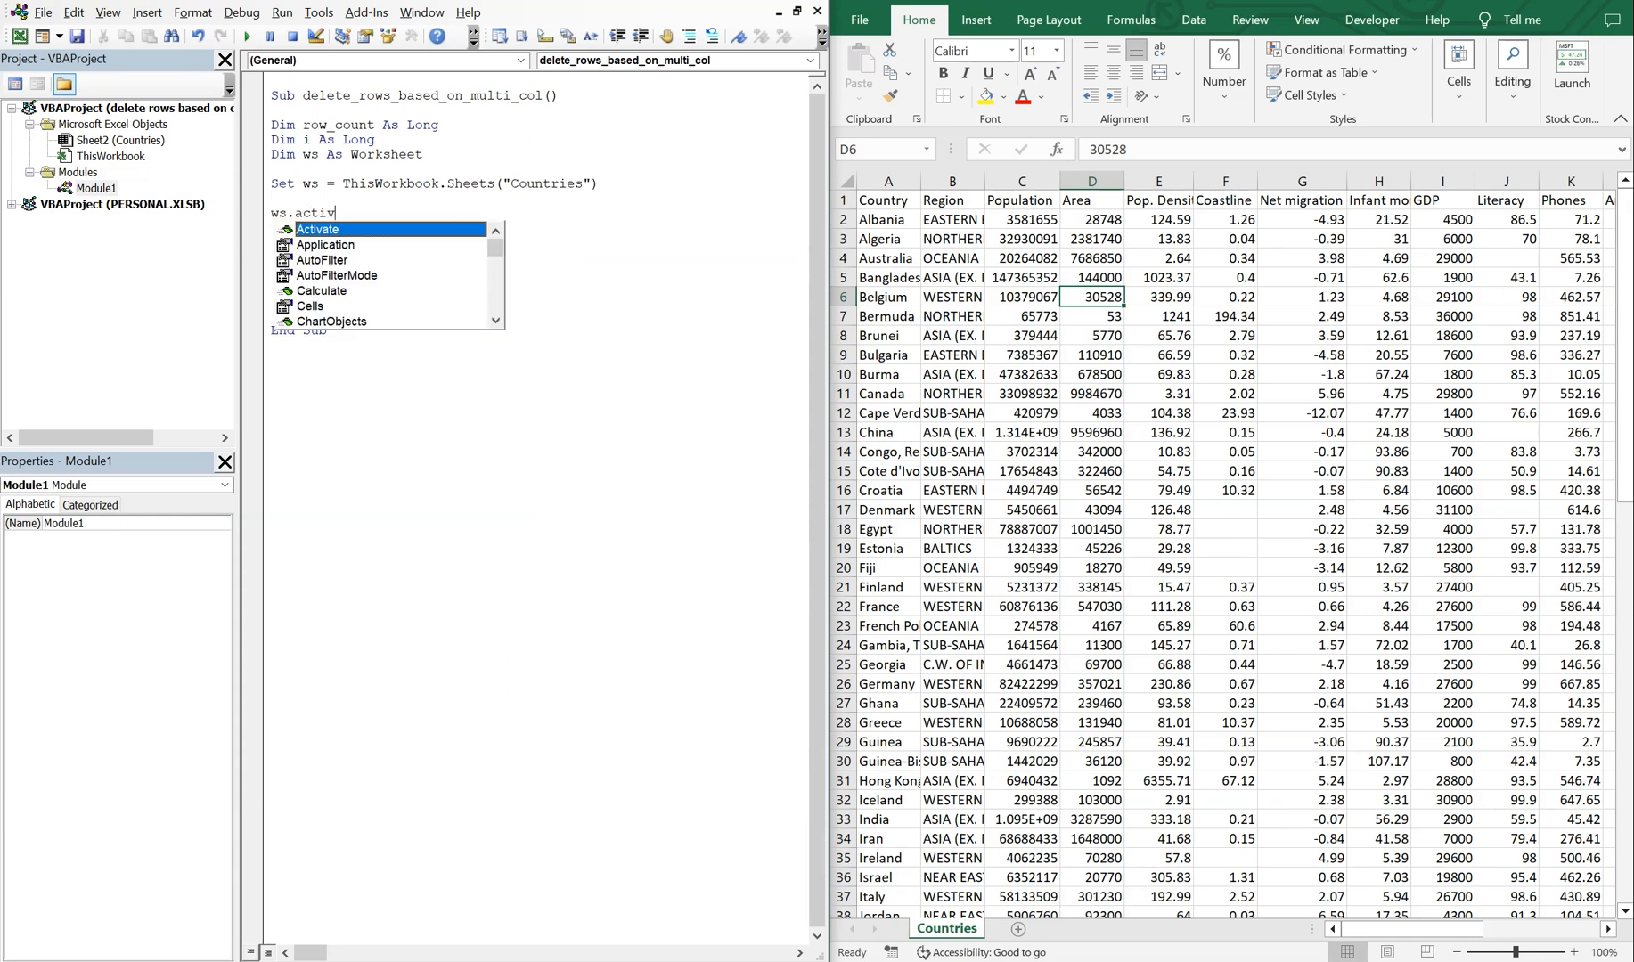
pyautogui.press('tab')
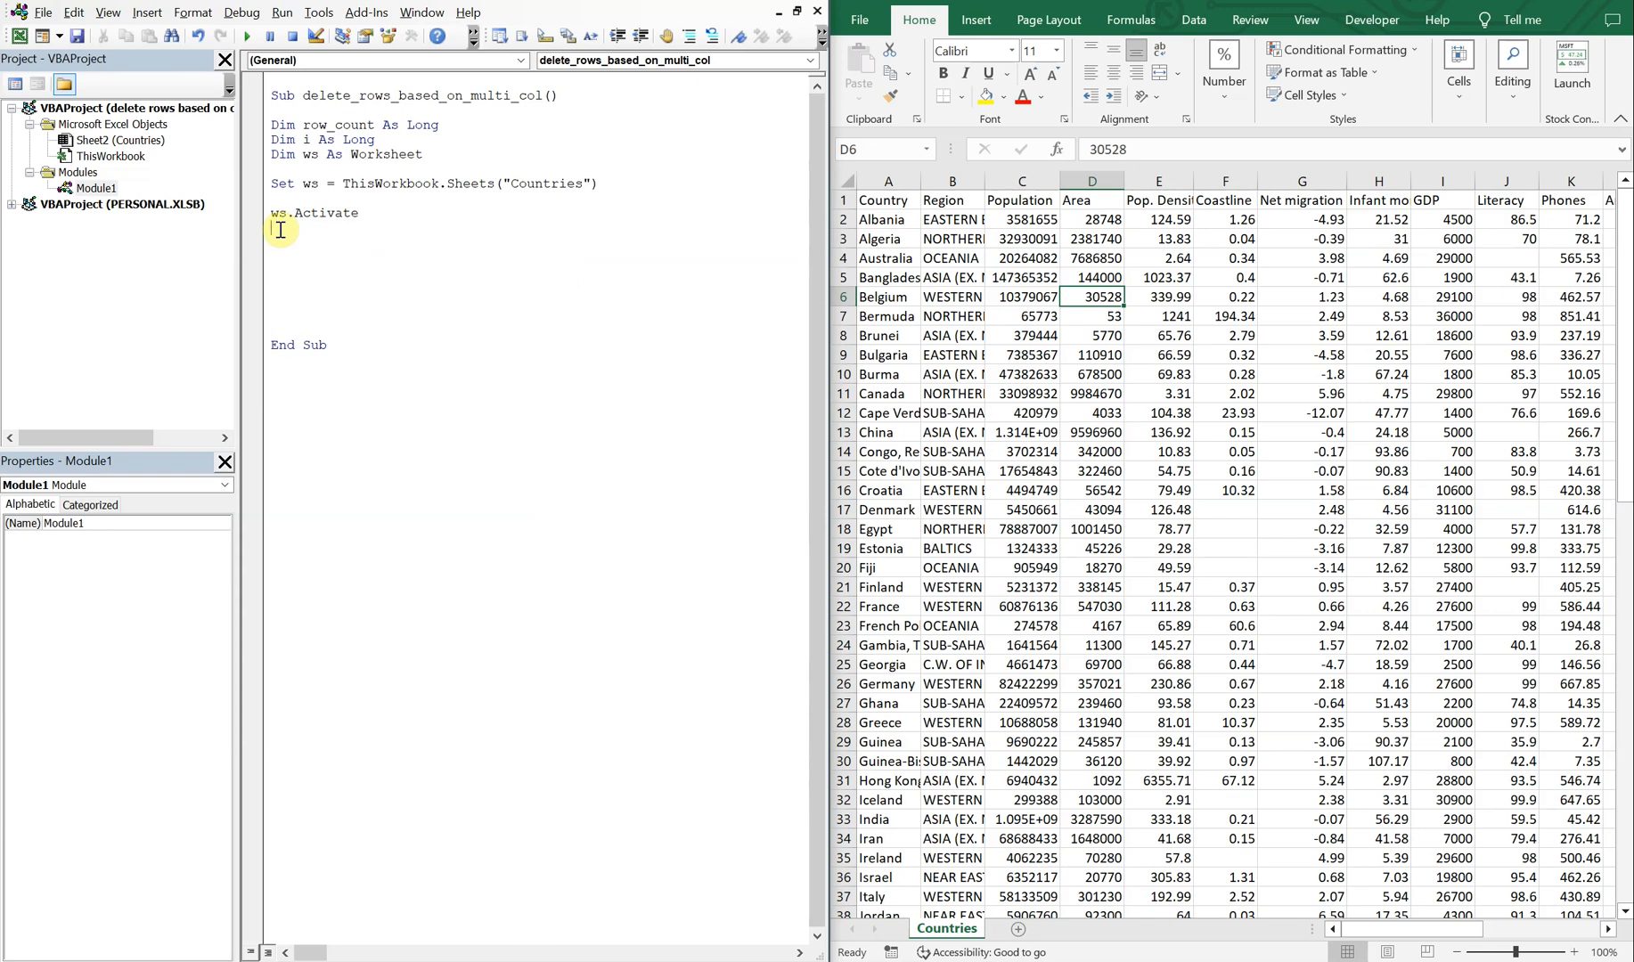
pyautogui.write('row_count')
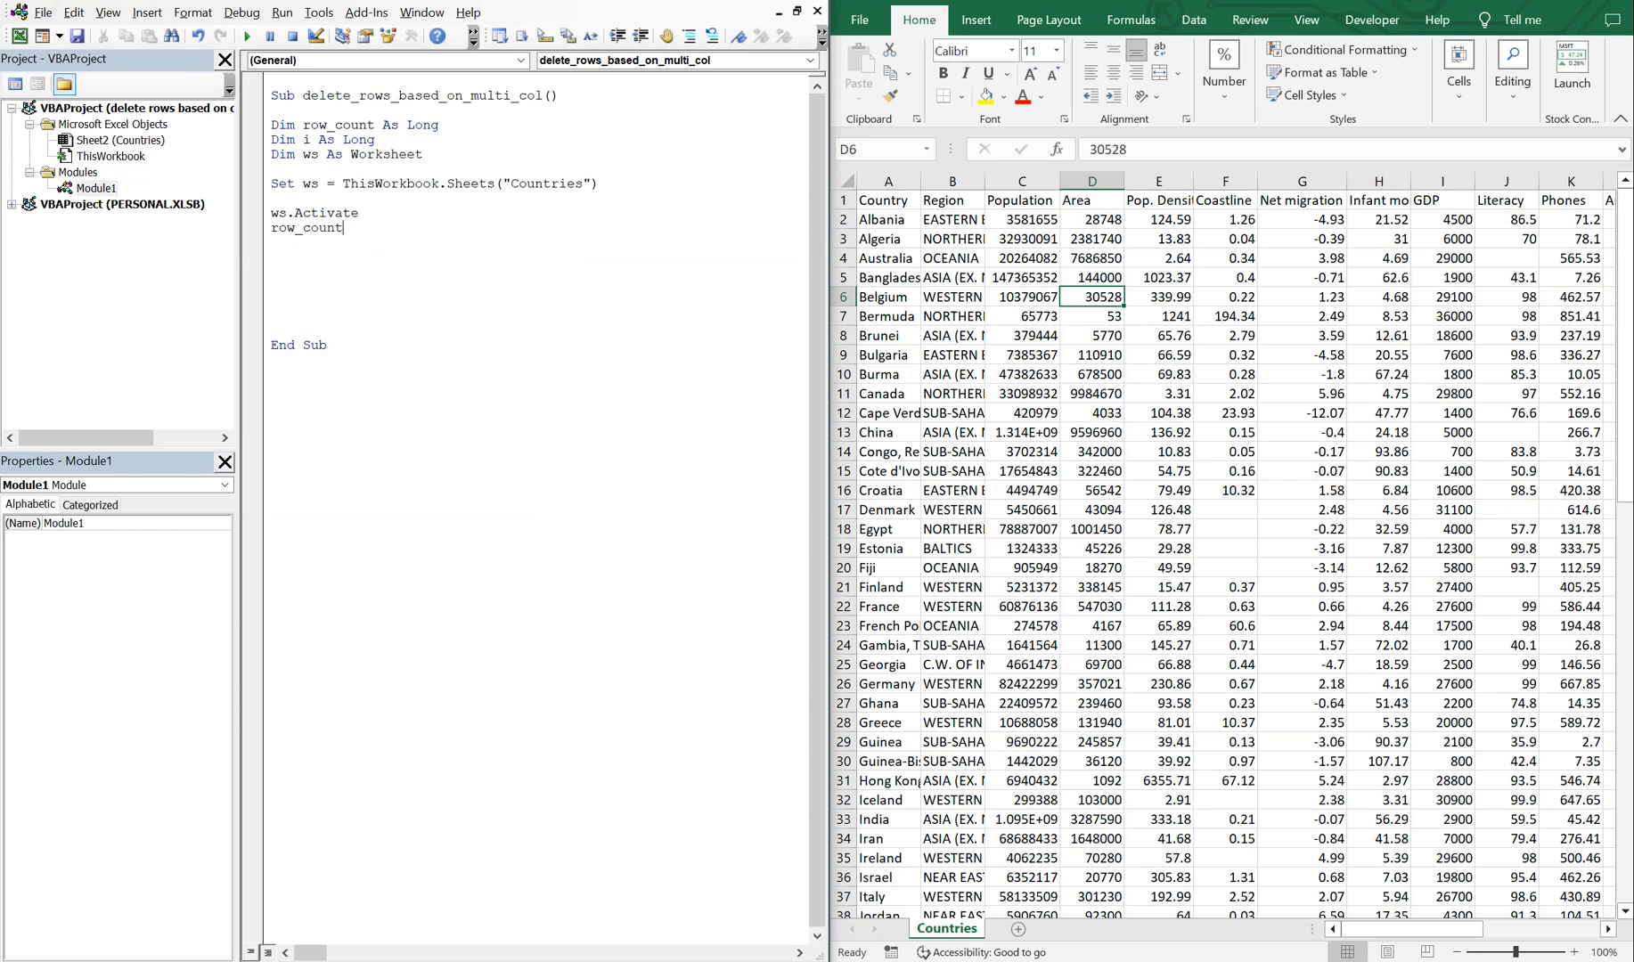
pyautogui.write('=')
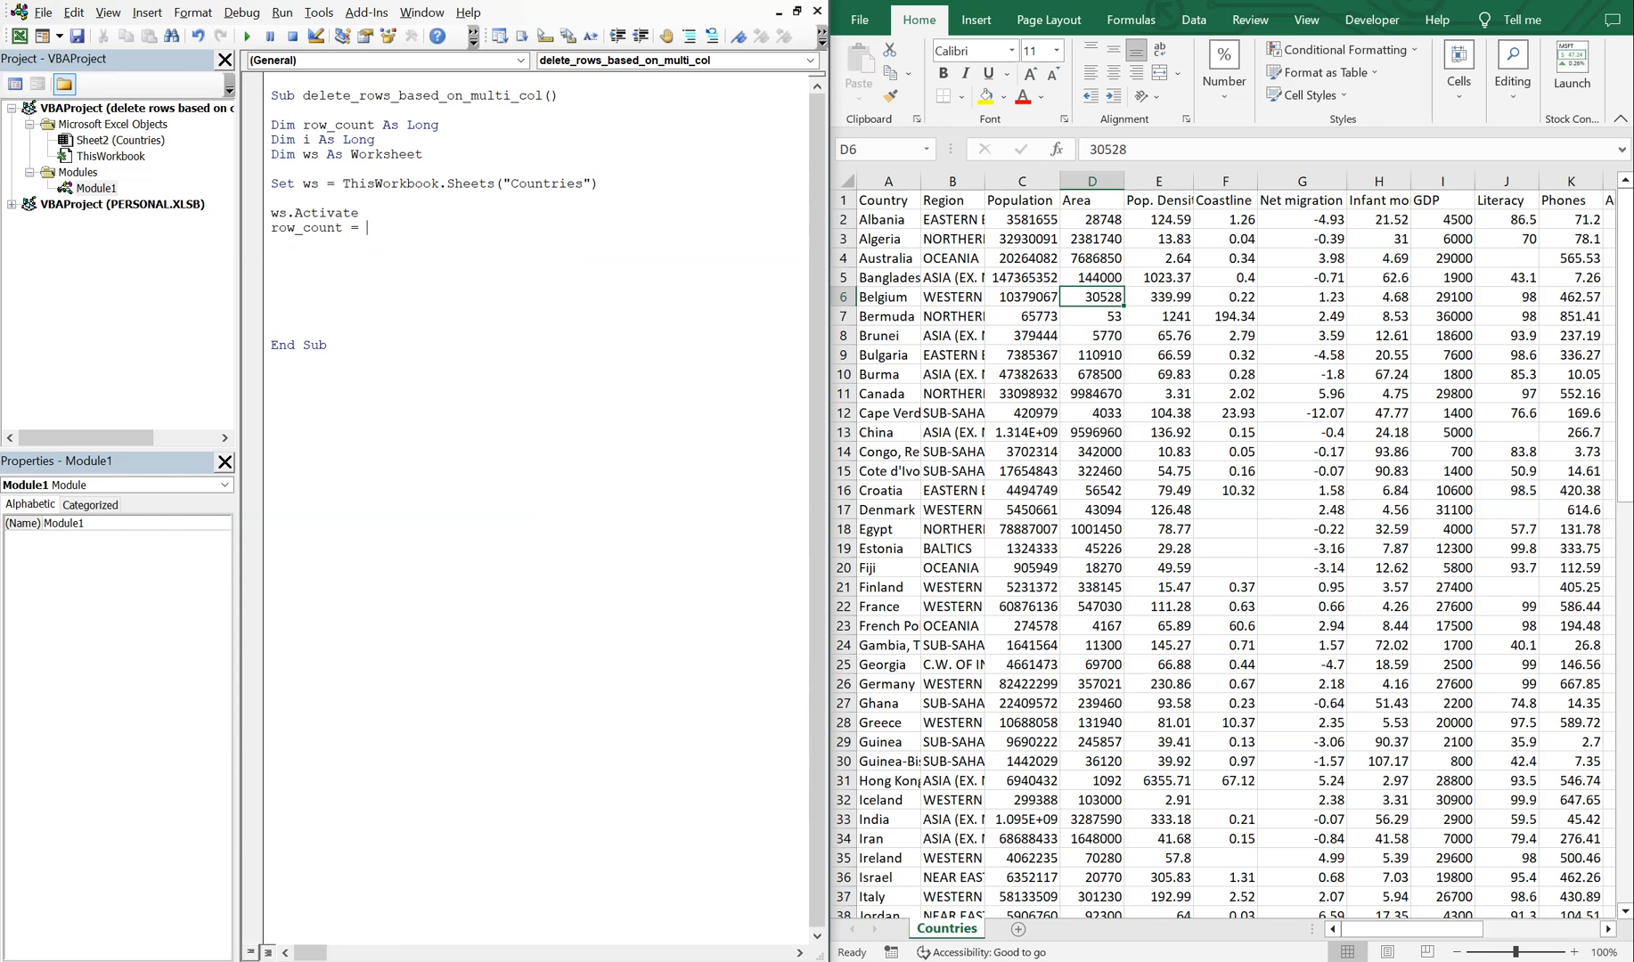
pyautogui.write('ws.ceel')
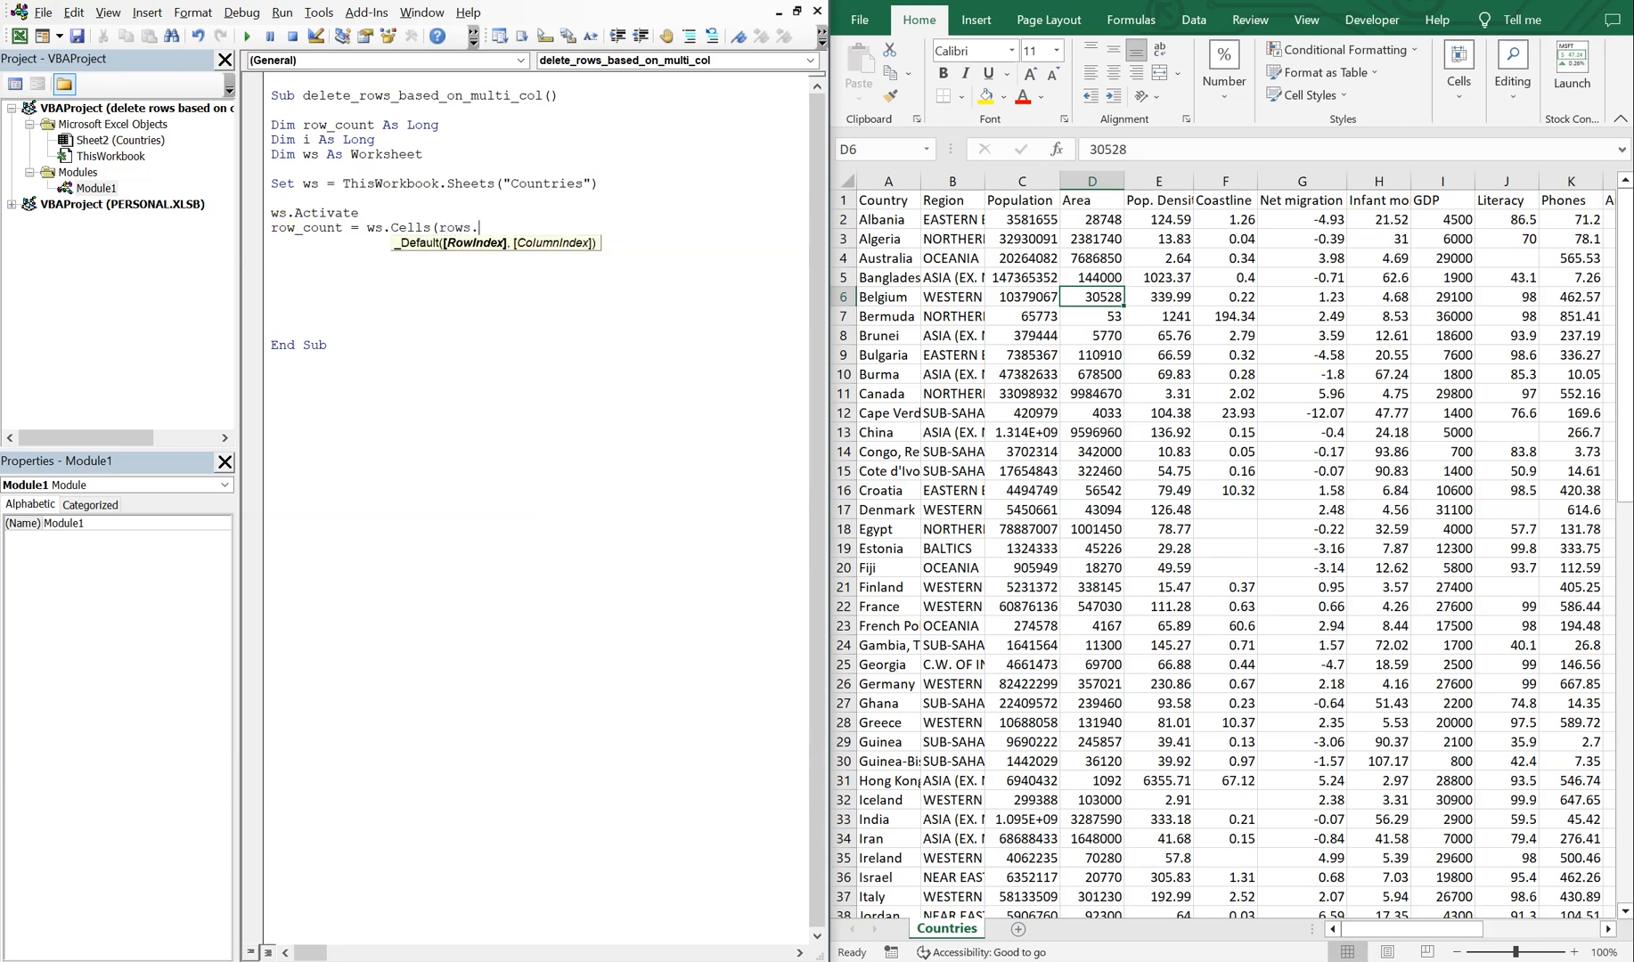
pyautogui.write('Count')
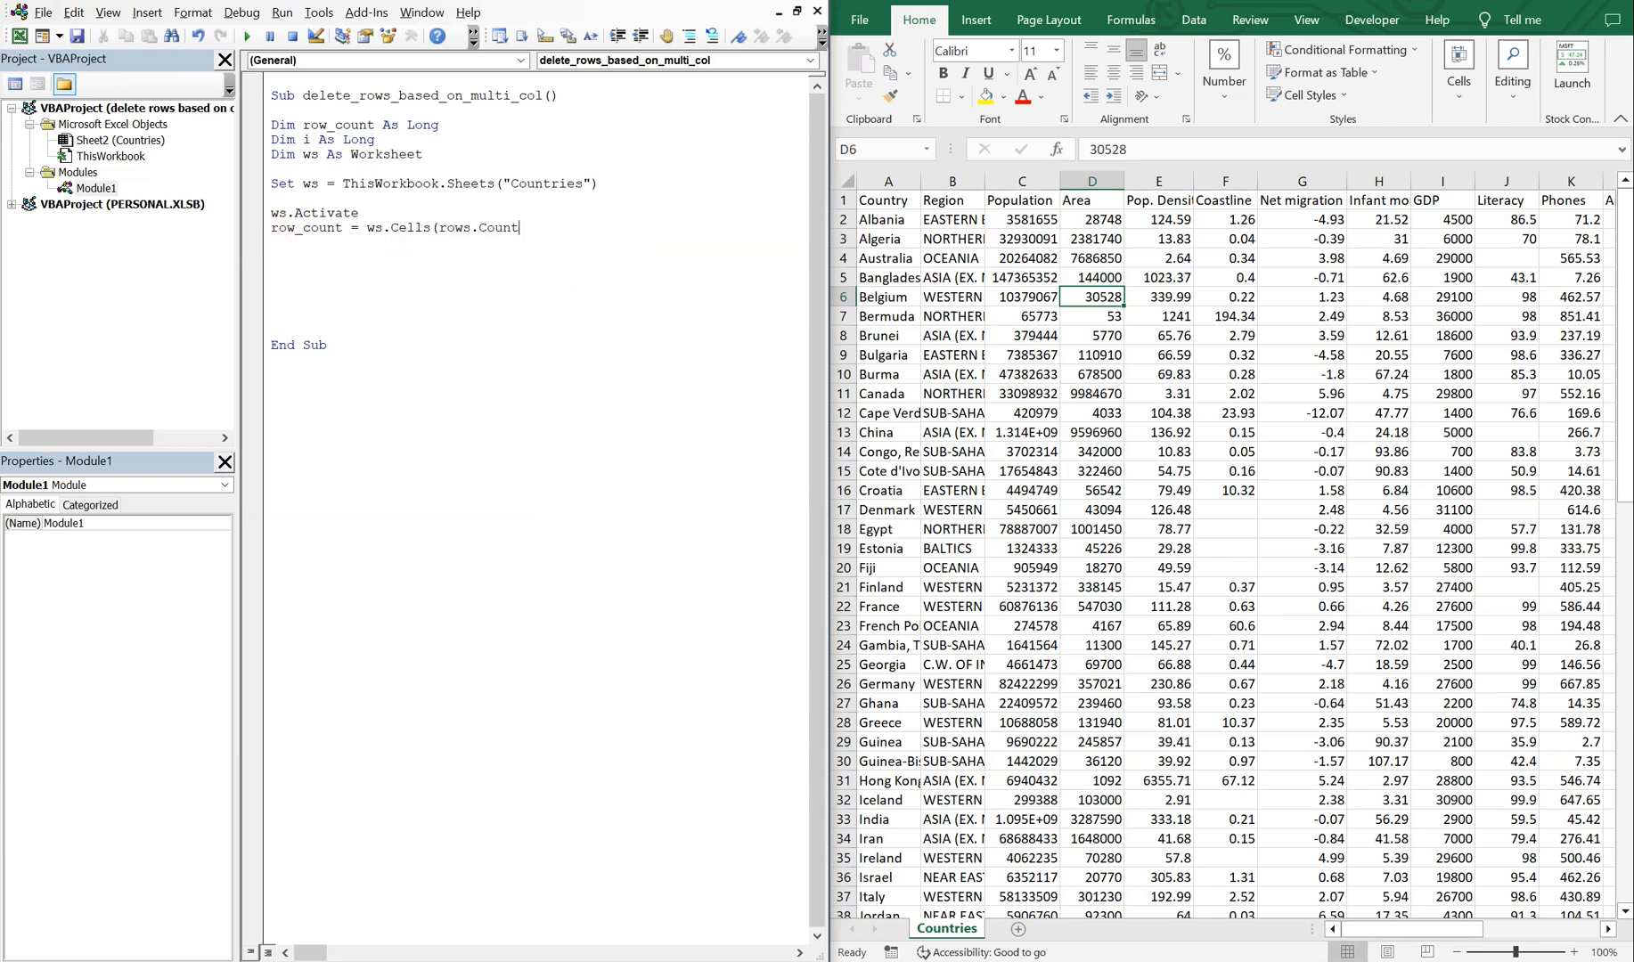
pyautogui.write(', "A")')
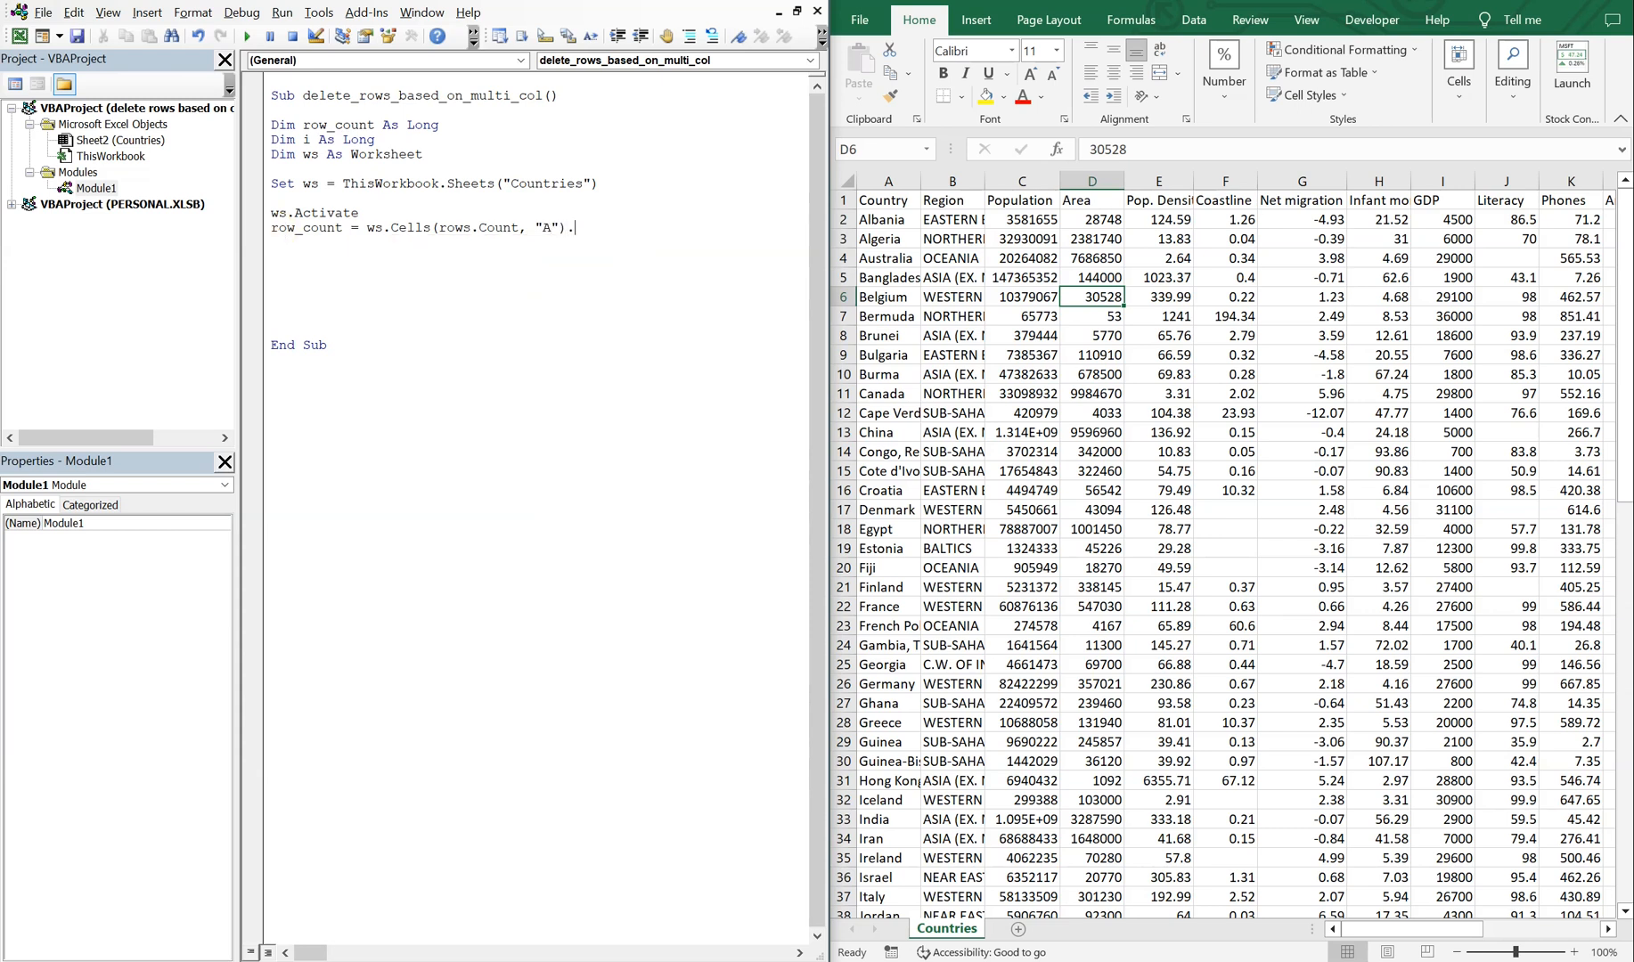
# Finish row_count with .End(xlUp).Row and set i = 2.
pyautogui.write('.end(')
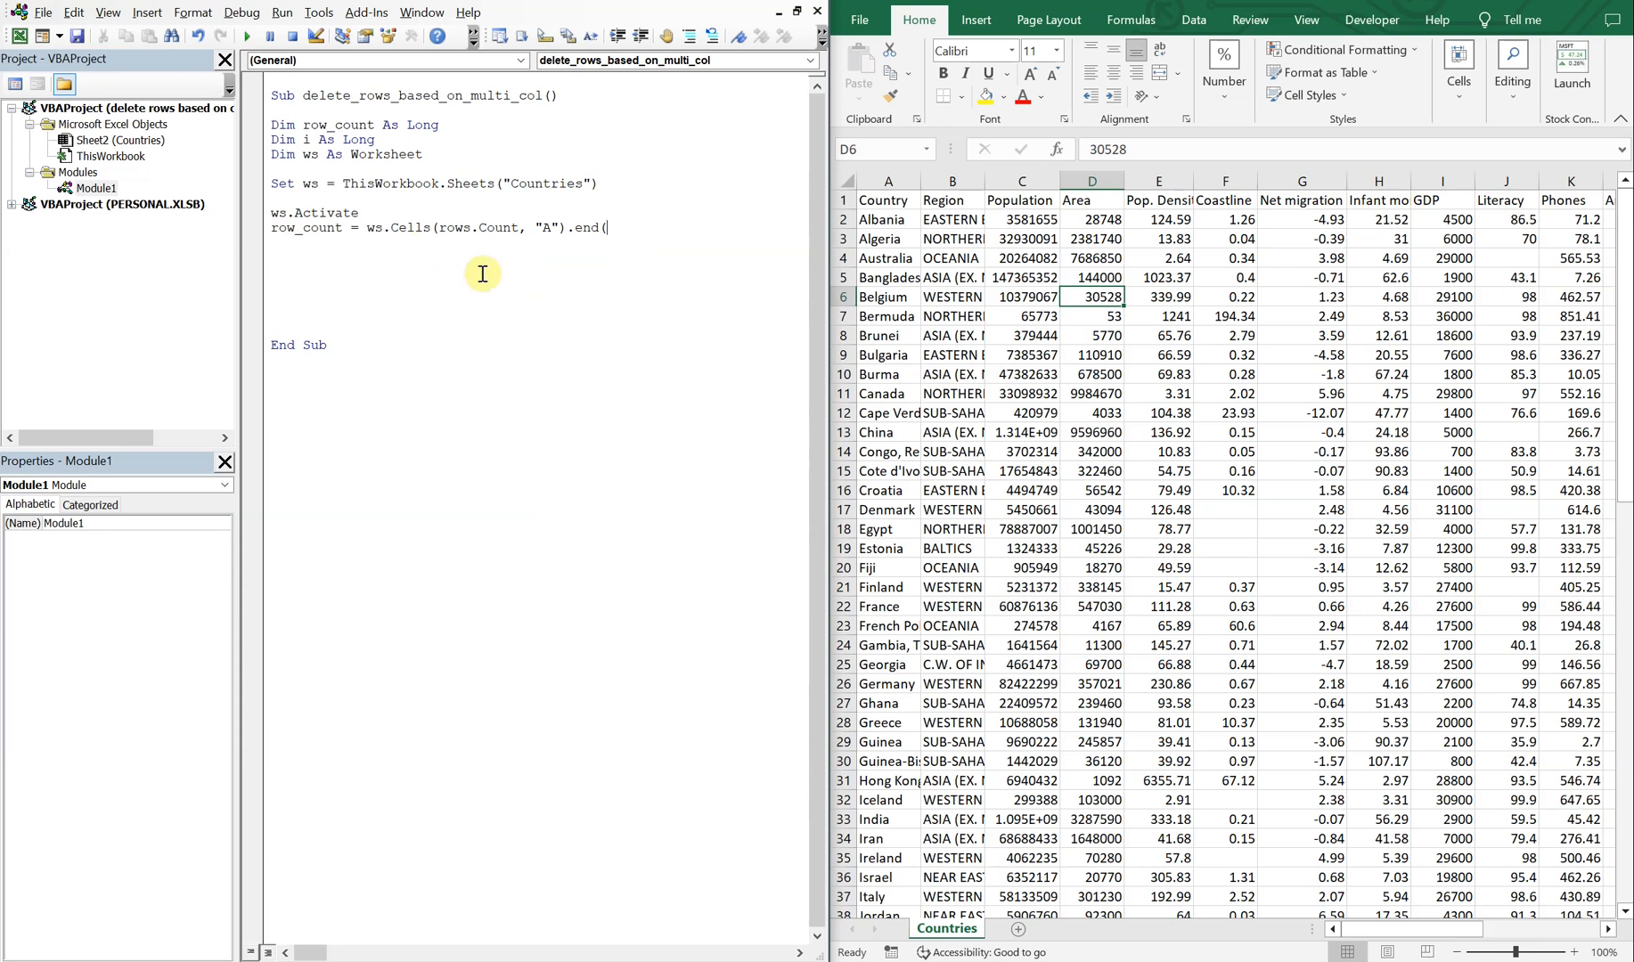
pyautogui.moveTo(551, 366)
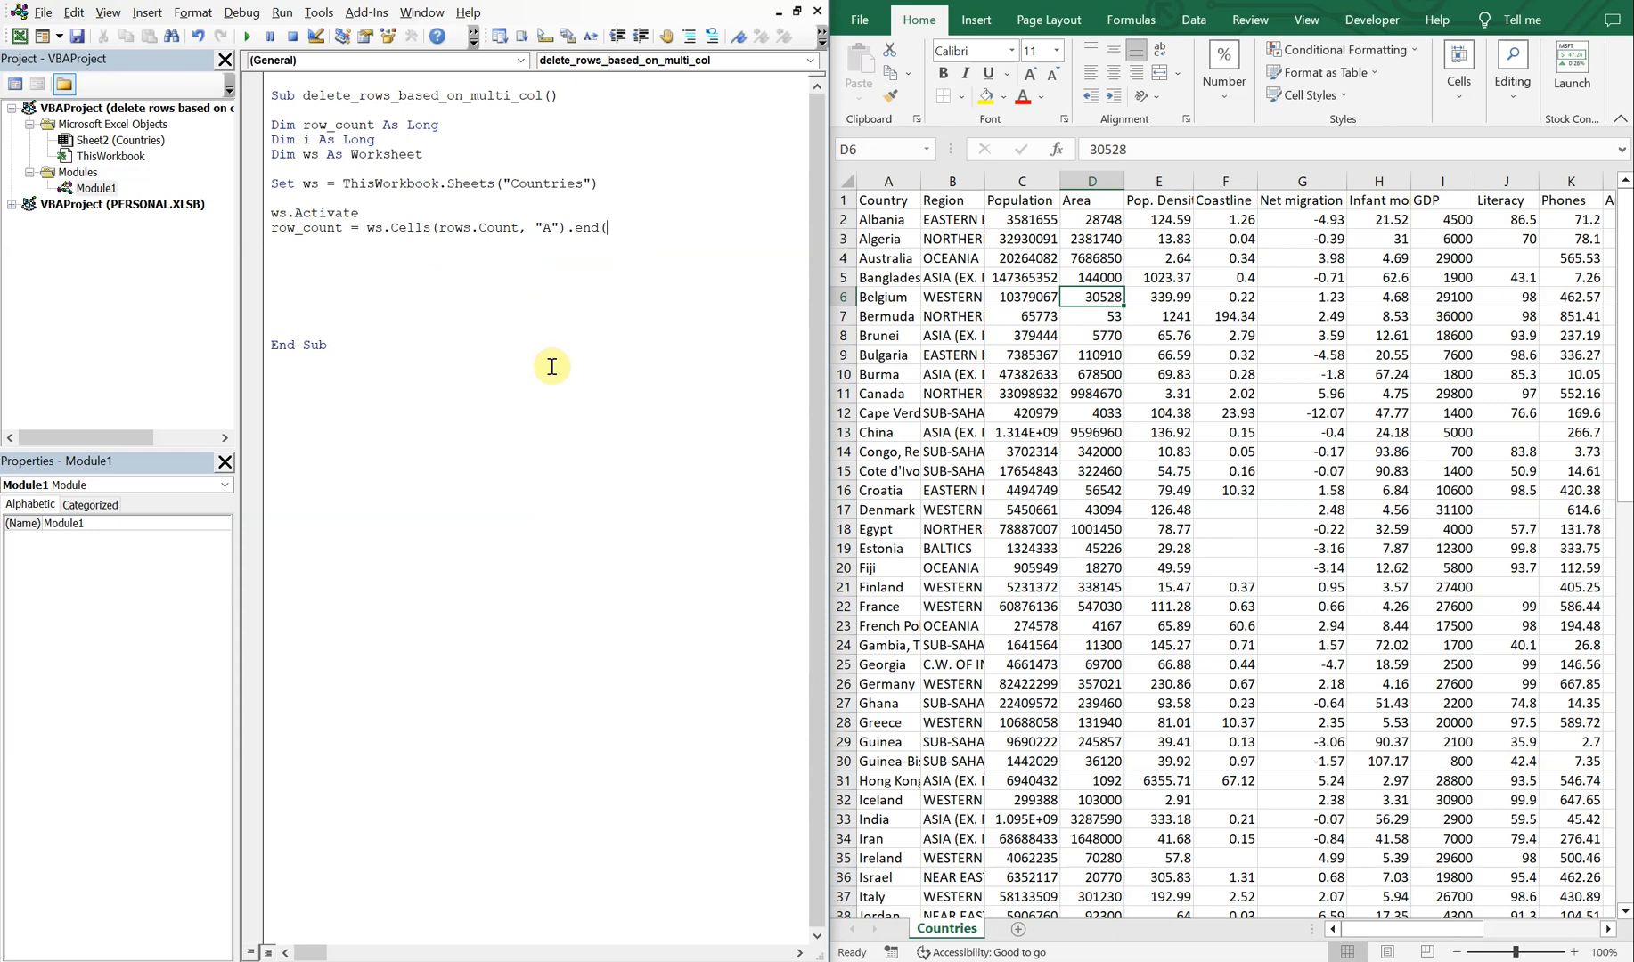
pyautogui.write('xlUp')
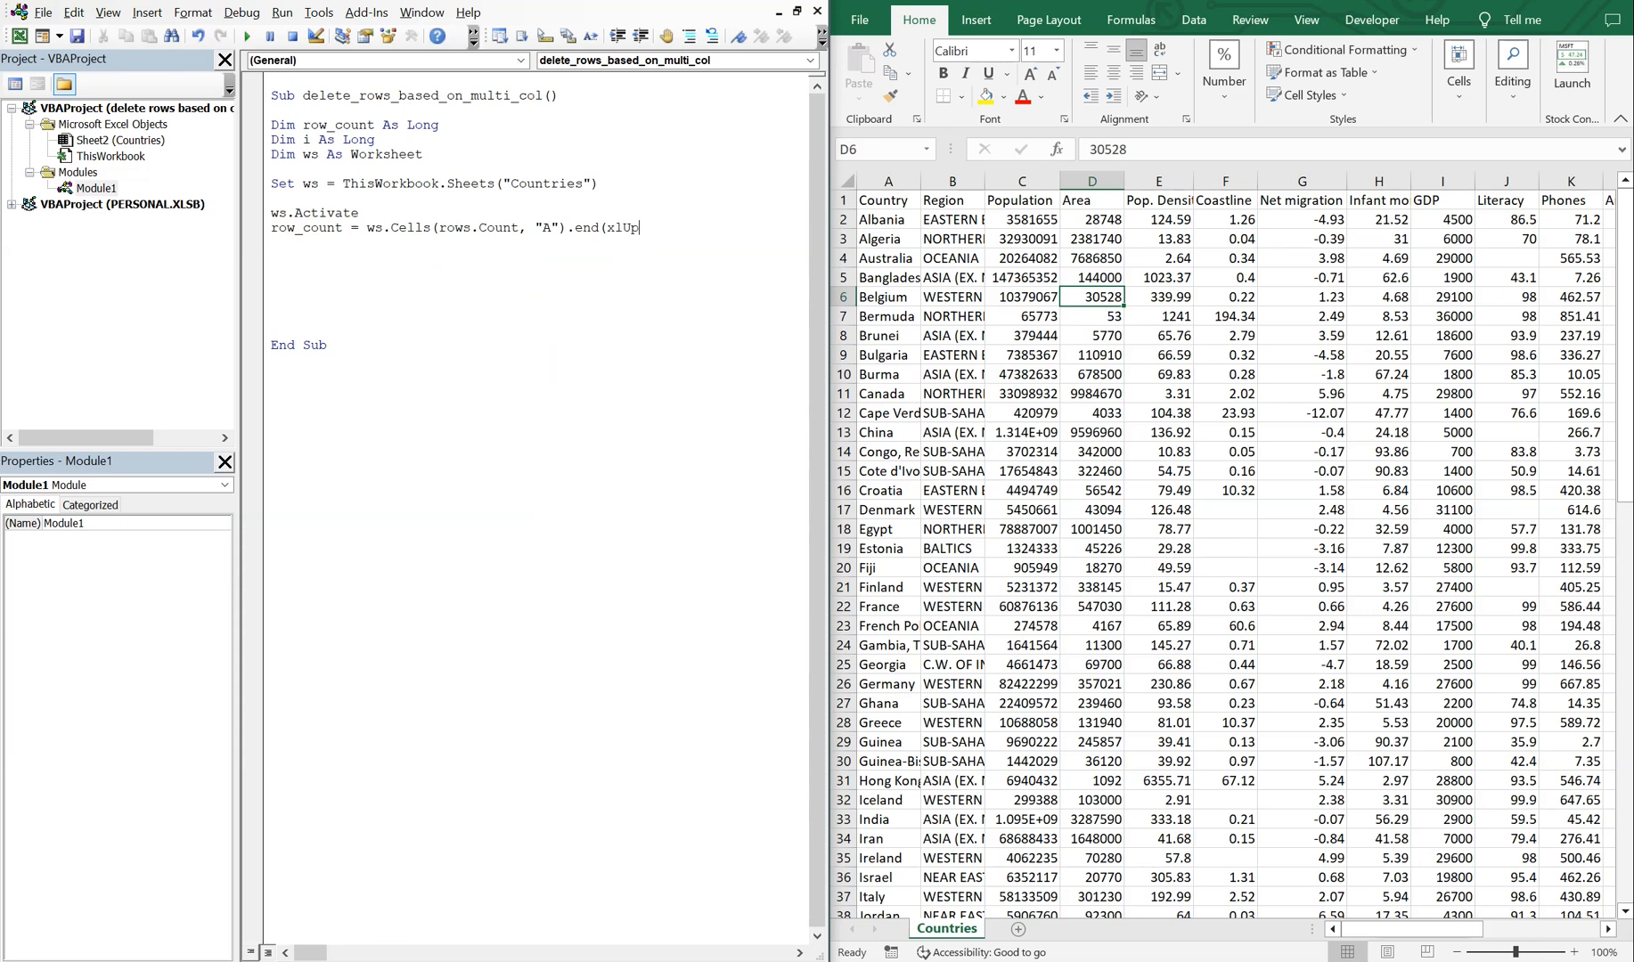
pyautogui.write(').')
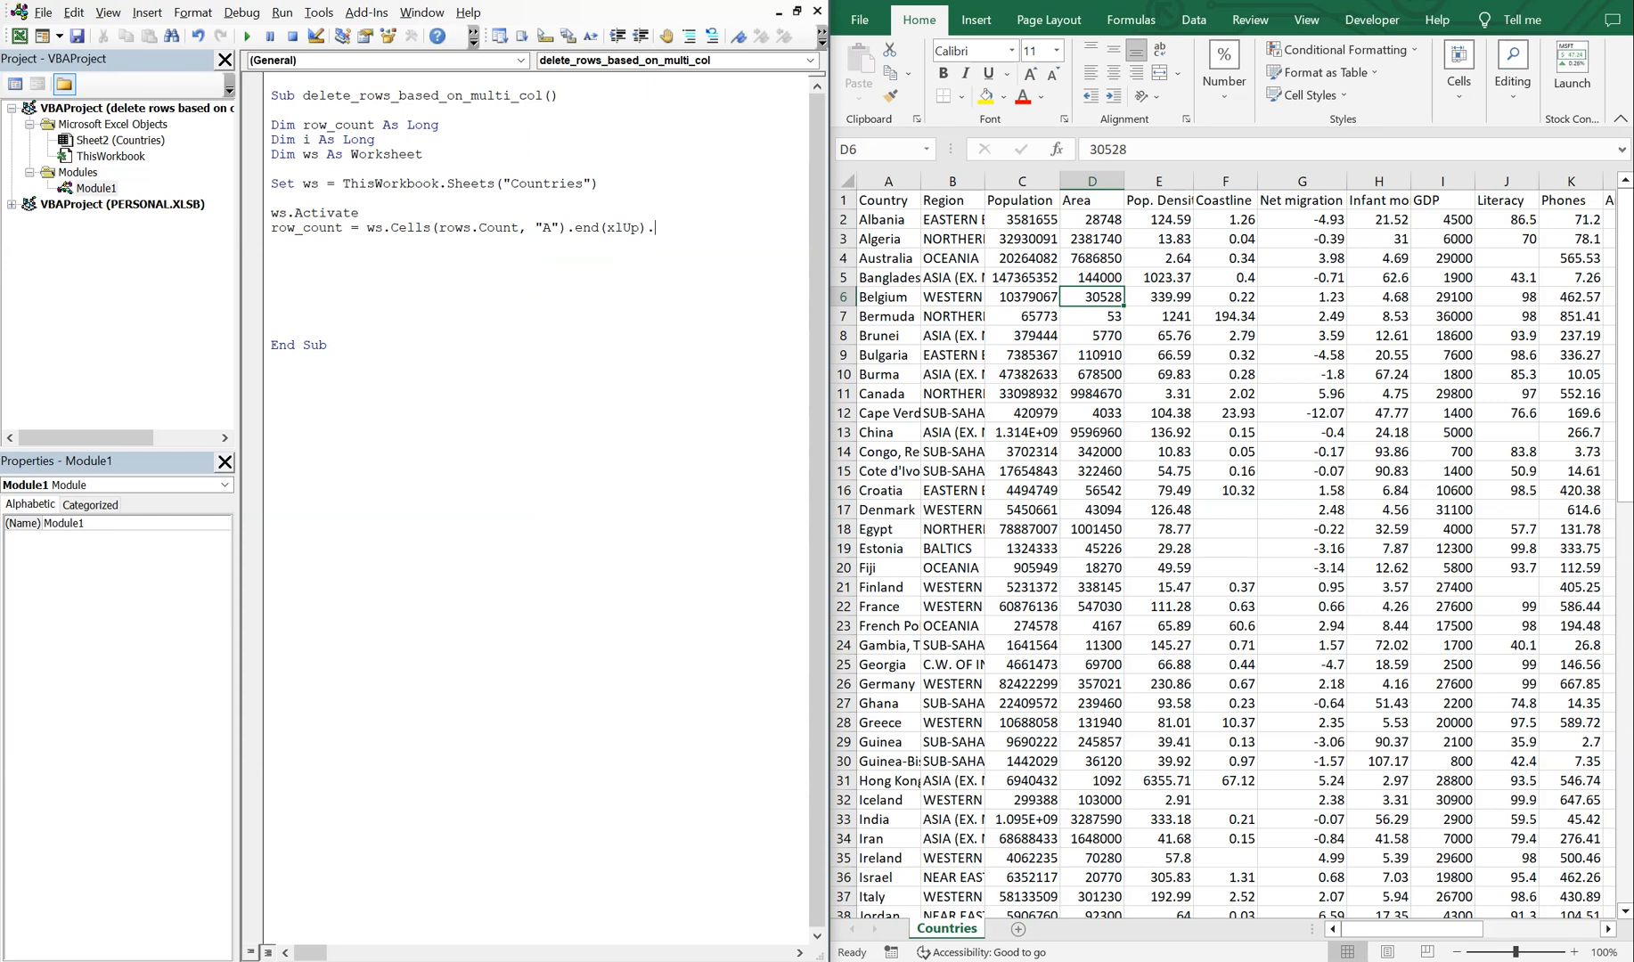
pyautogui.write('Row')
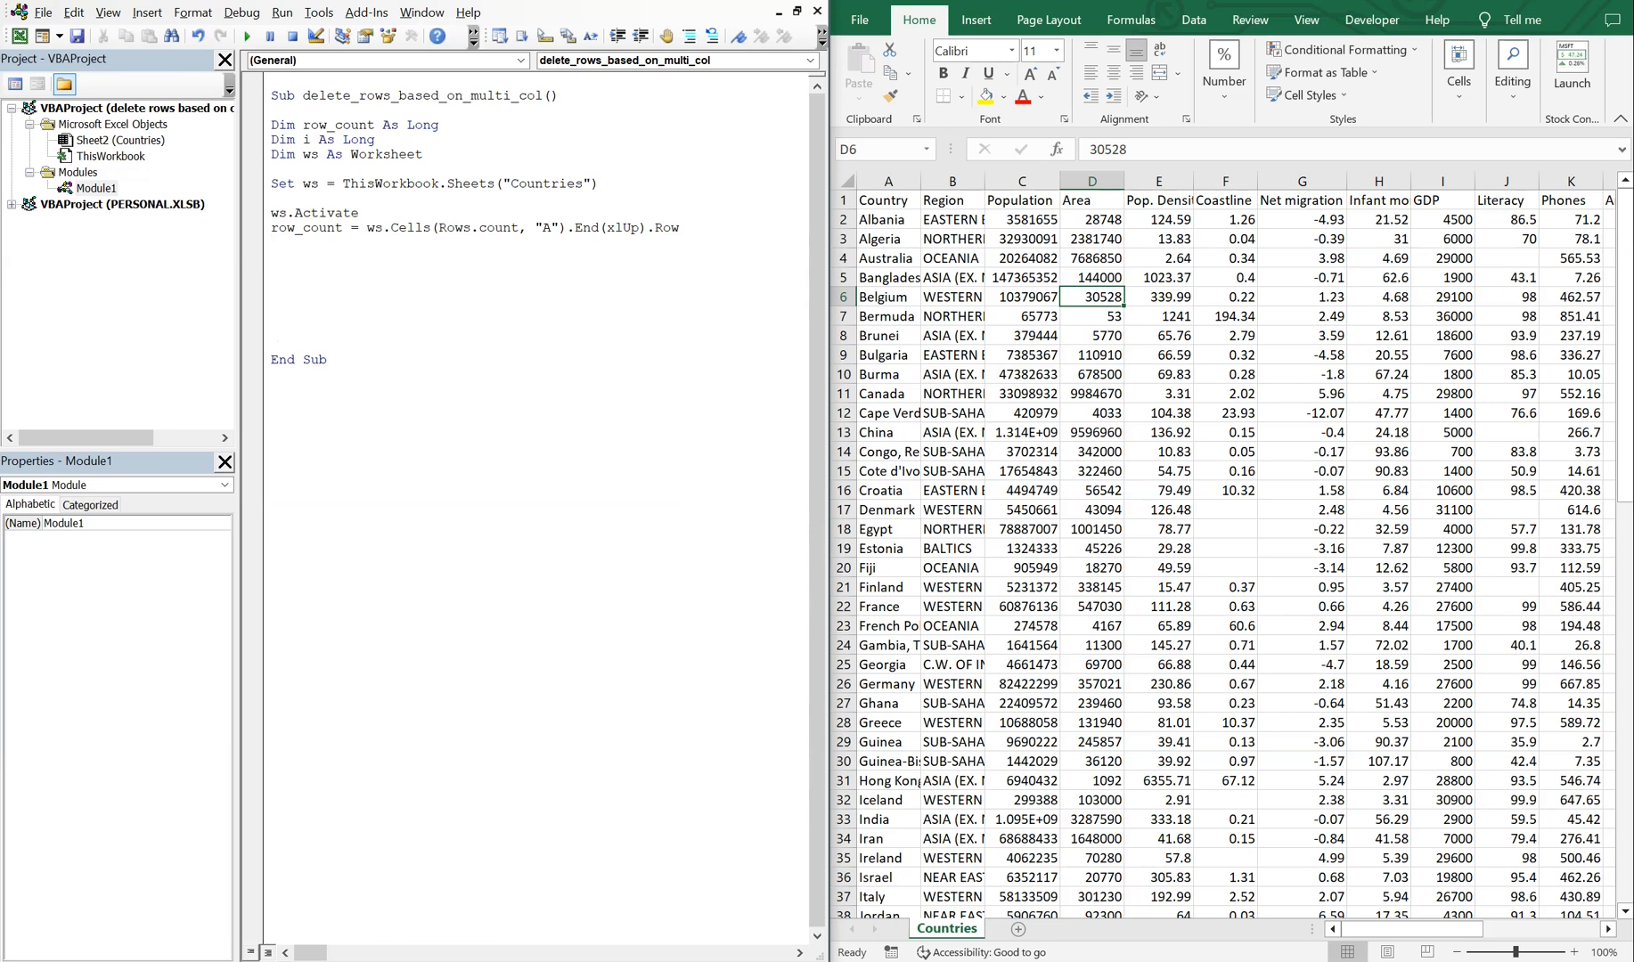
pyautogui.write('i = 2')
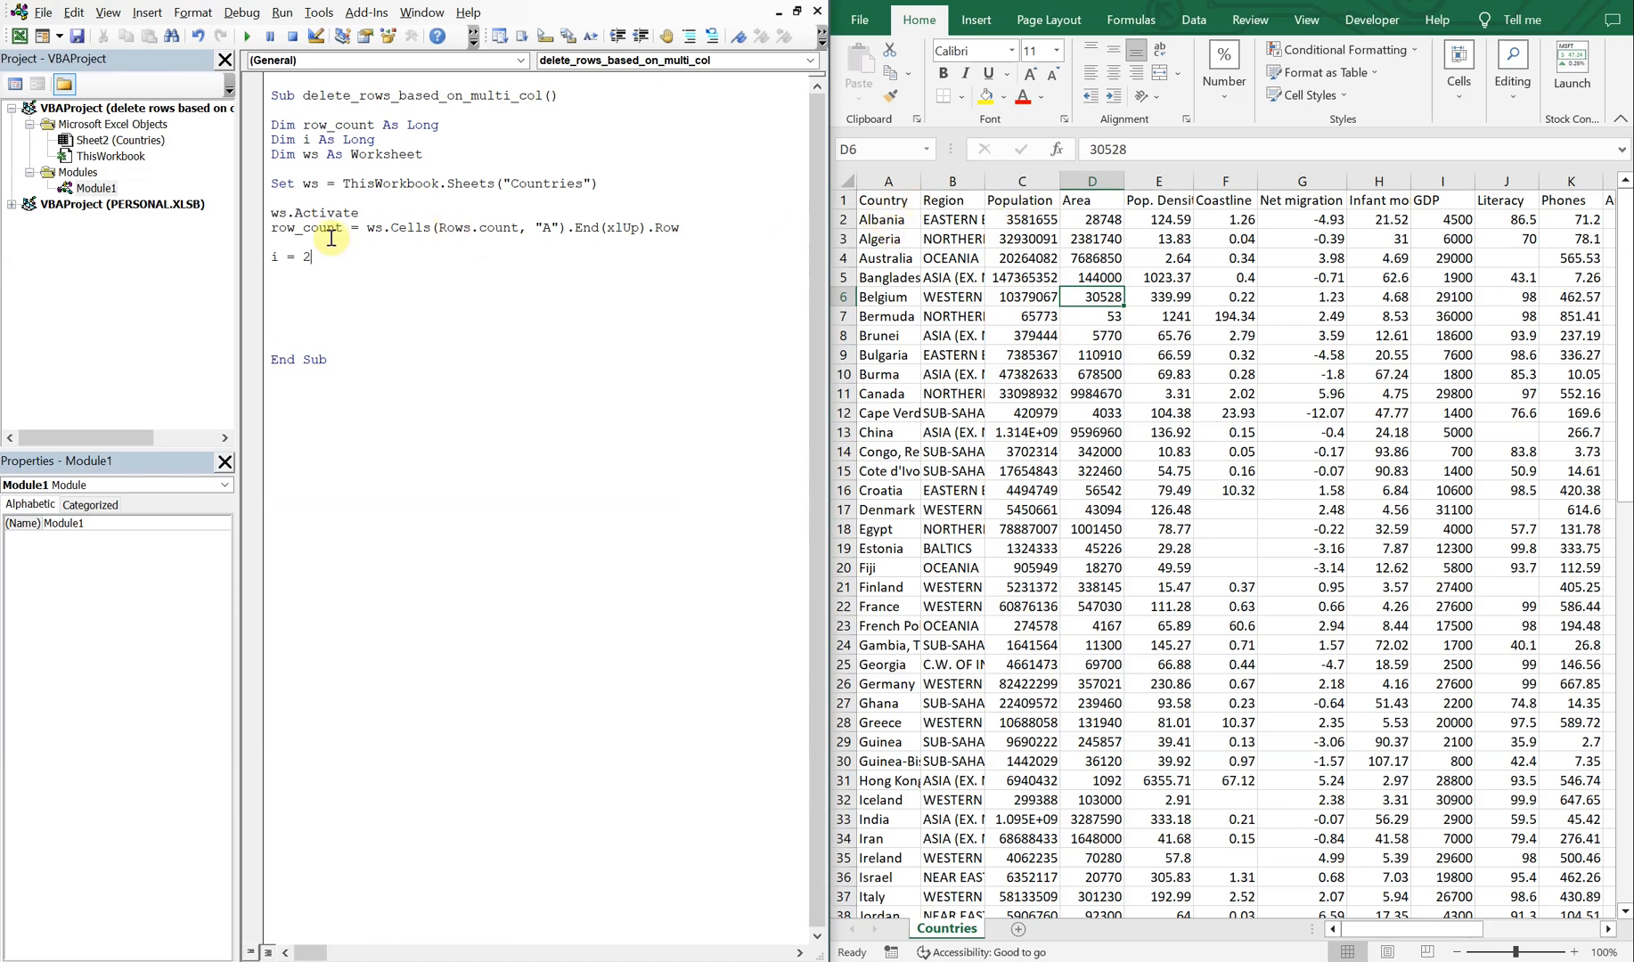
# Add Do While i <= row_count on a new line below i = 2.
pyautogui.press('enter')
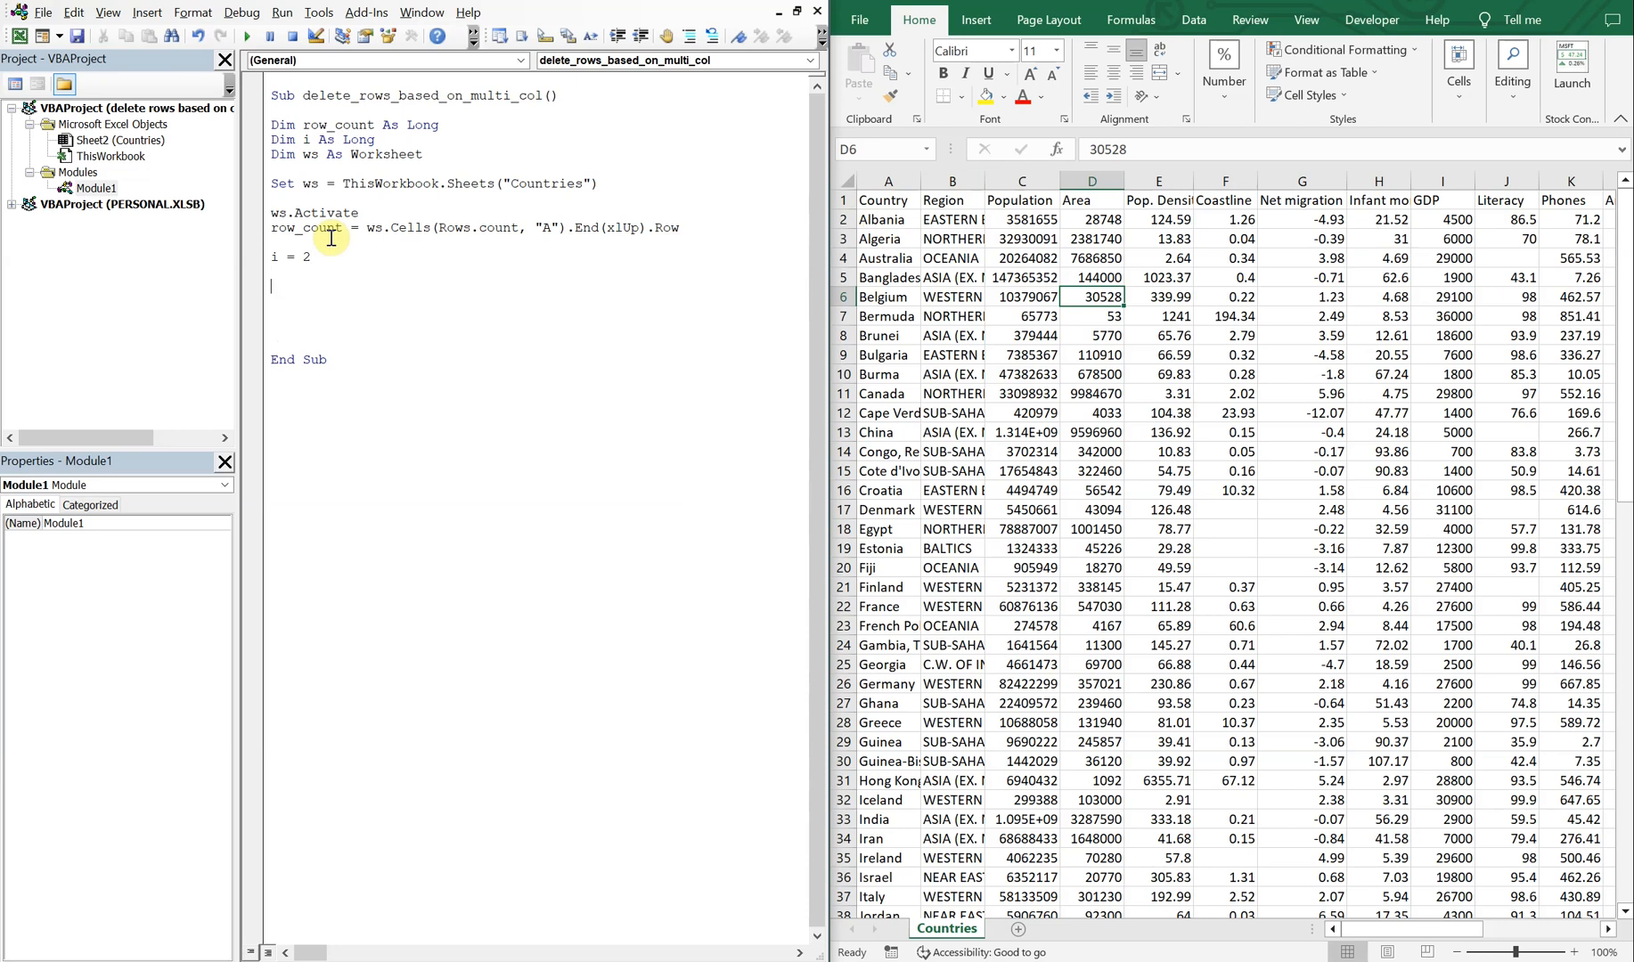
pyautogui.write('do while')
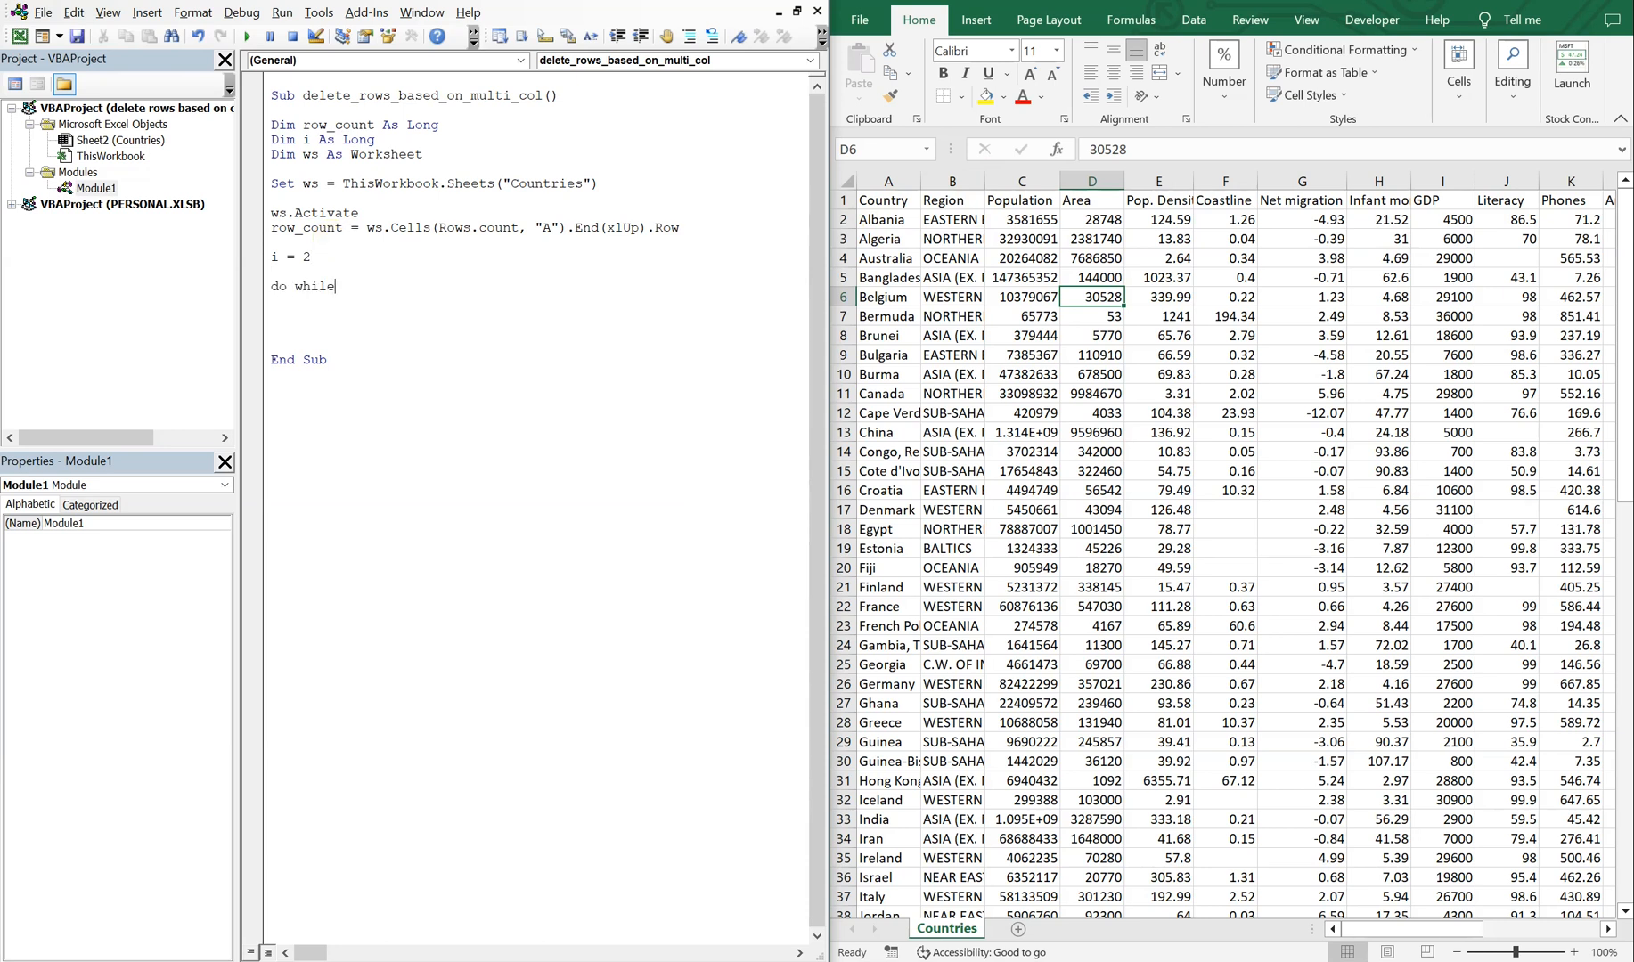
pyautogui.write('i')
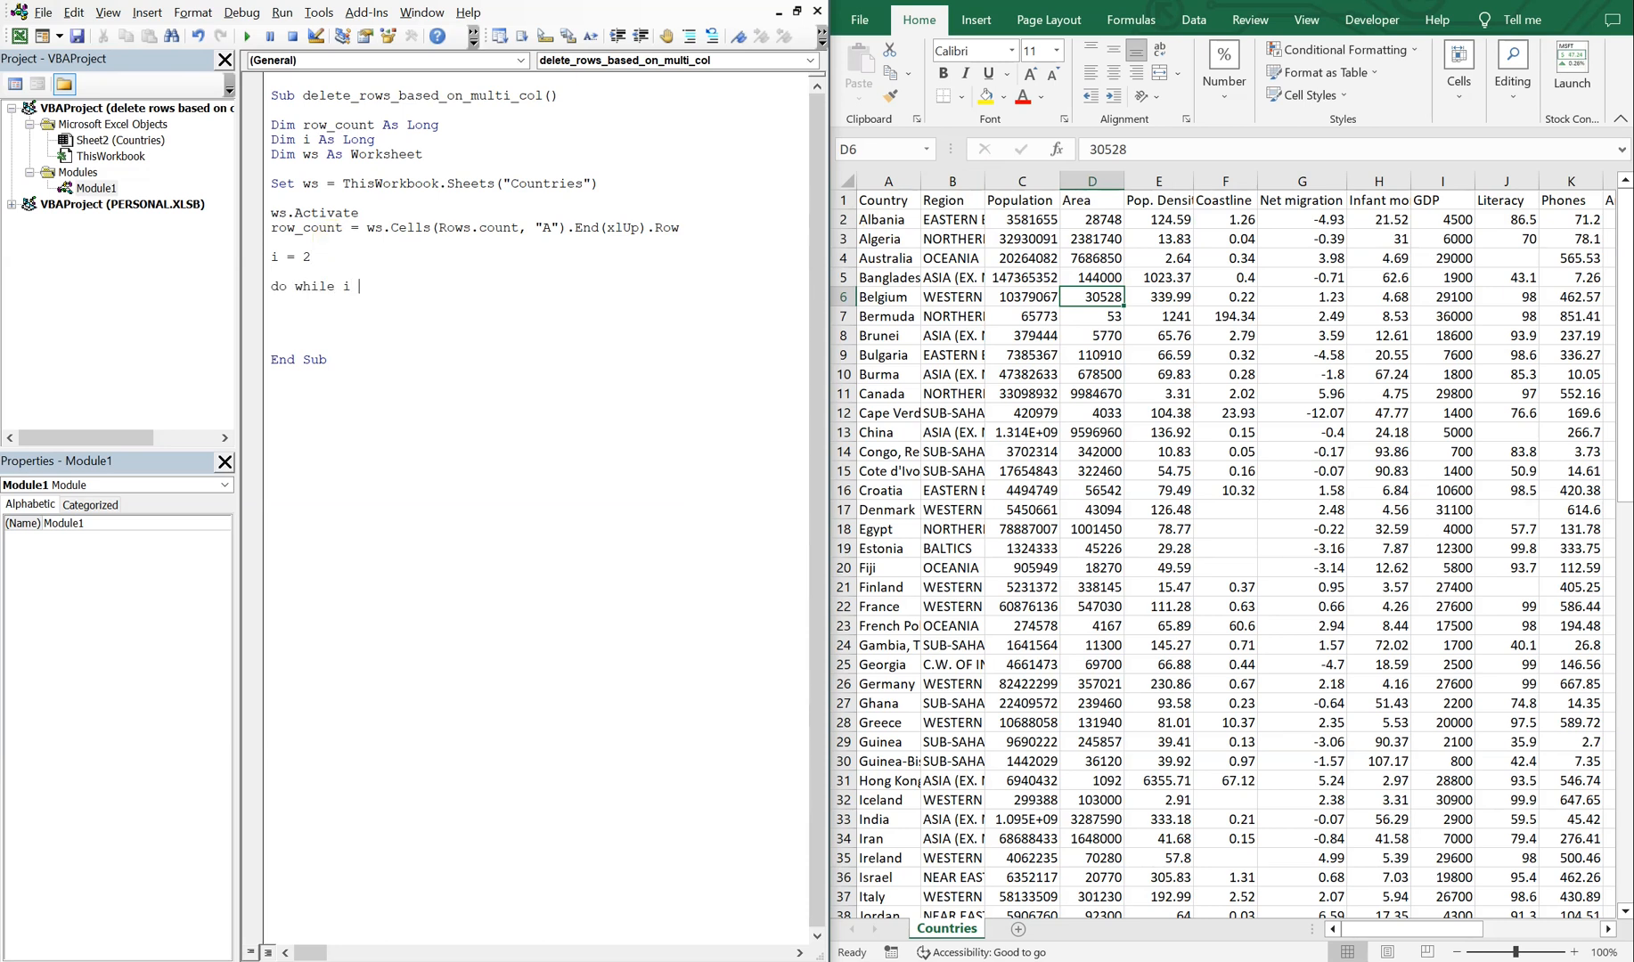
pyautogui.write('<= row_count')
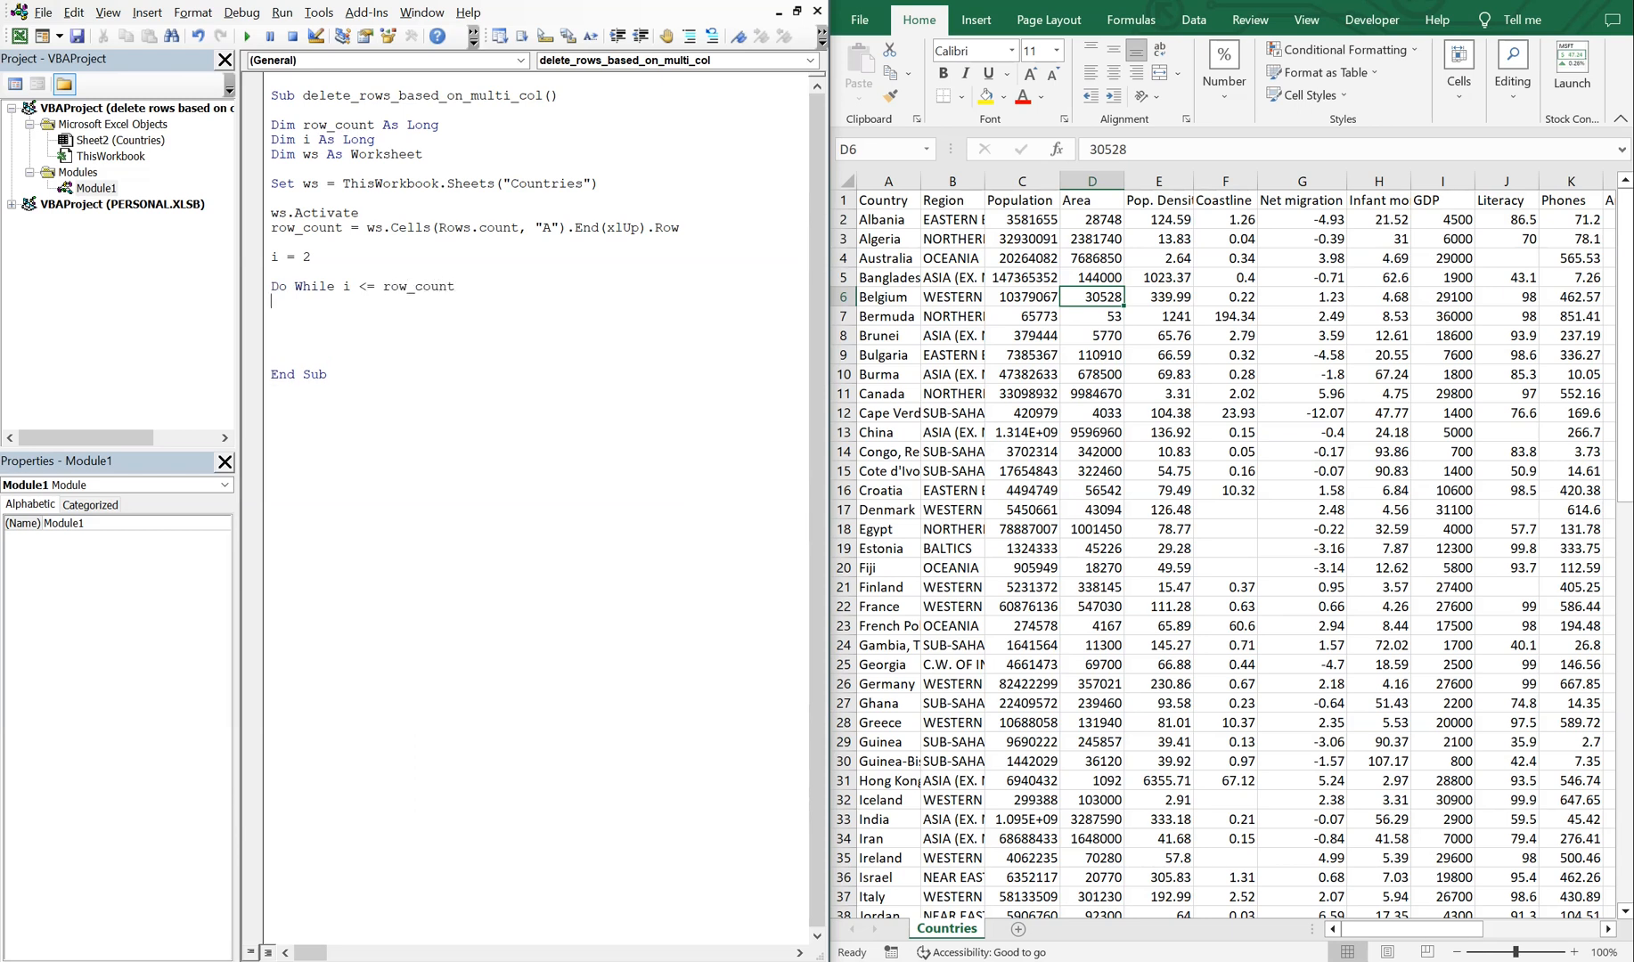
pyautogui.write('1')
pyautogui.write('Loop')
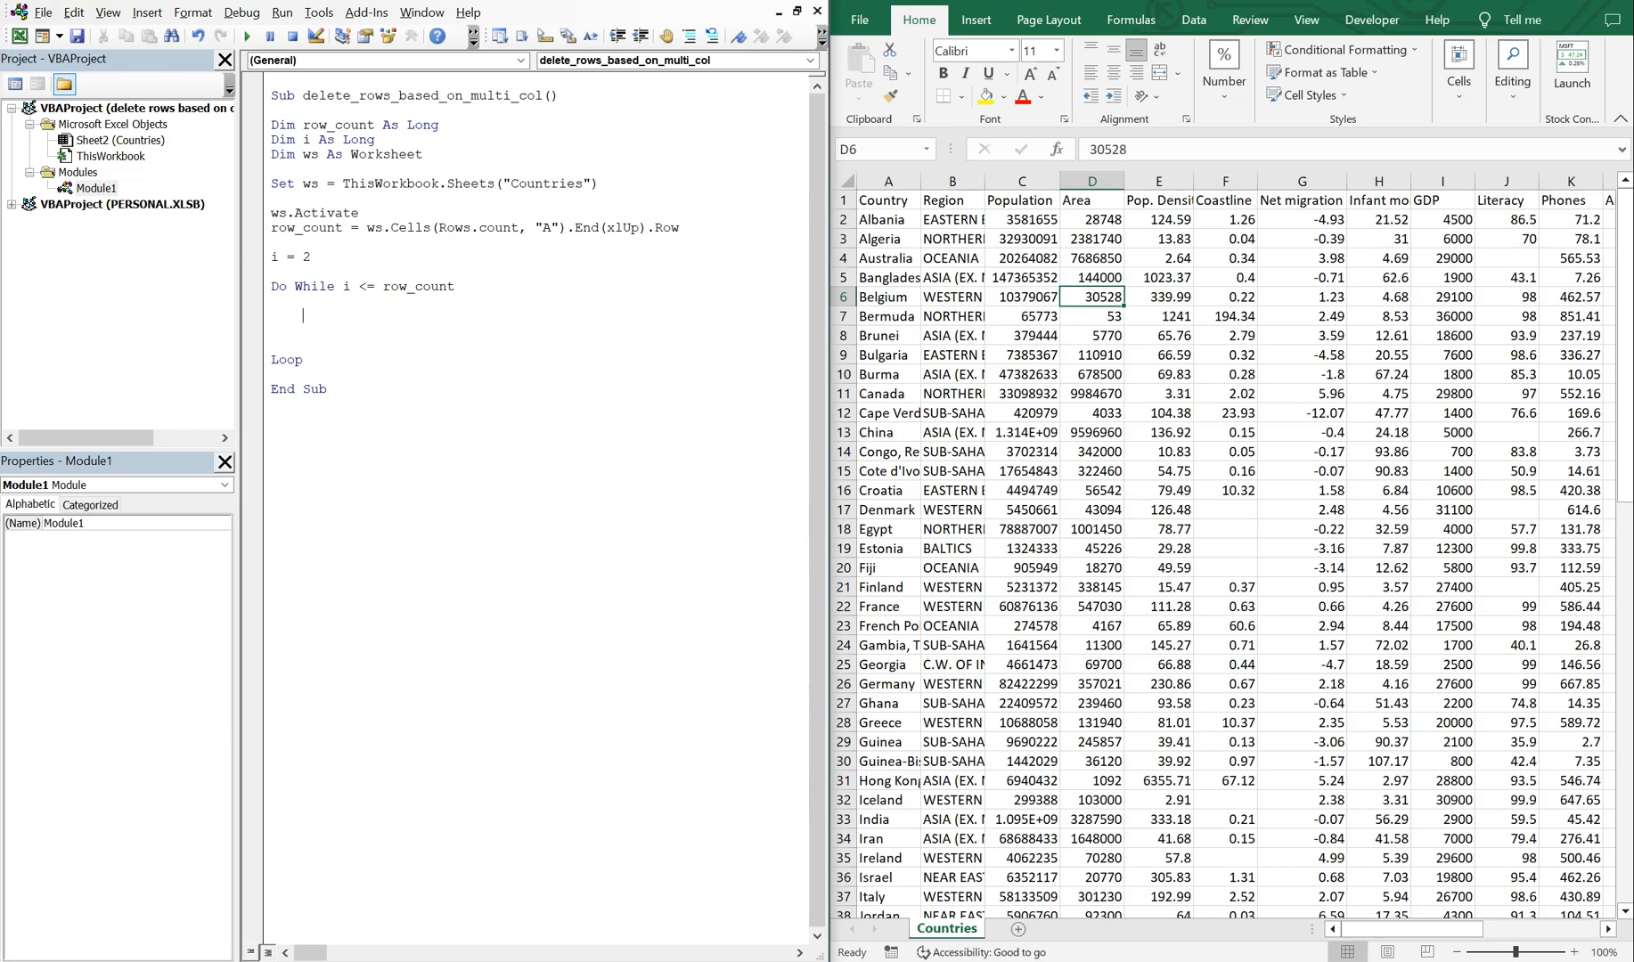
# Write If Cells(i, 6) = "" with a line continuation for more conditions.
pyautogui.write('if')
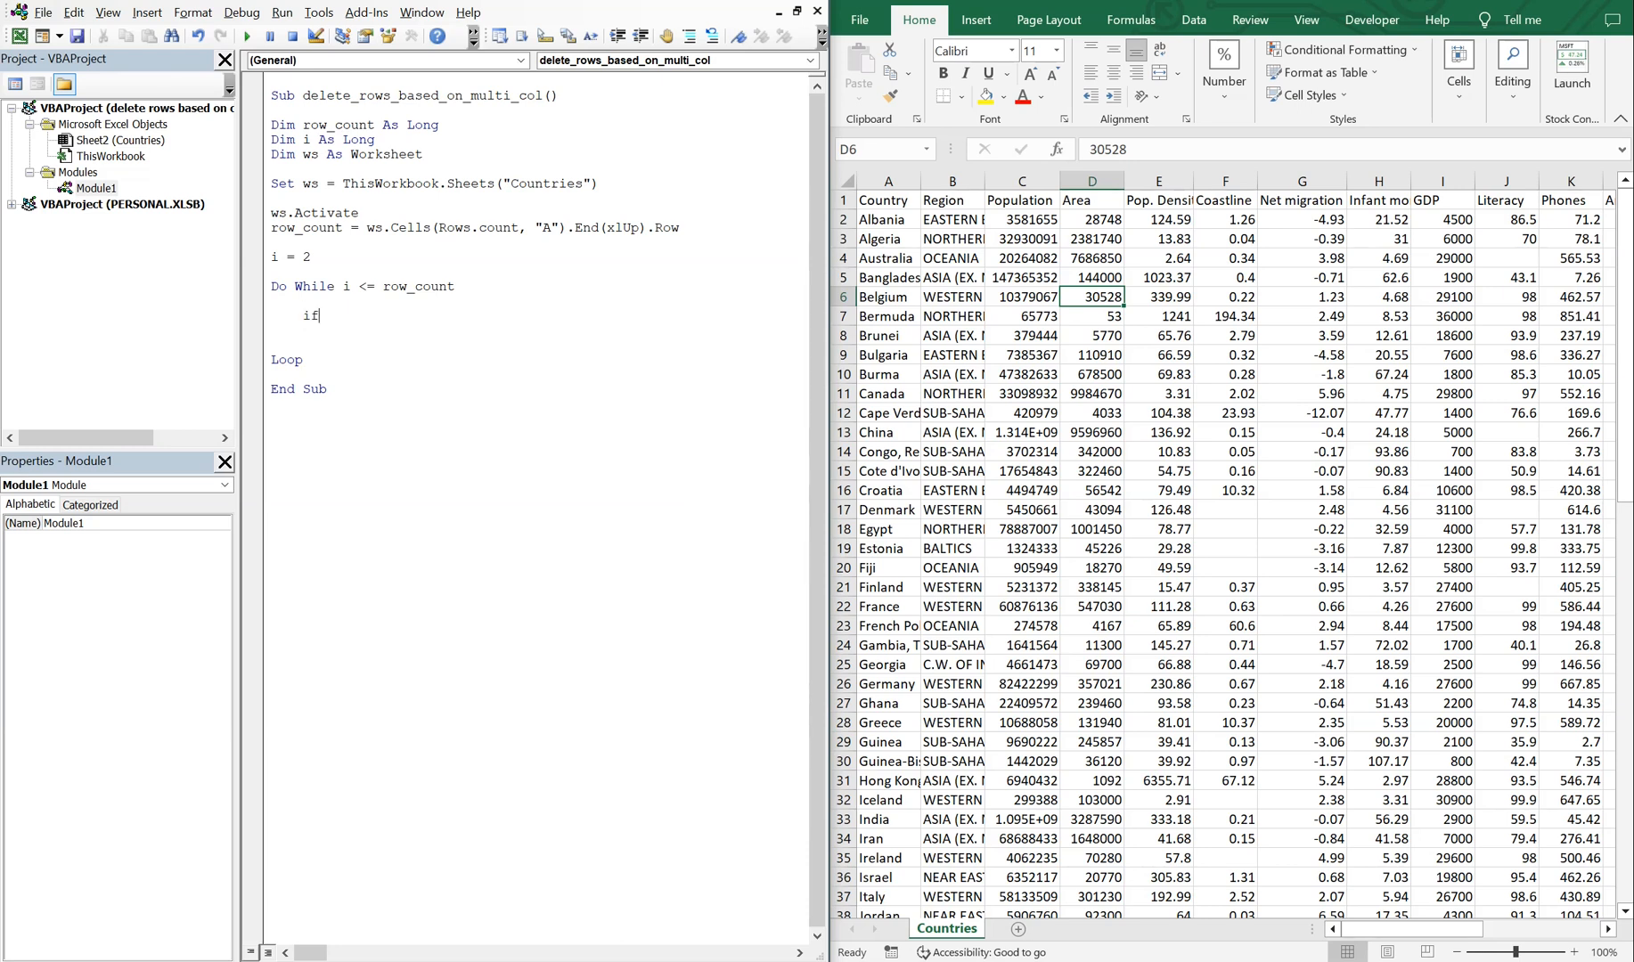
pyautogui.write('cells')
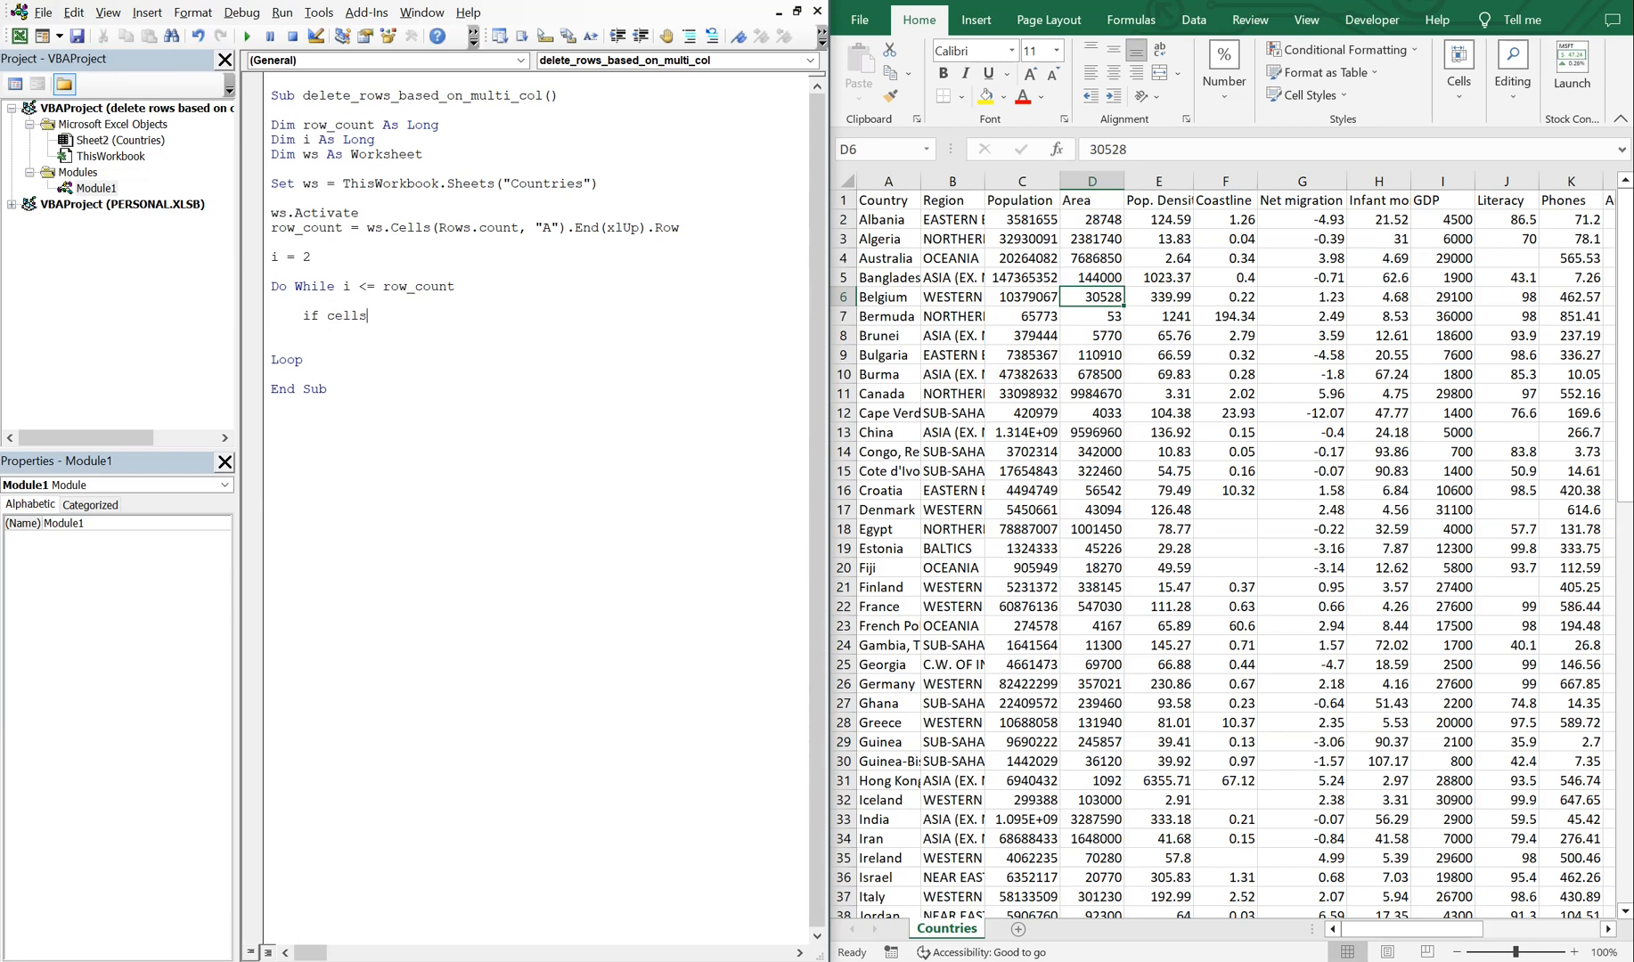
pyautogui.write('(')
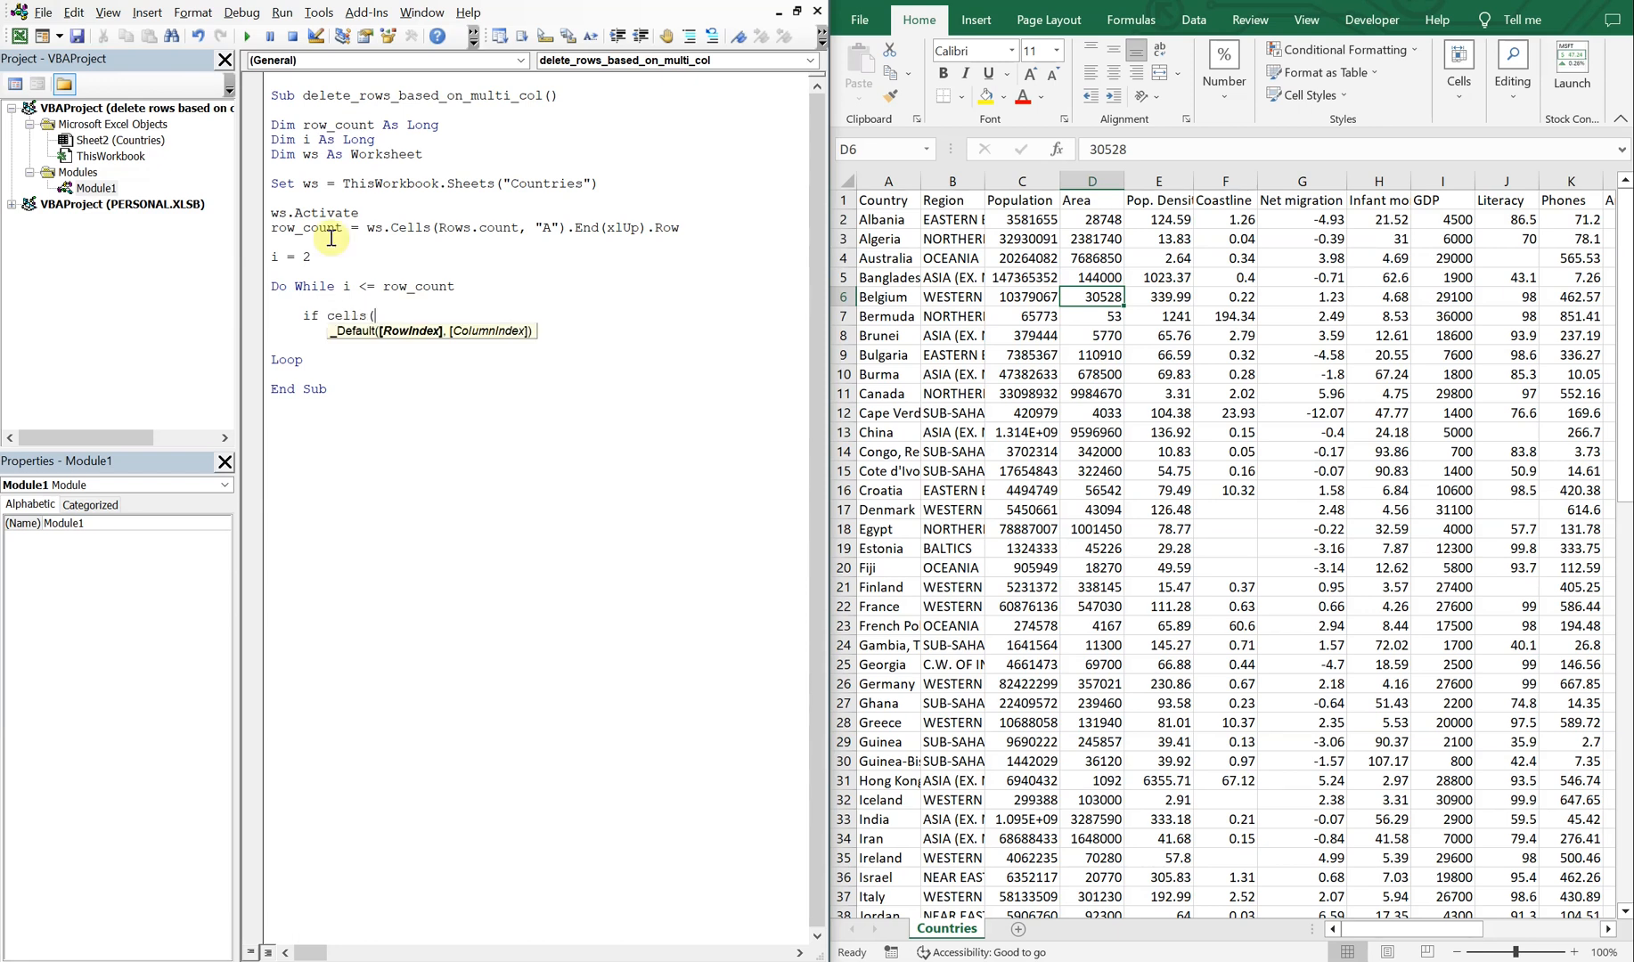
pyautogui.write('i,')
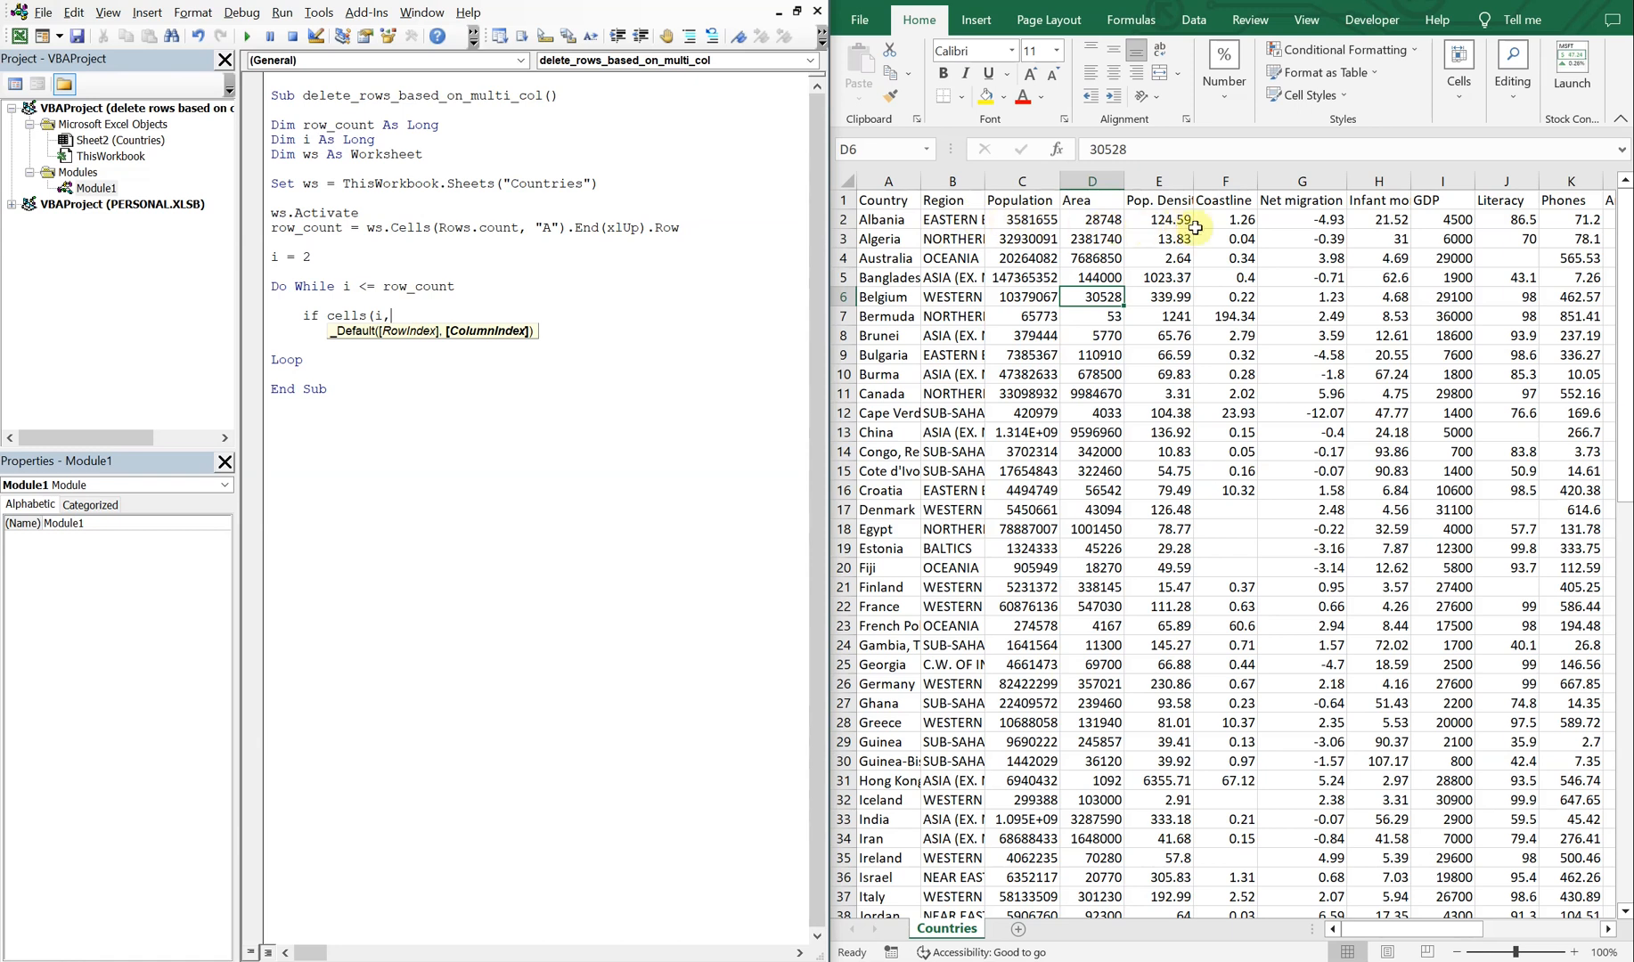
pyautogui.moveTo(1203, 181)
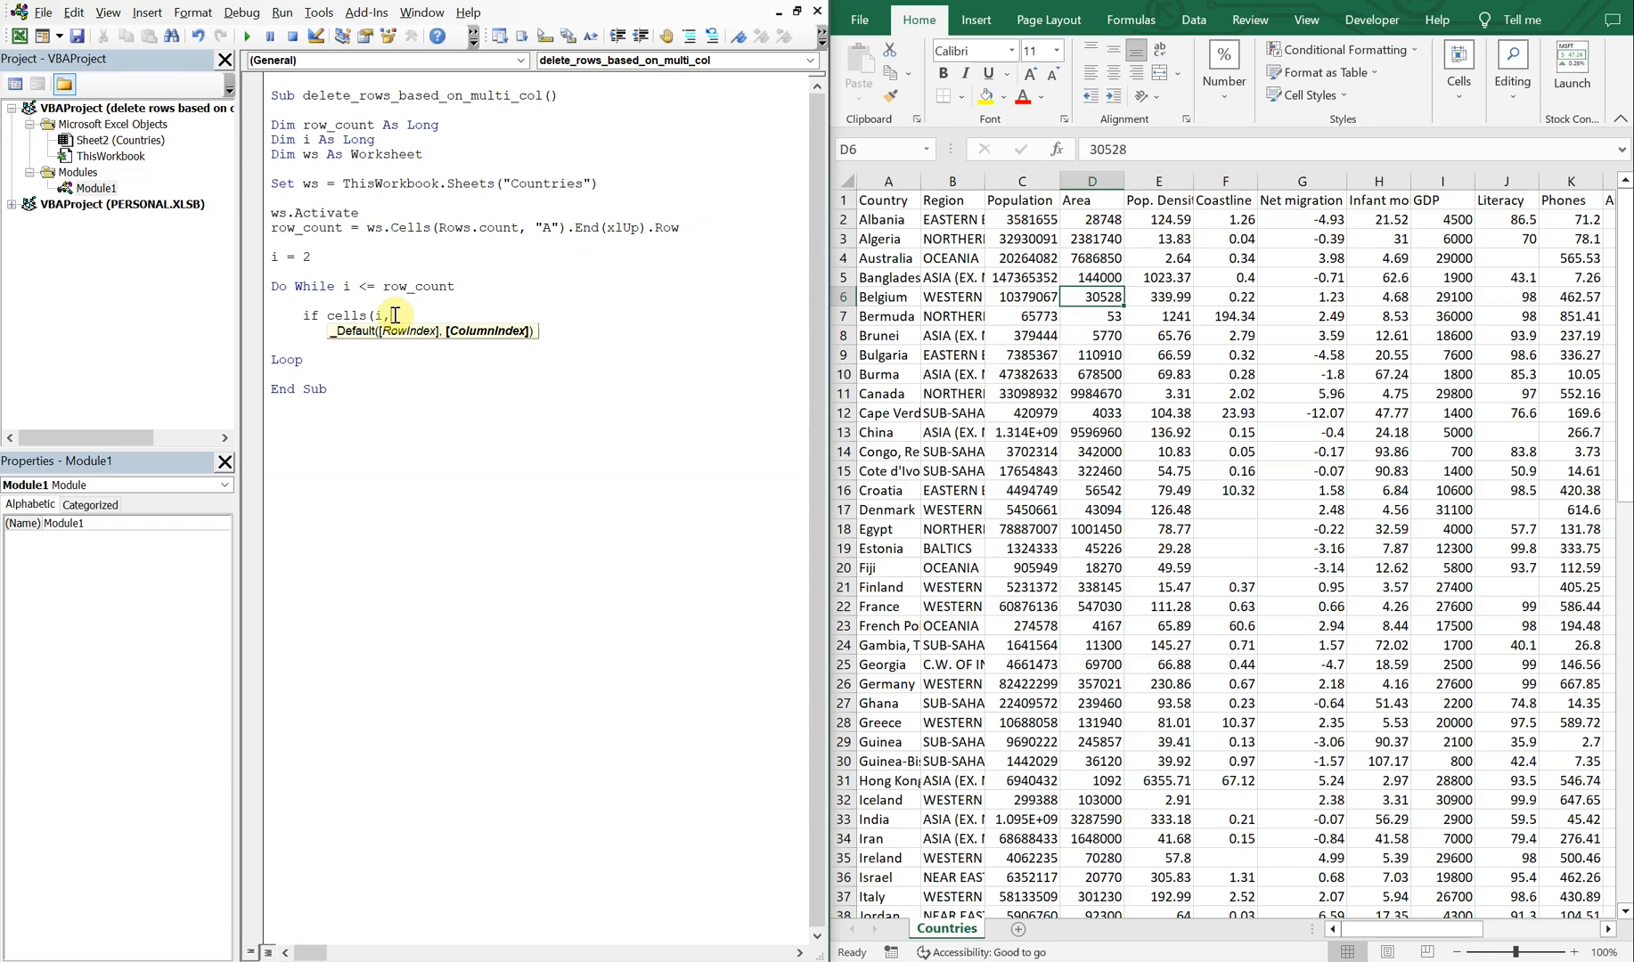
pyautogui.write('6) = "')
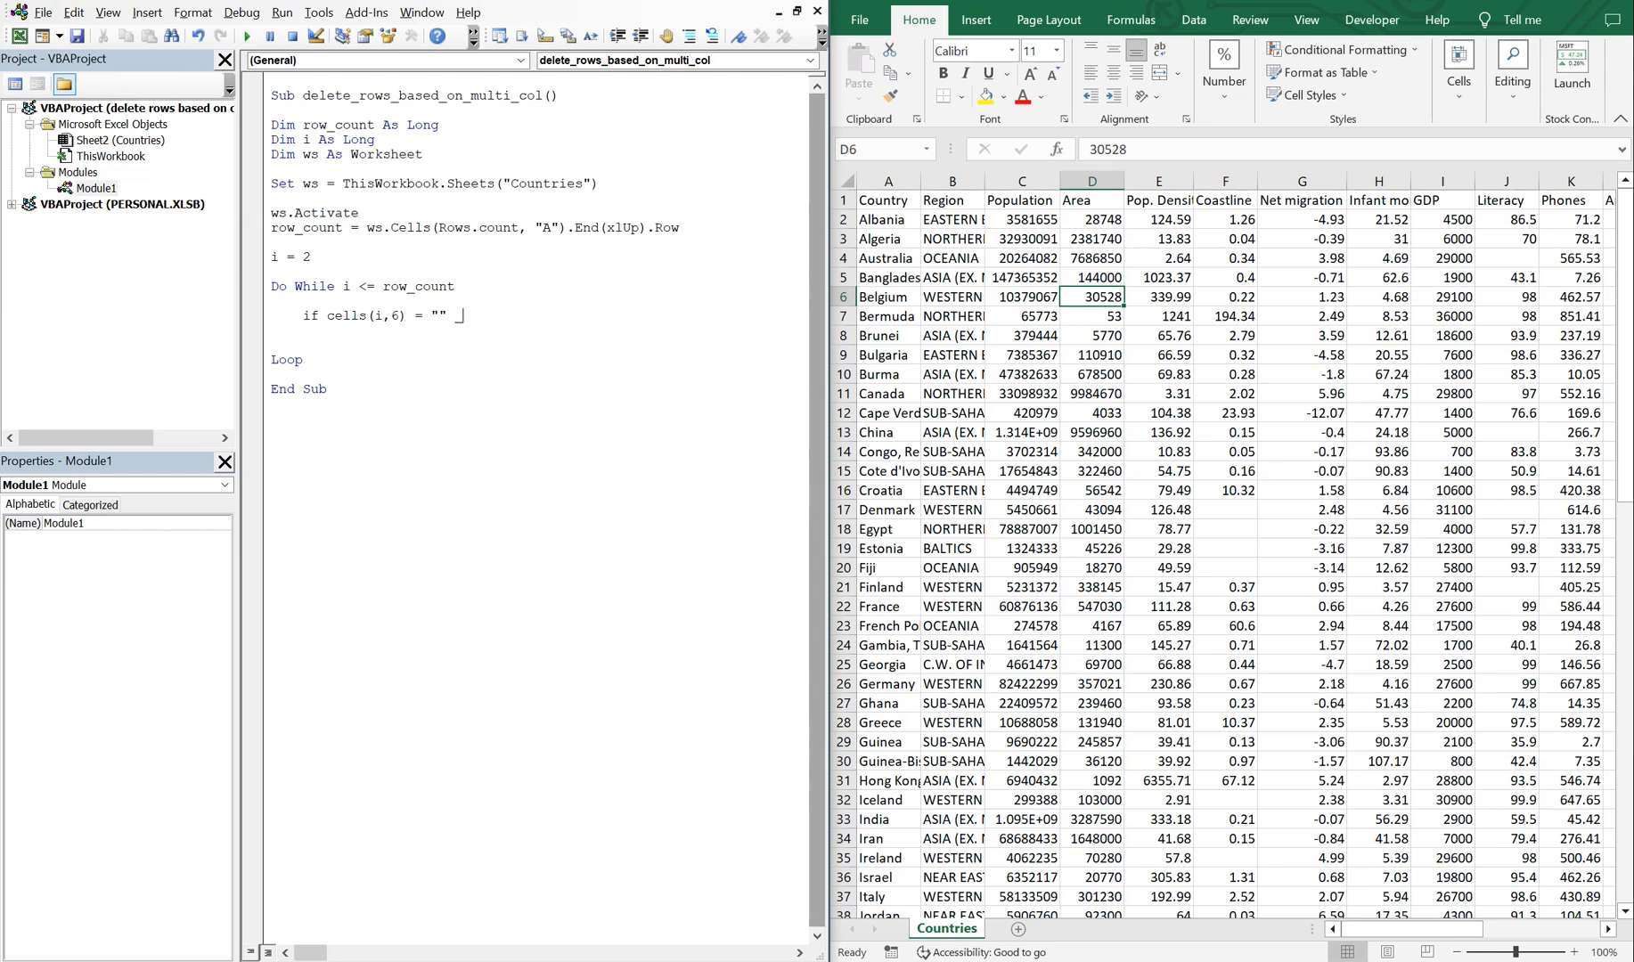
pyautogui.press('enter')
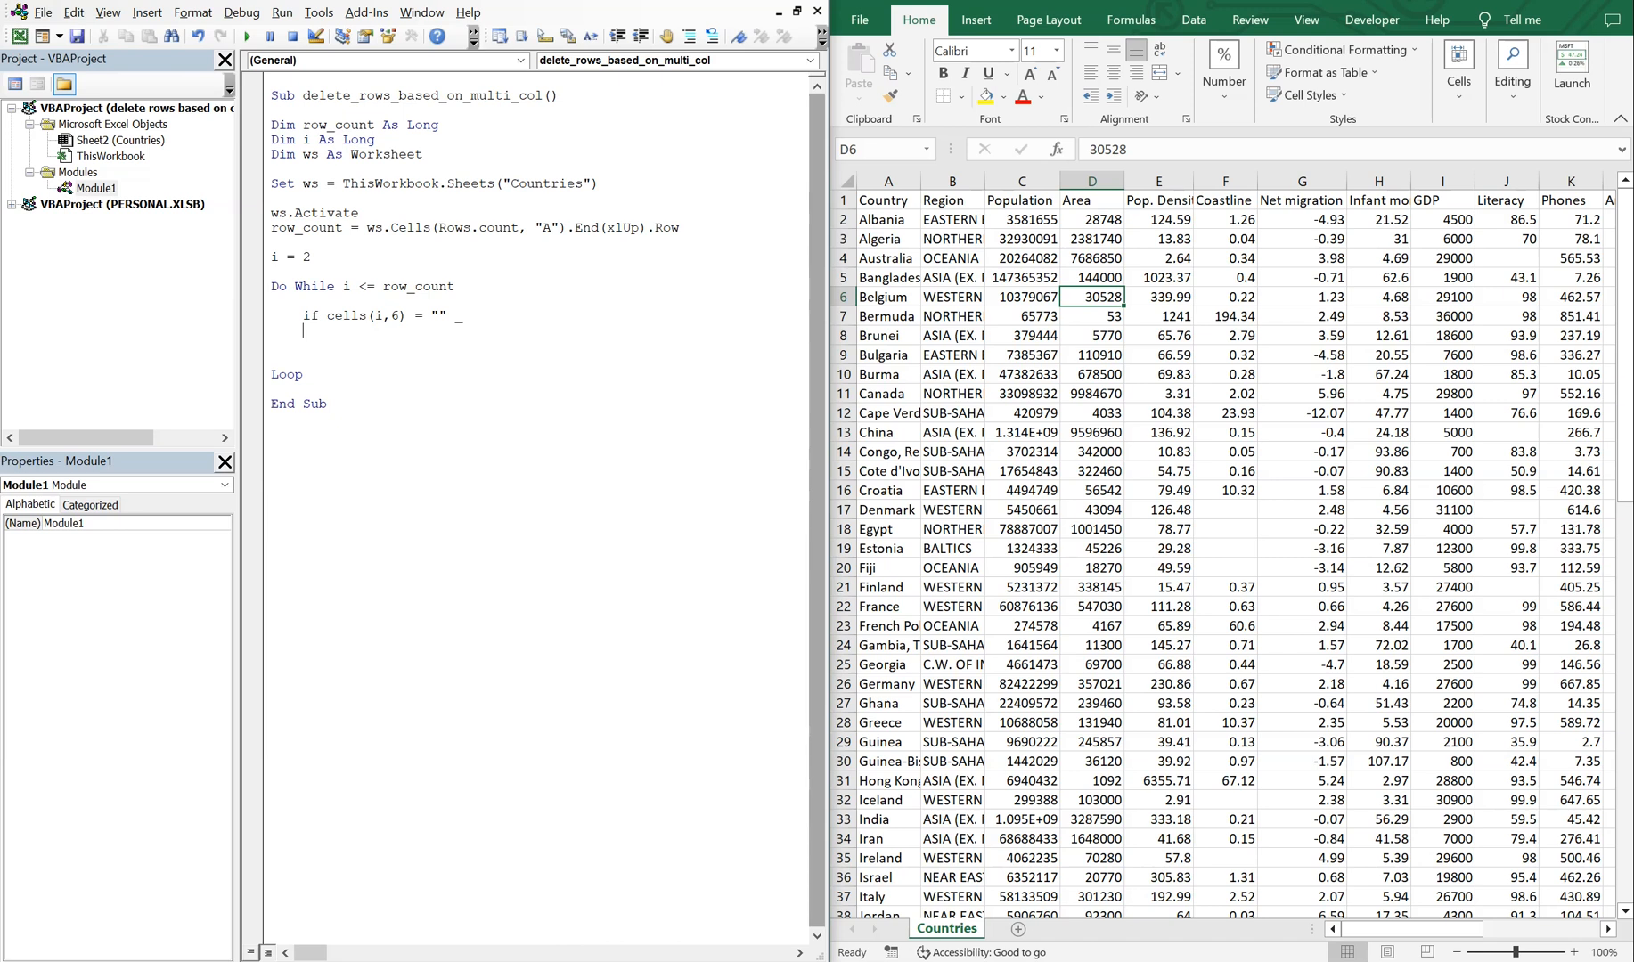
# Add Or Cells(i, 10) = "" and another Or on a continued line.
pyautogui.write('Or')
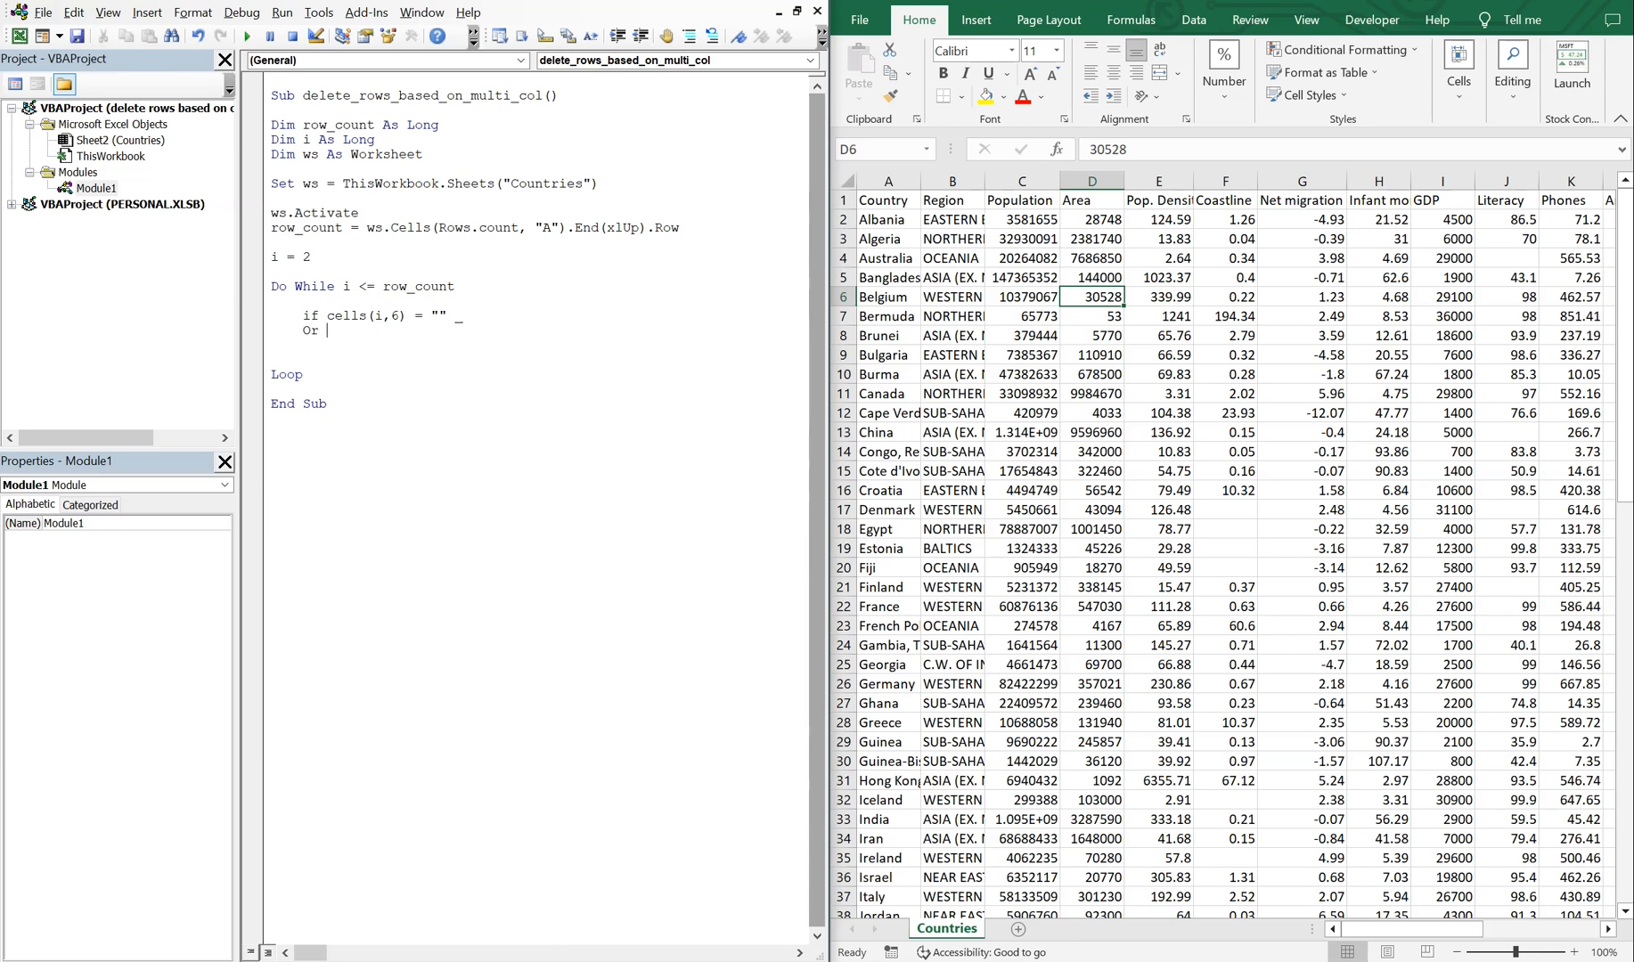
pyautogui.write('cells')
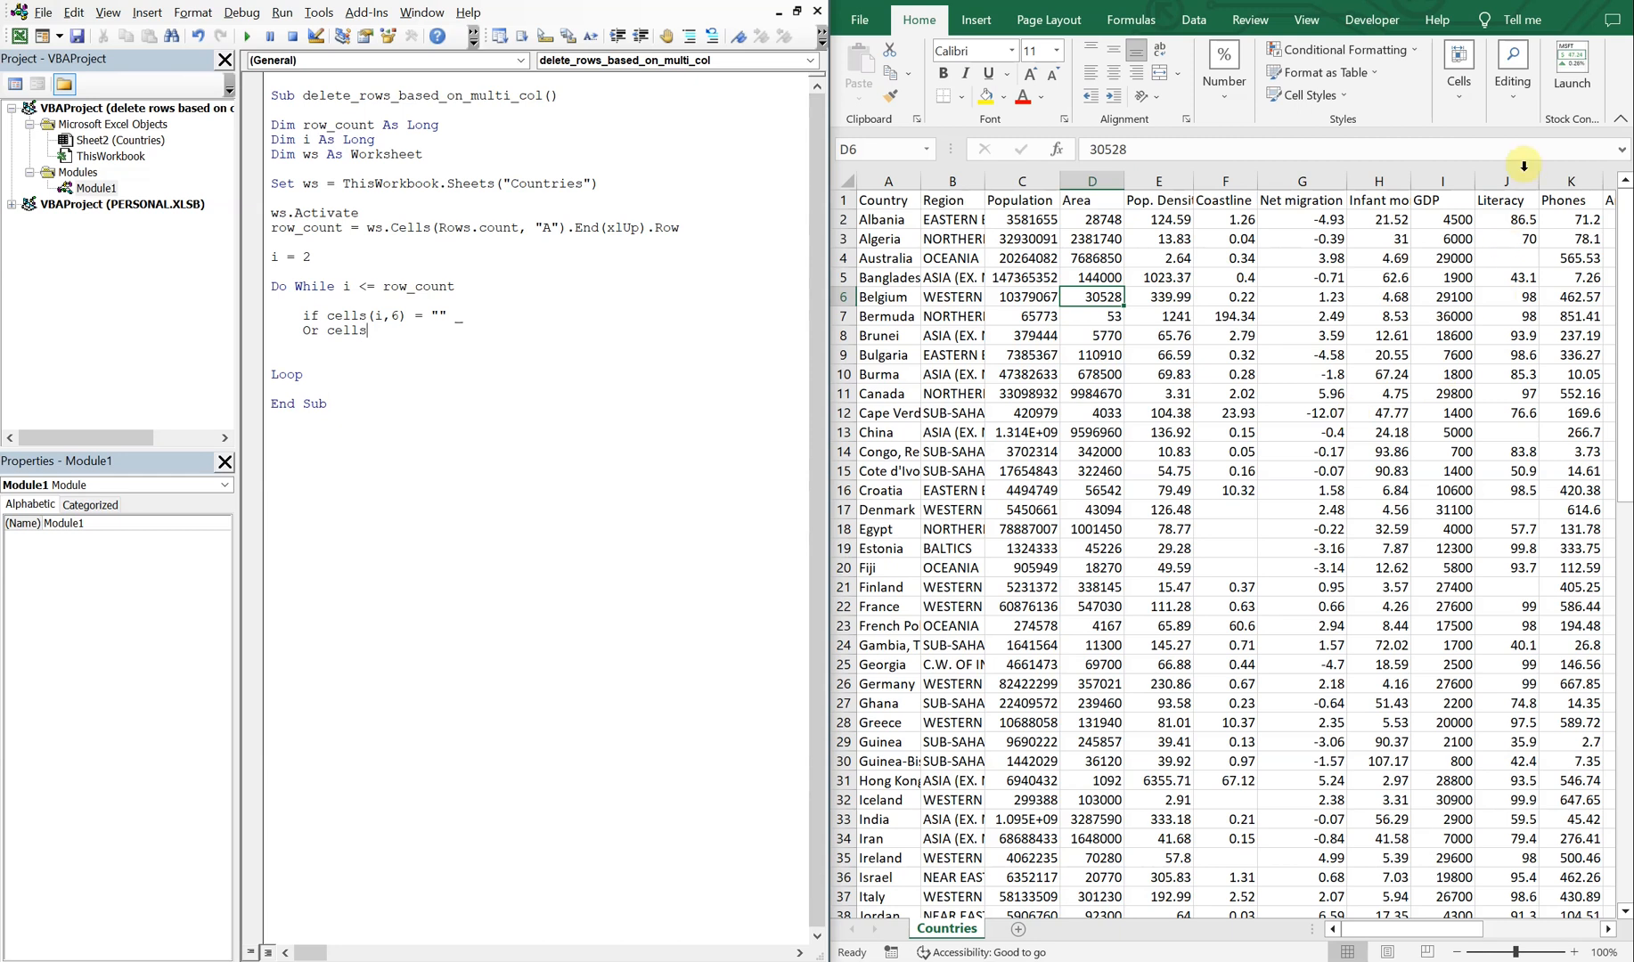
pyautogui.moveTo(1446, 173)
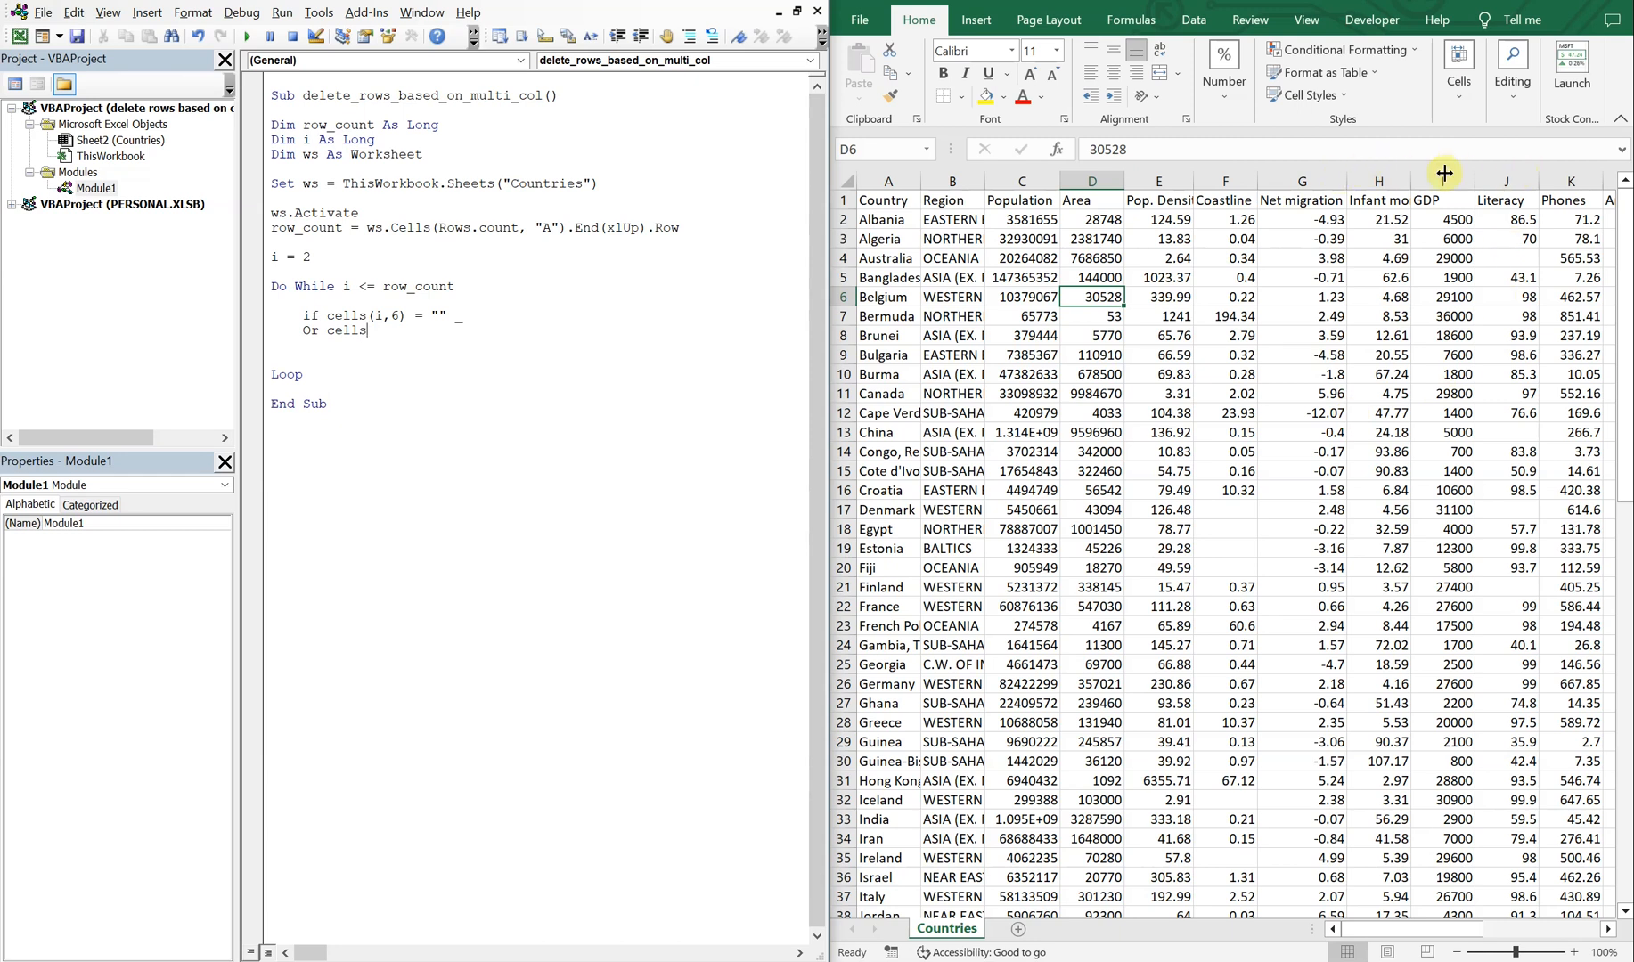
pyautogui.write('(')
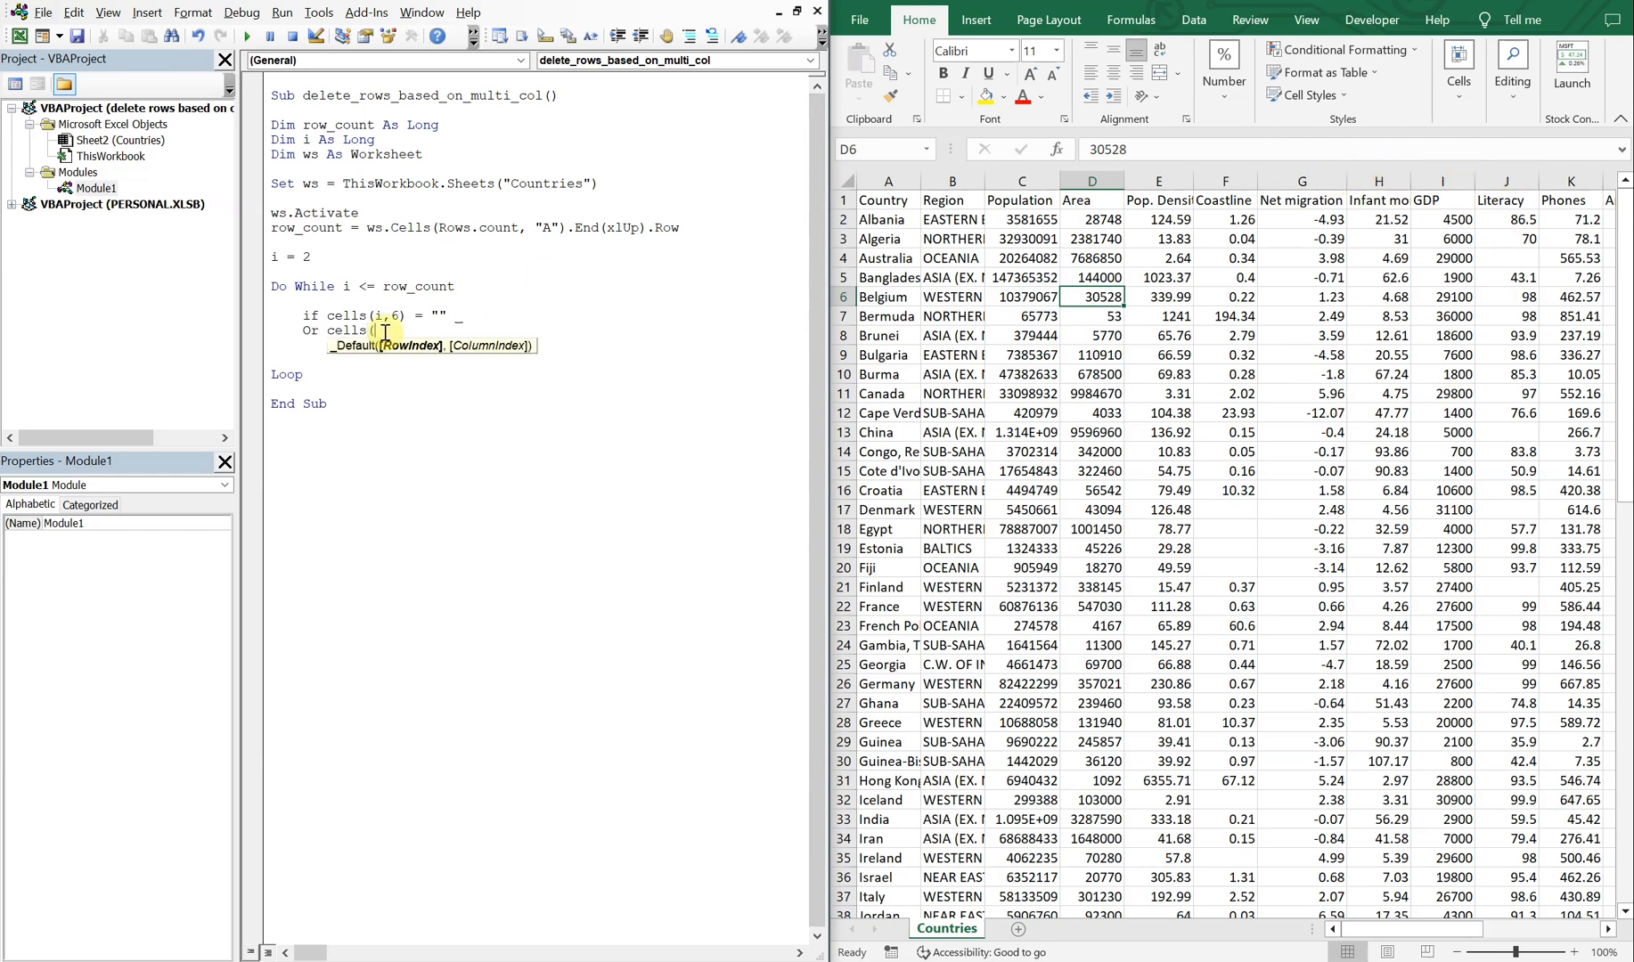
pyautogui.write('10) =')
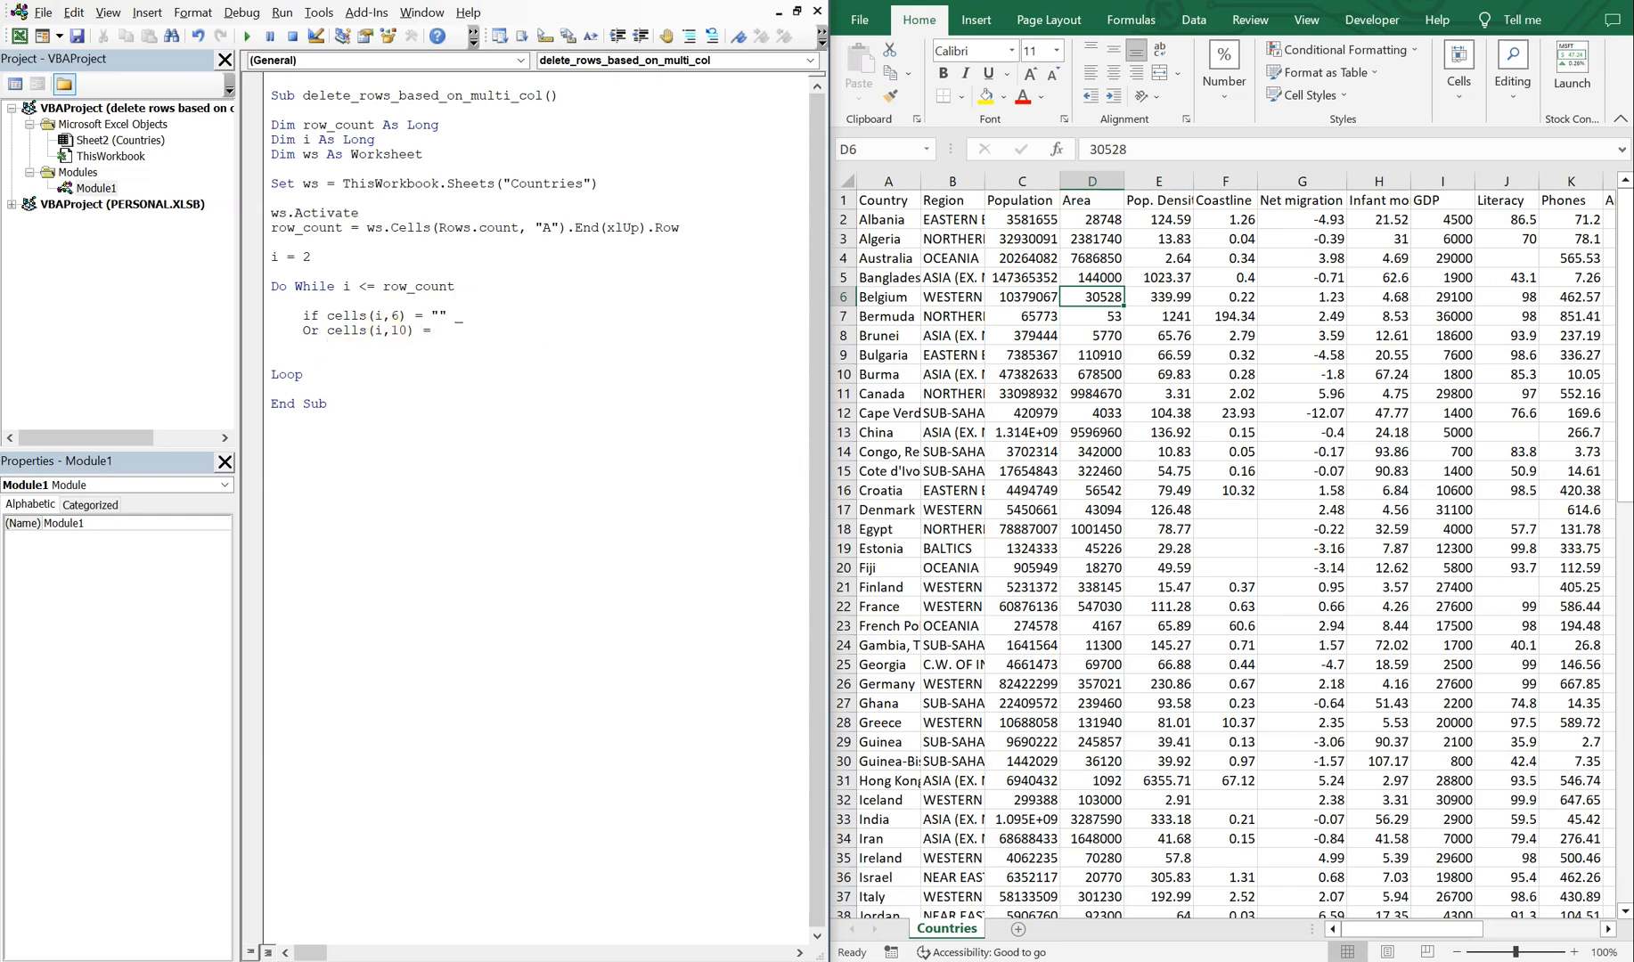
pyautogui.write('""')
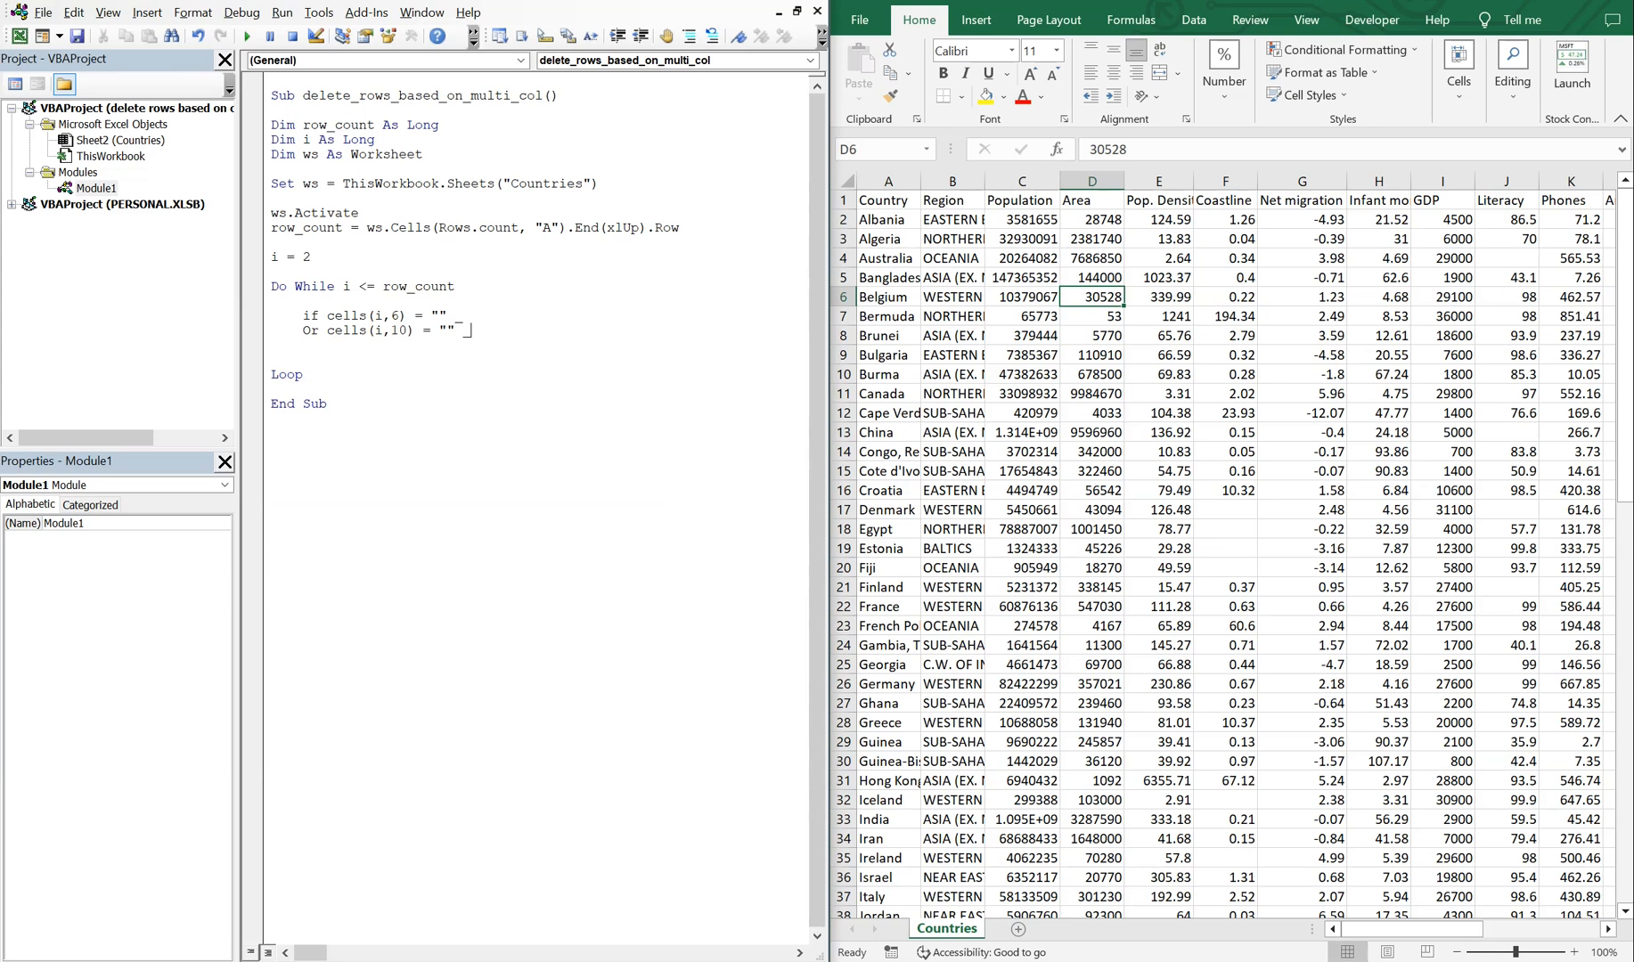
pyautogui.write('or')
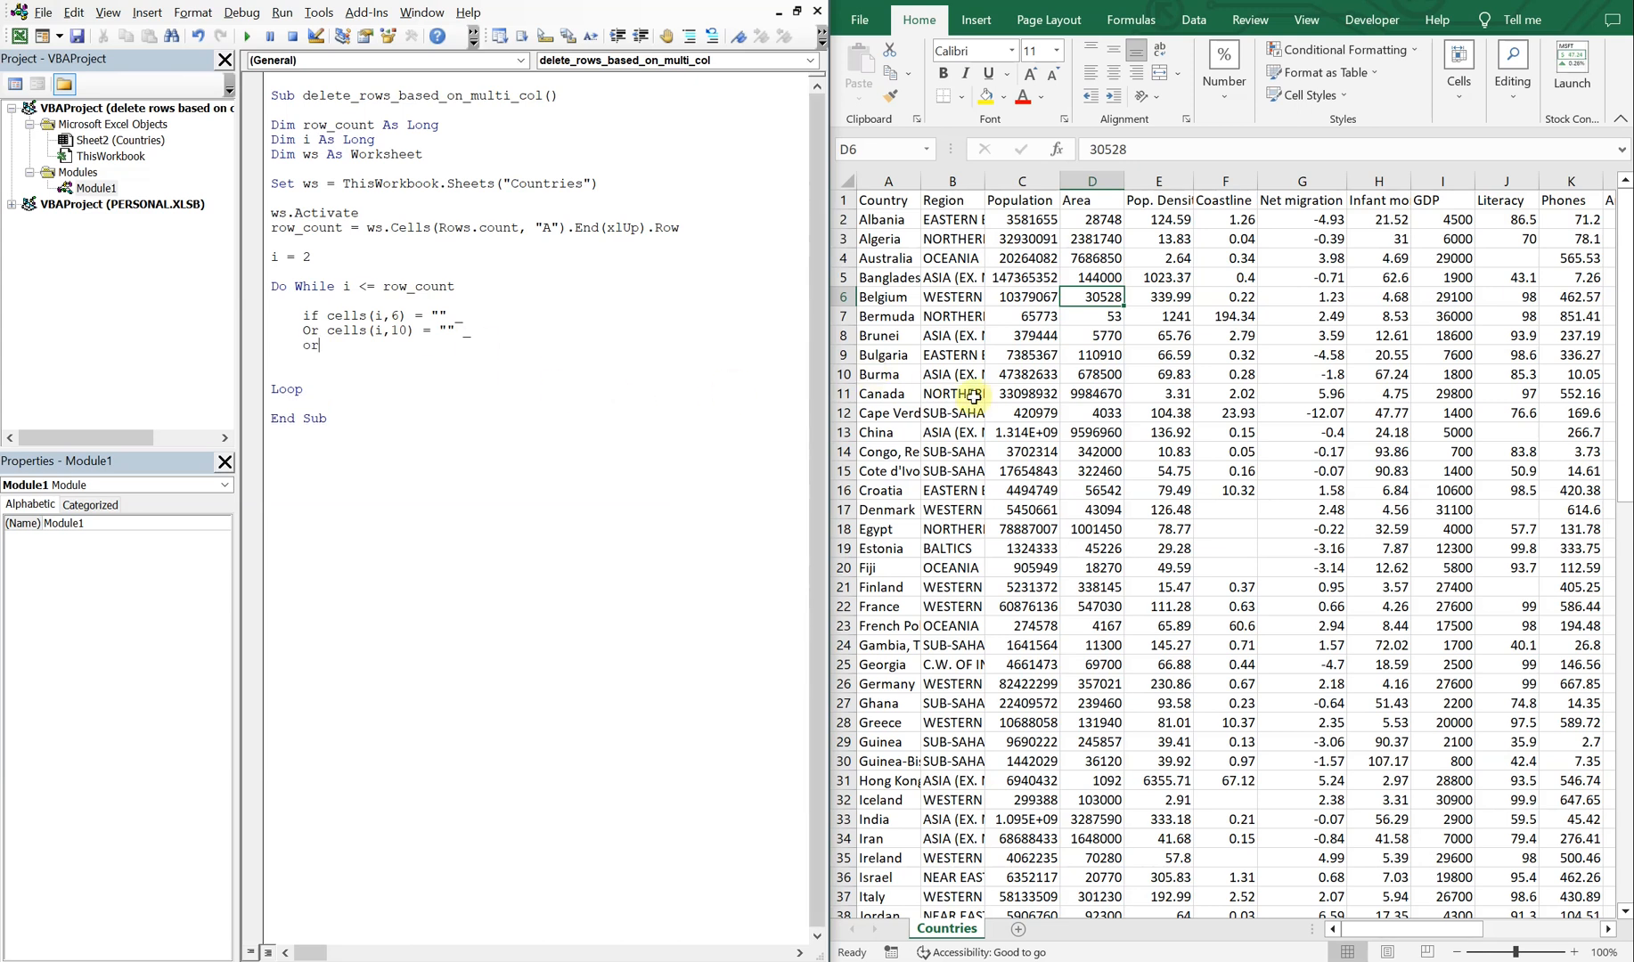
pyautogui.moveTo(1181, 192)
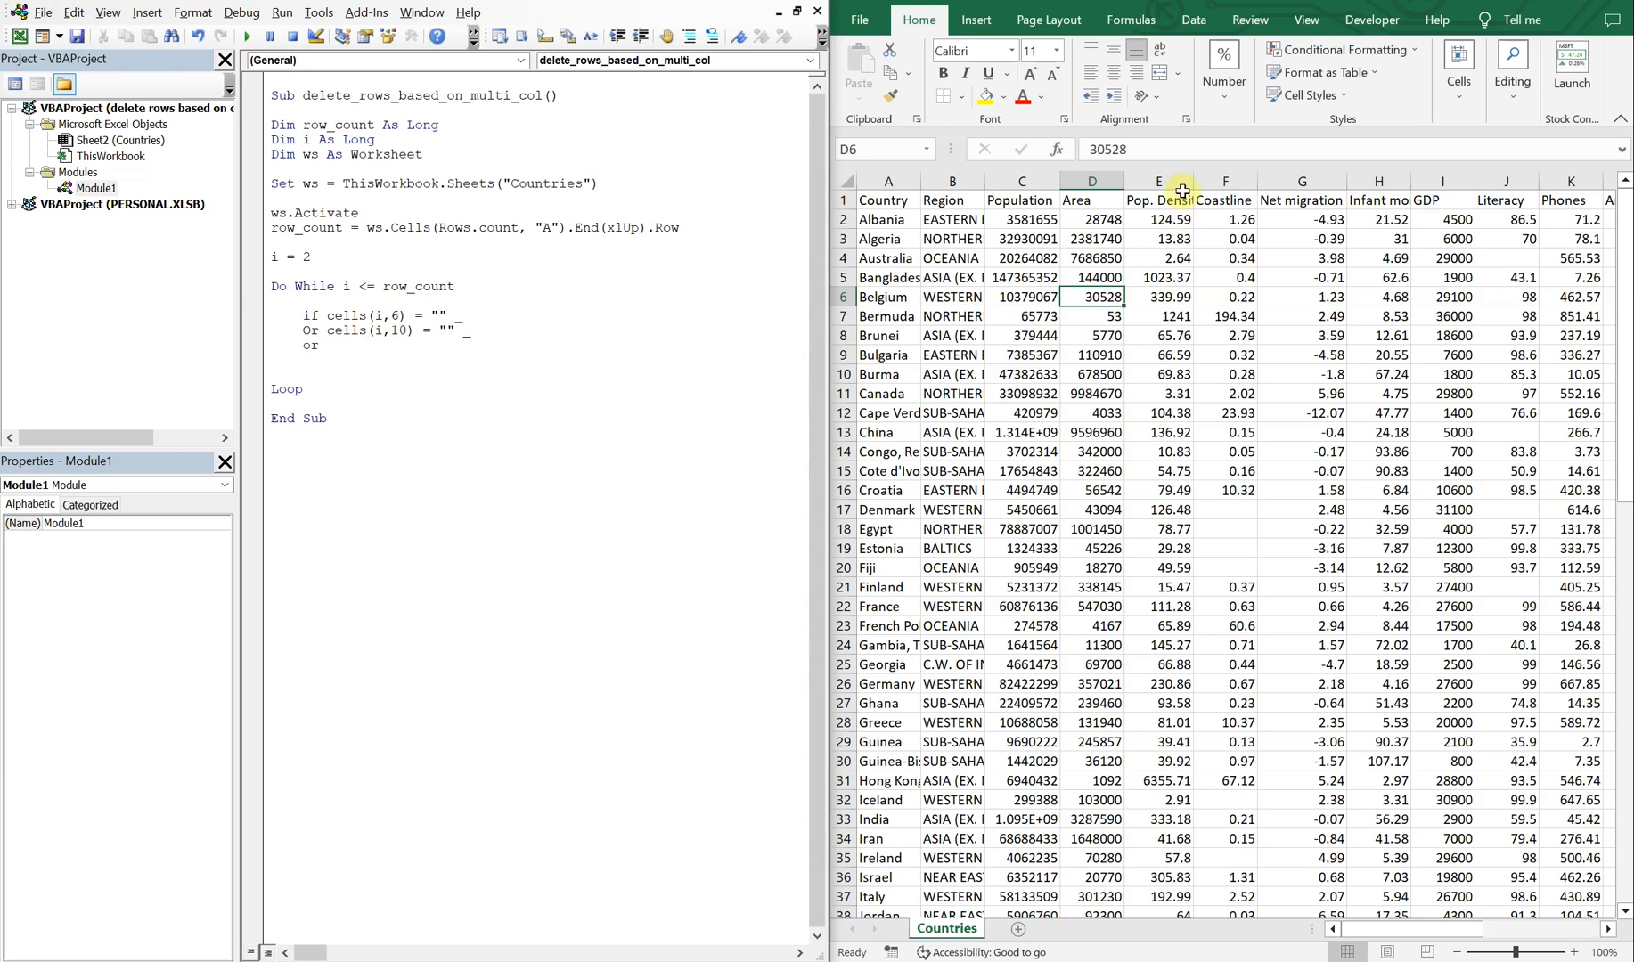
# Add Cells(i, 5) > 10000 Then and begin the body with Rows(i).
pyautogui.write('cells(i,')
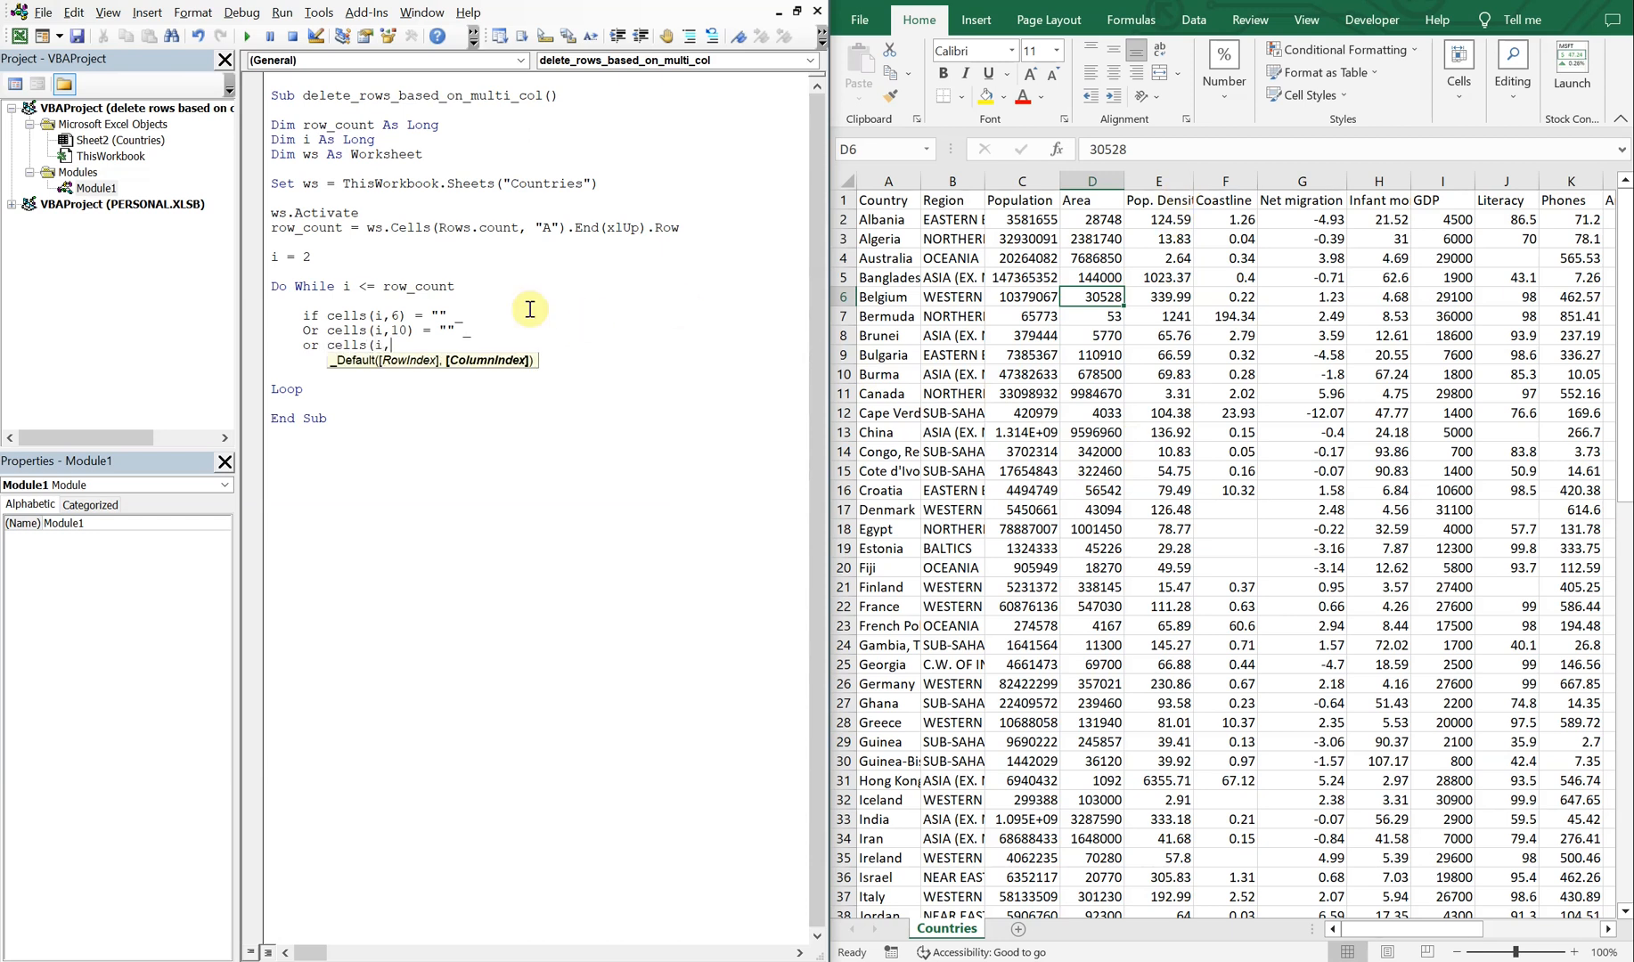
pyautogui.write('5)')
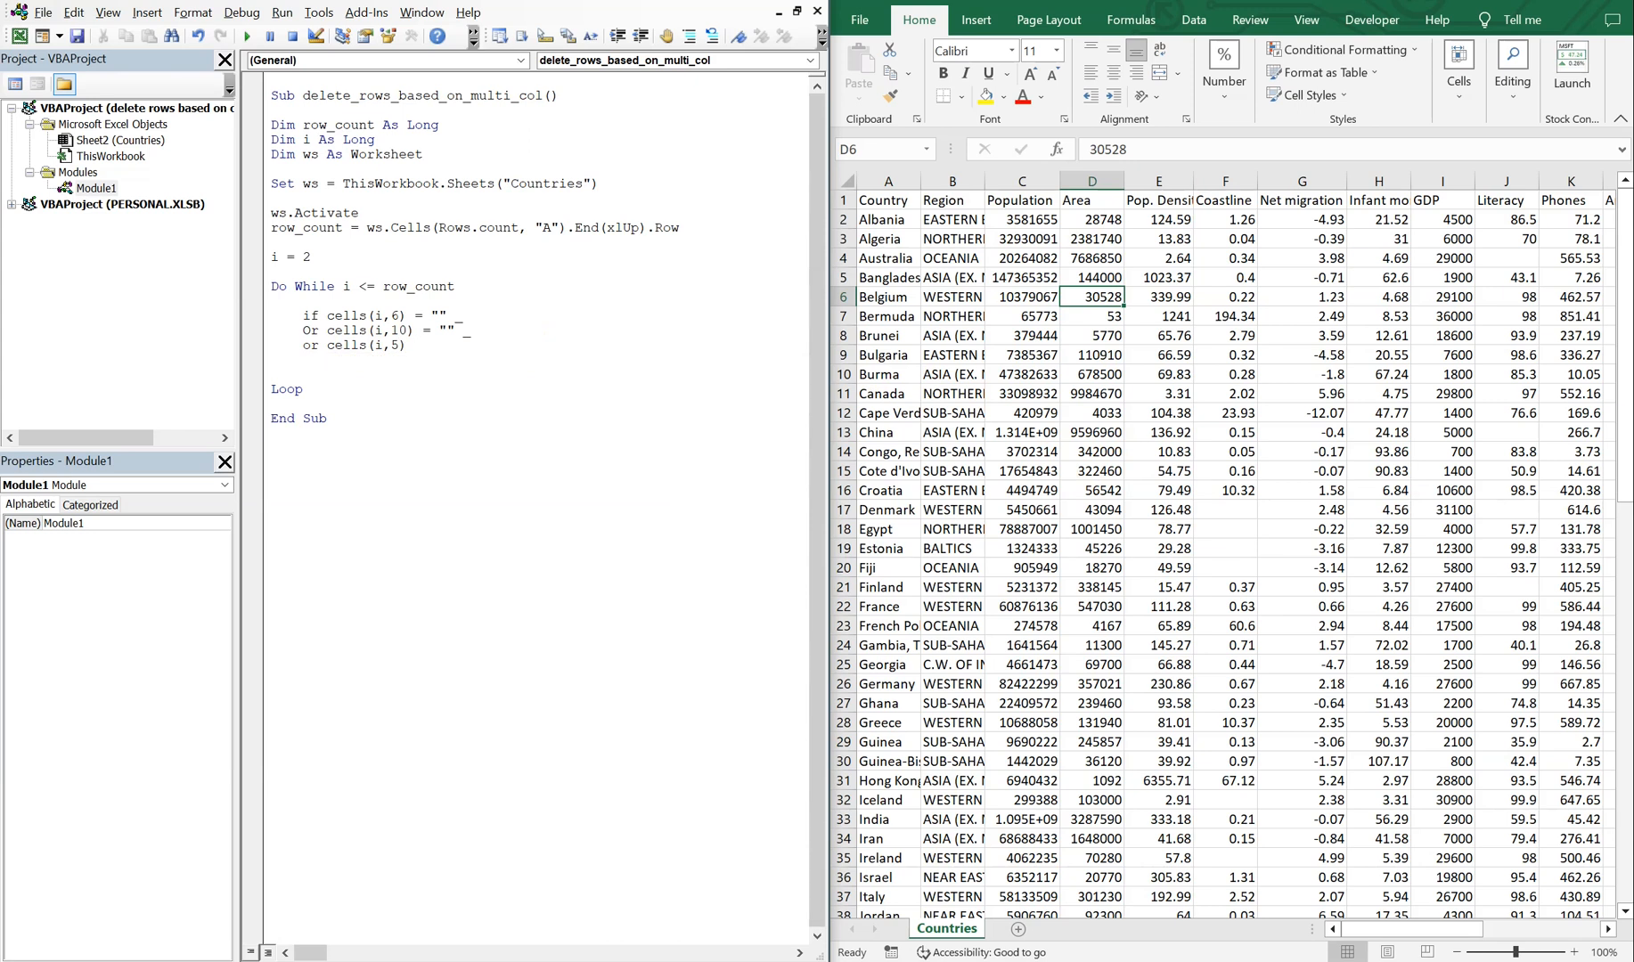
pyautogui.write('>')
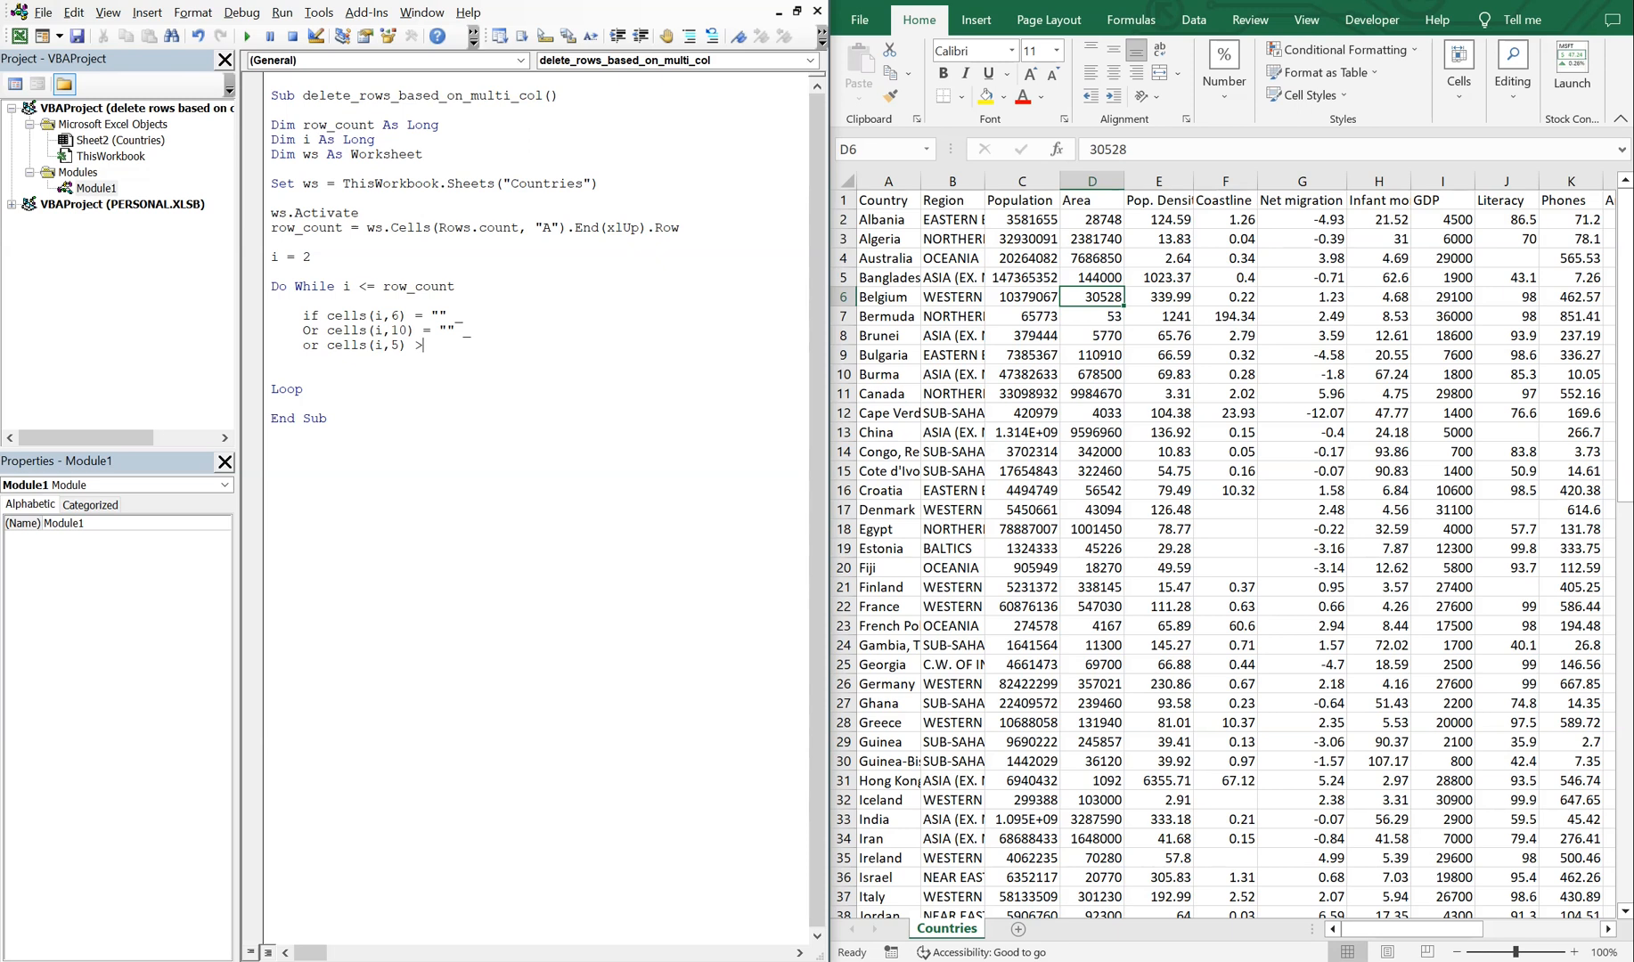
pyautogui.write('10000')
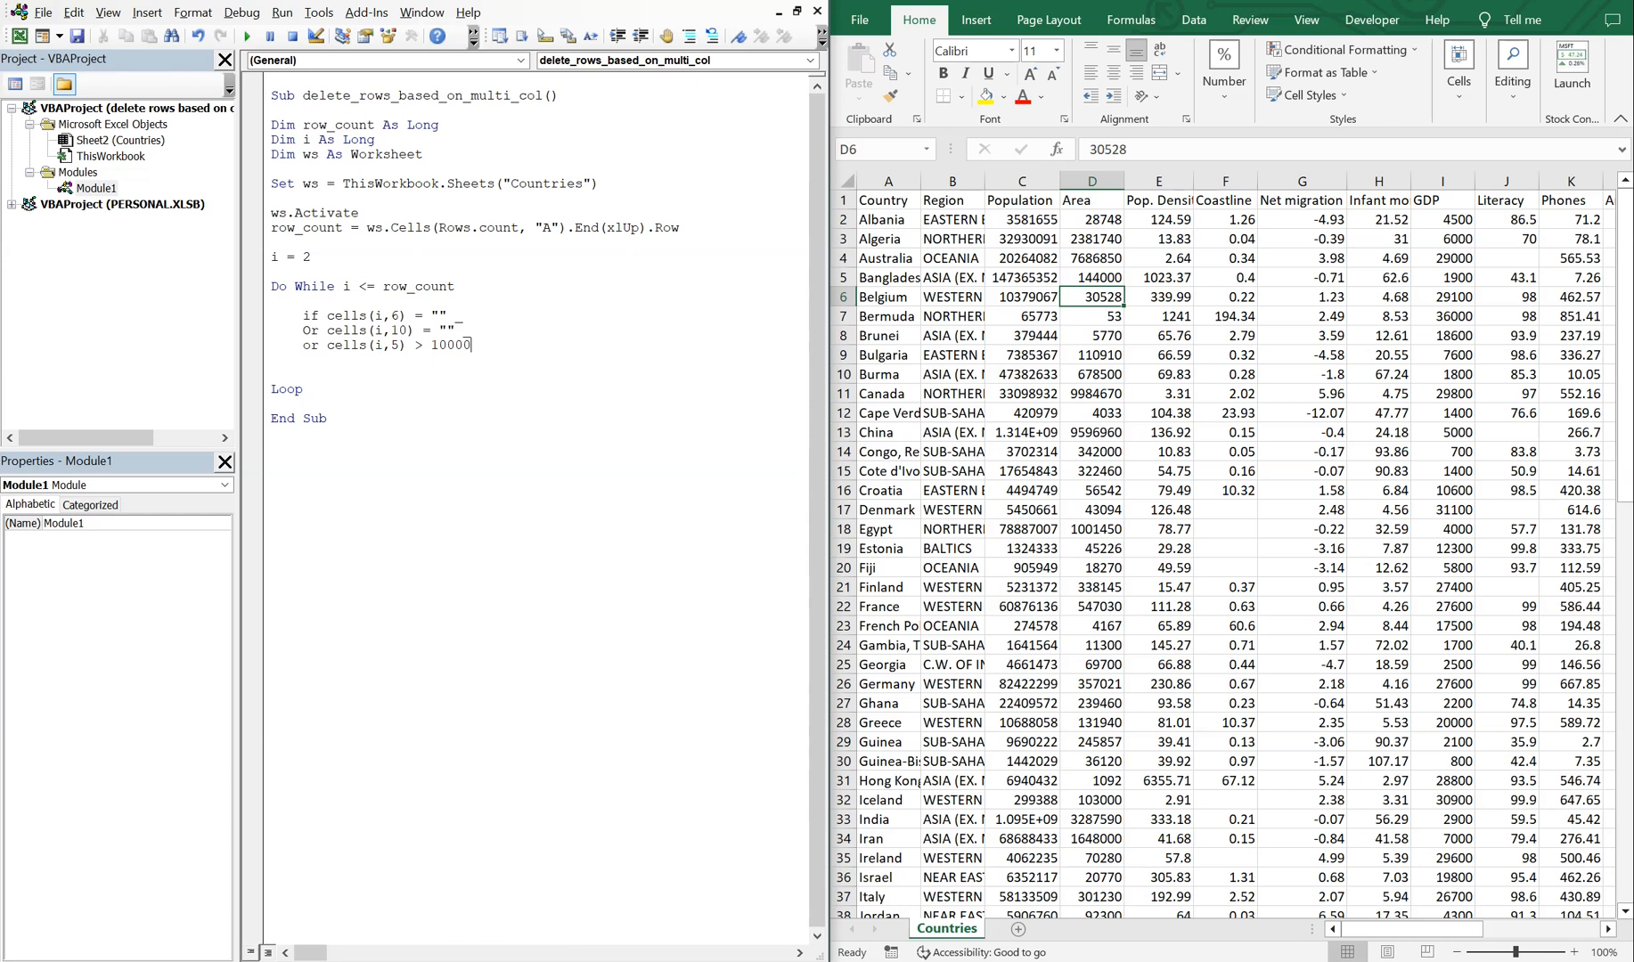
pyautogui.write('th')
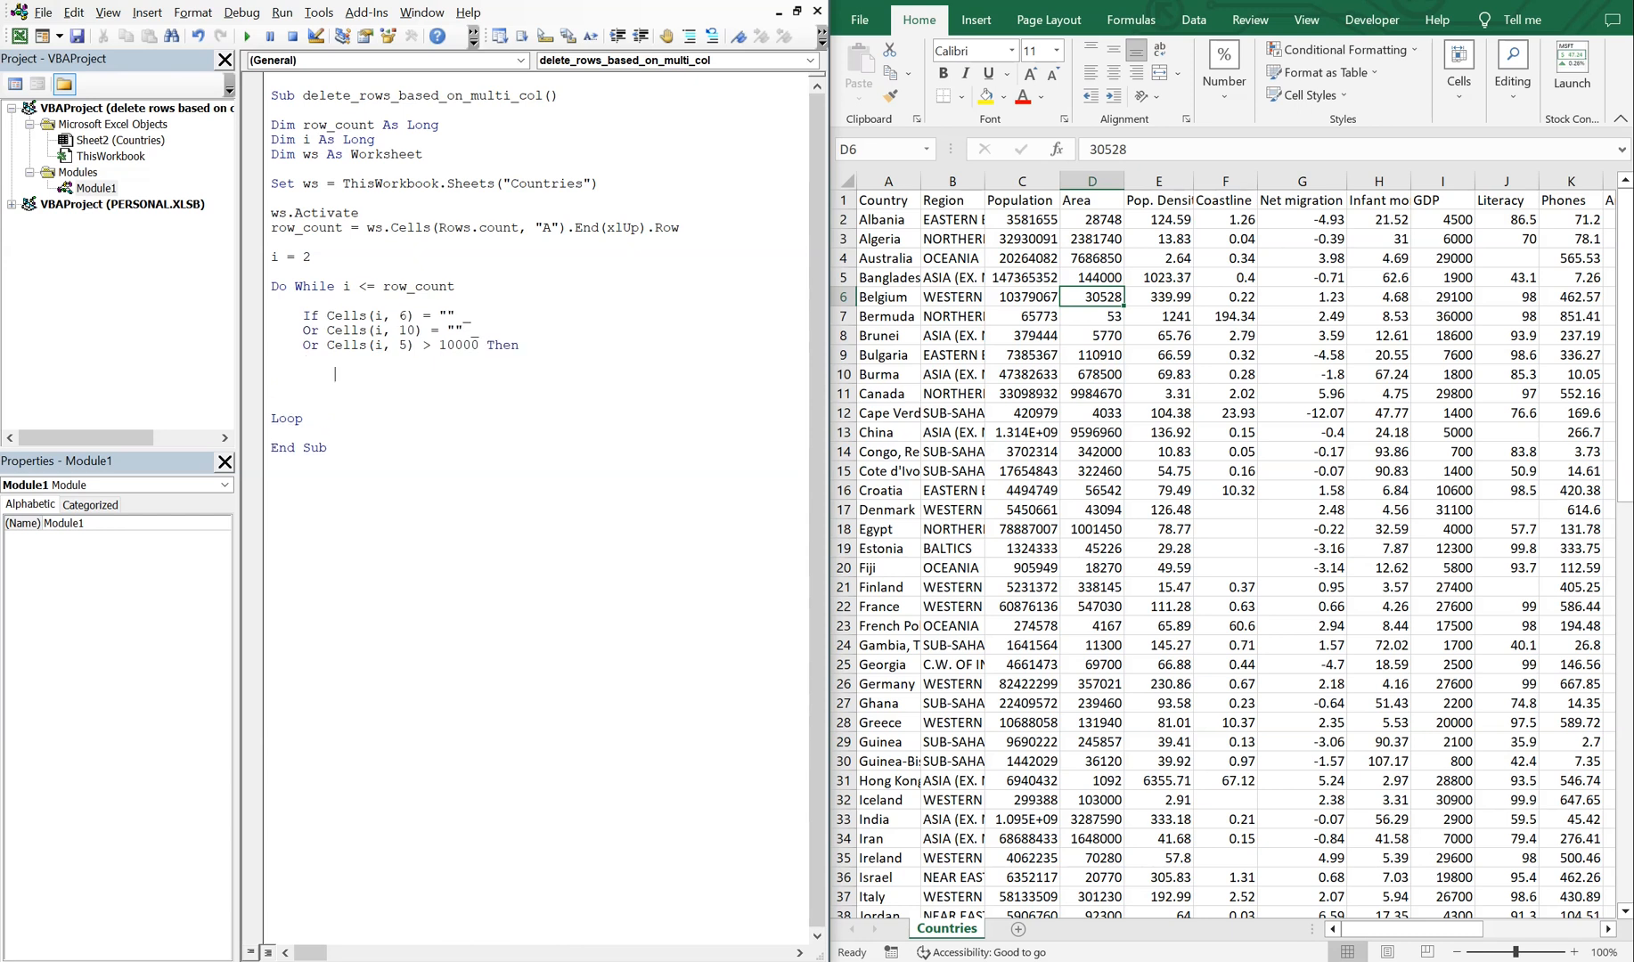
pyautogui.write('rows')
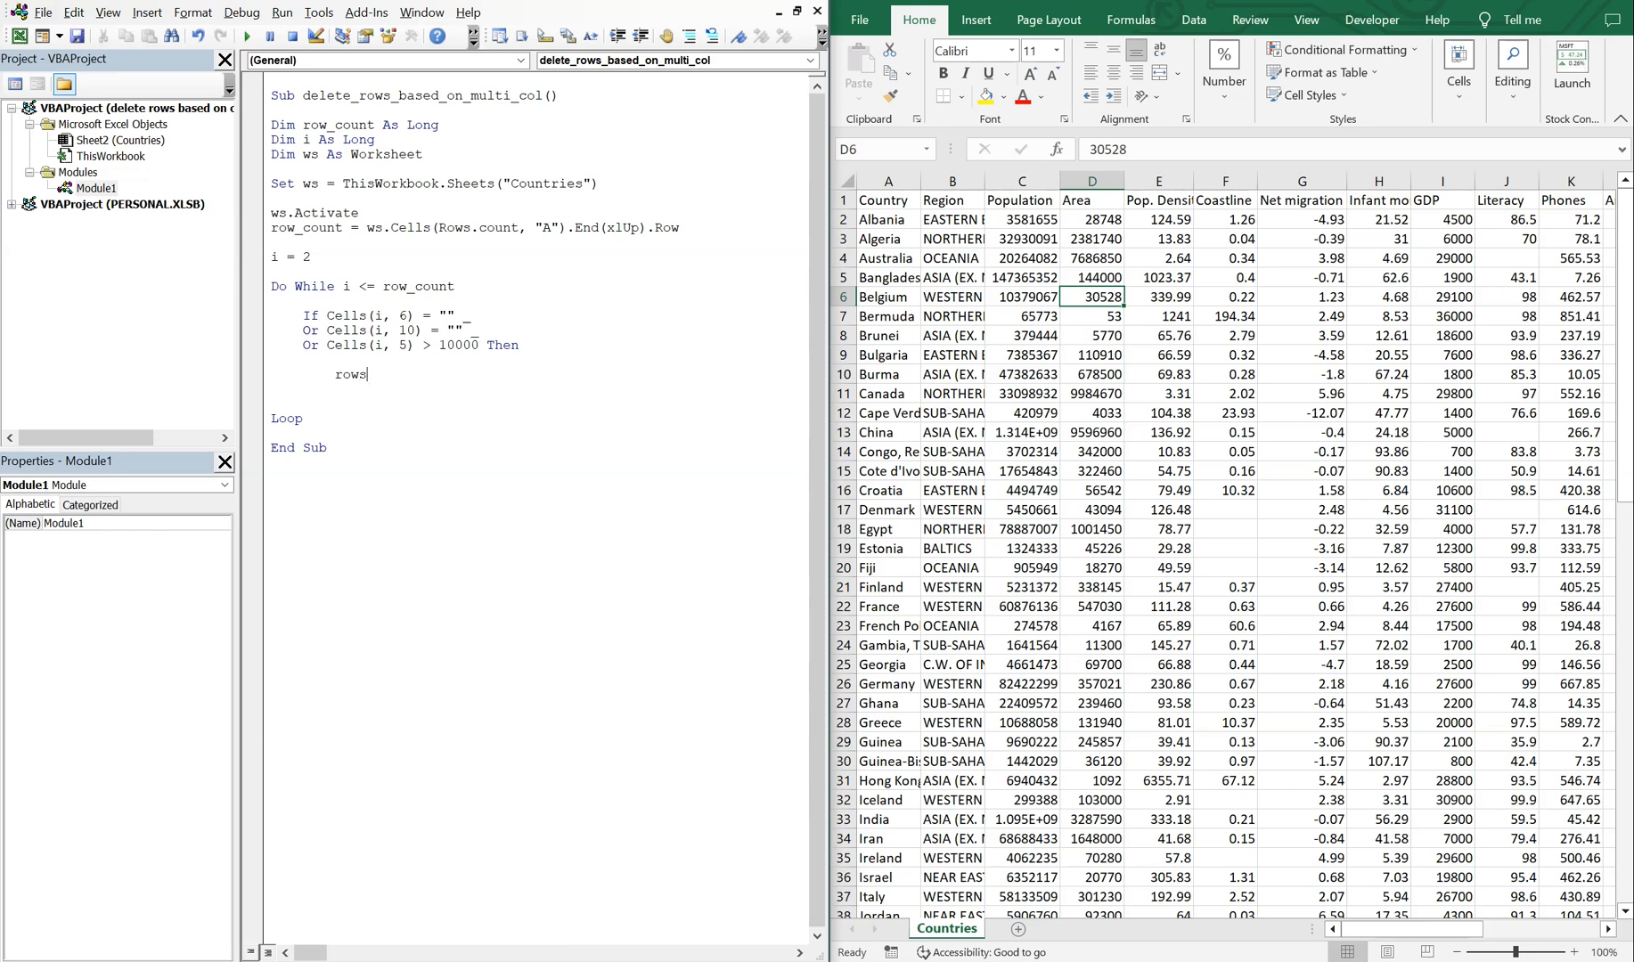
pyautogui.write('(i)')
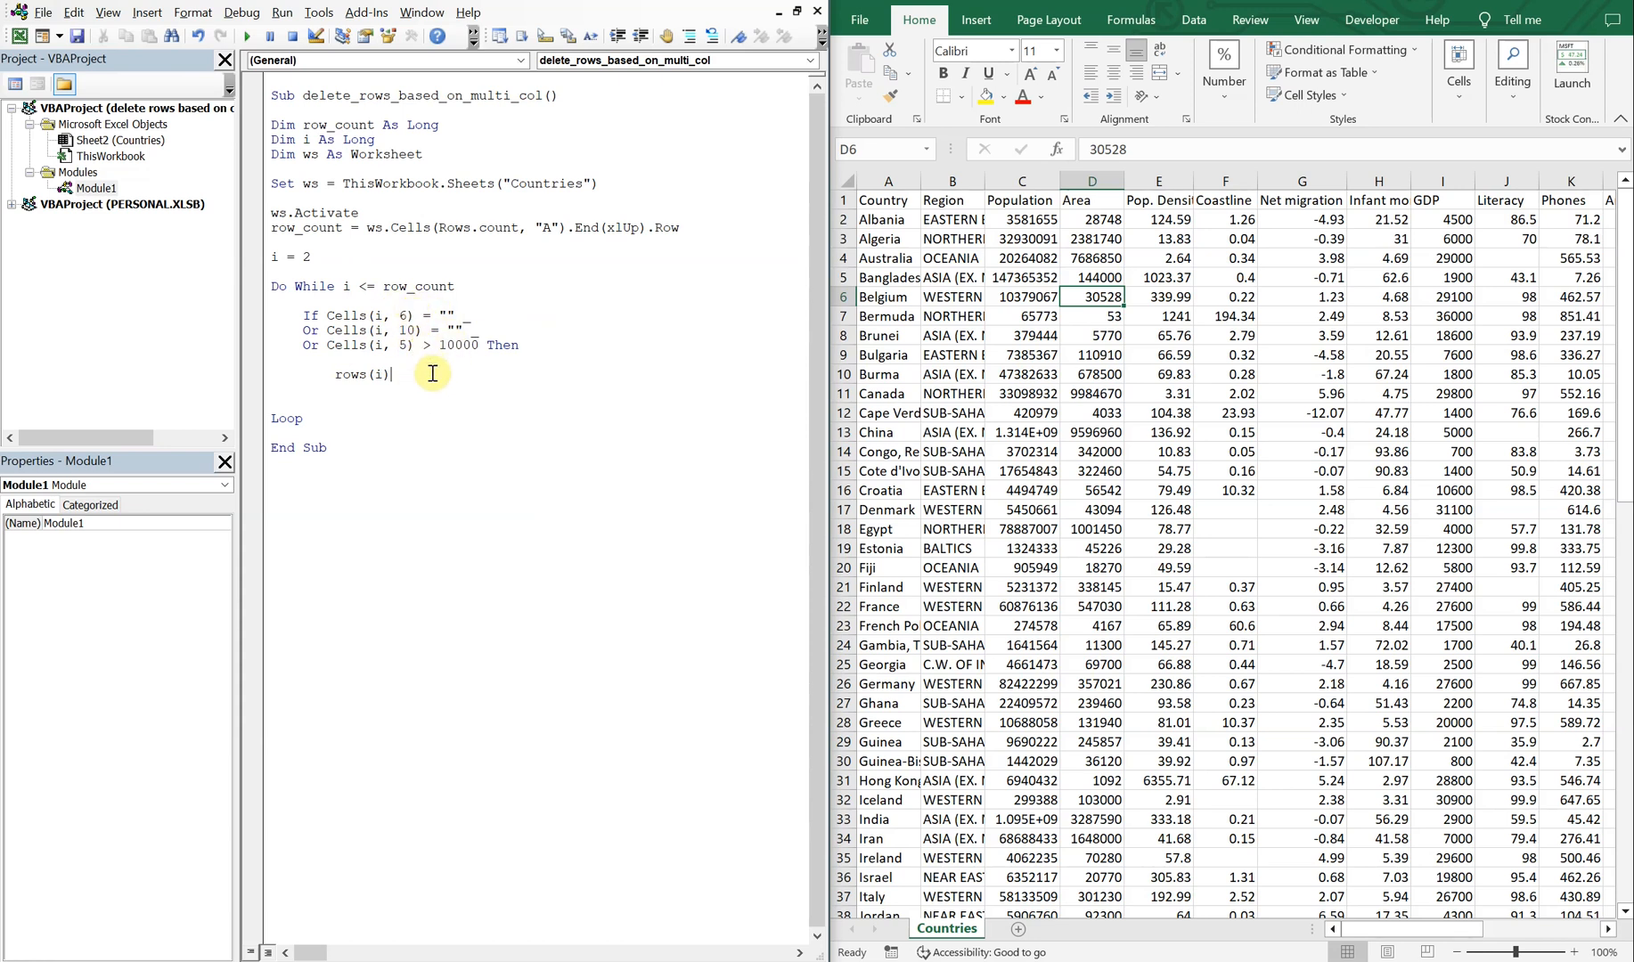
# Complete Rows(i).EntireRow.Delete, then i = i - 1 and row_count = row_count - 1.
pyautogui.write('.entire')
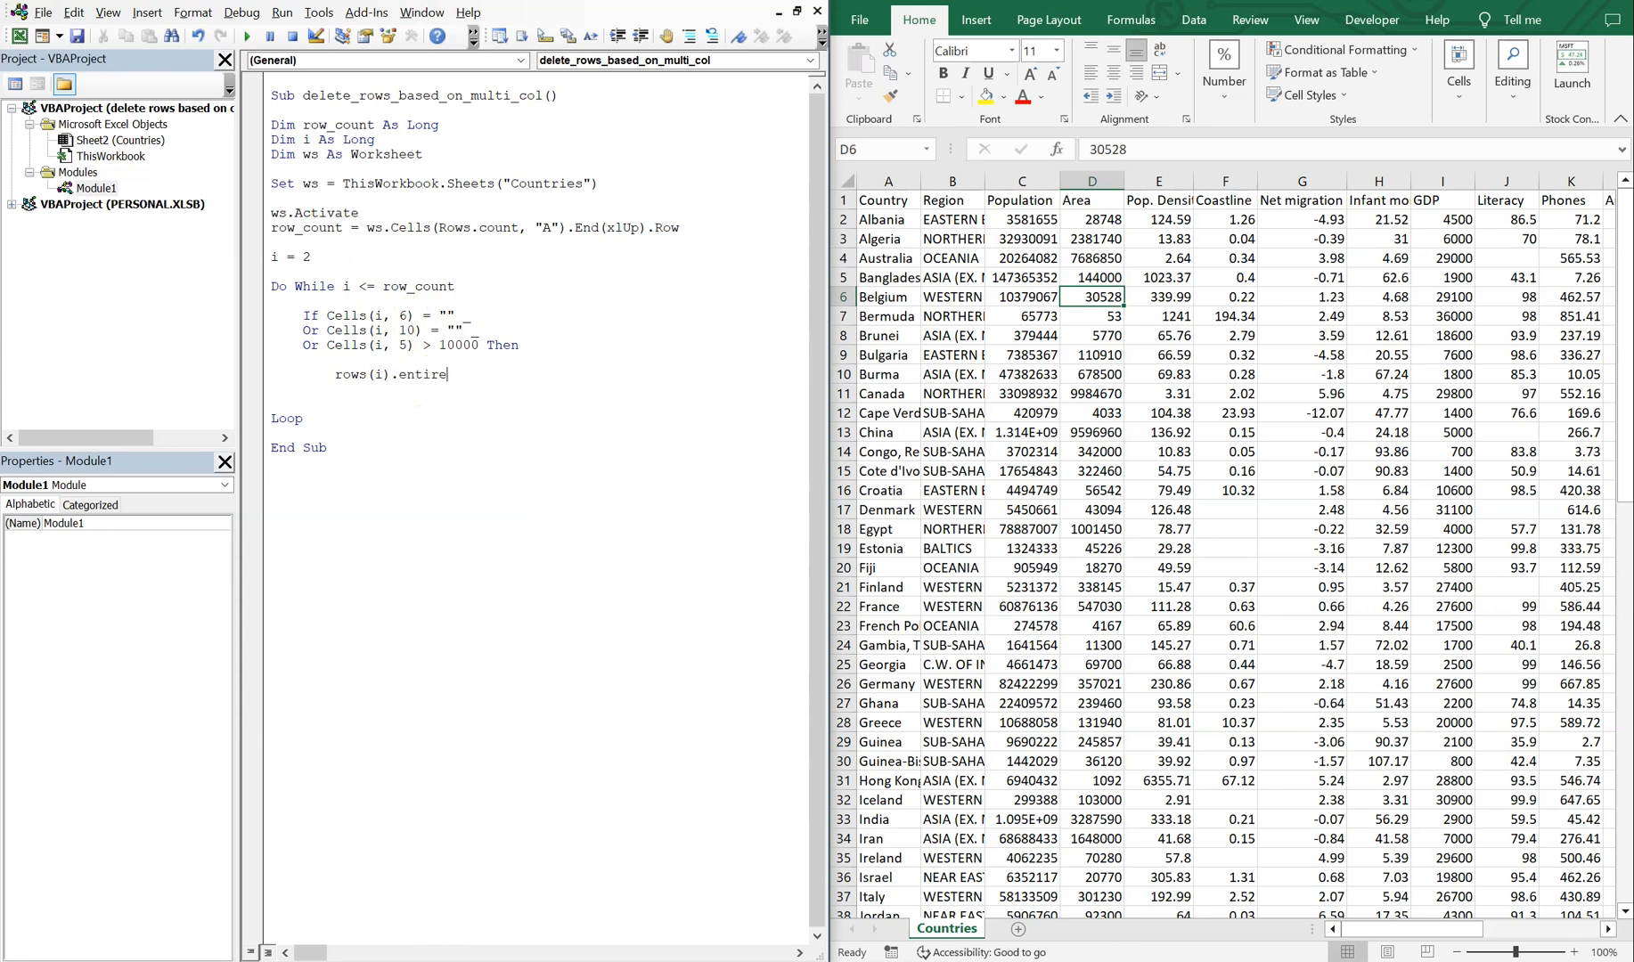
pyautogui.write('row.dele')
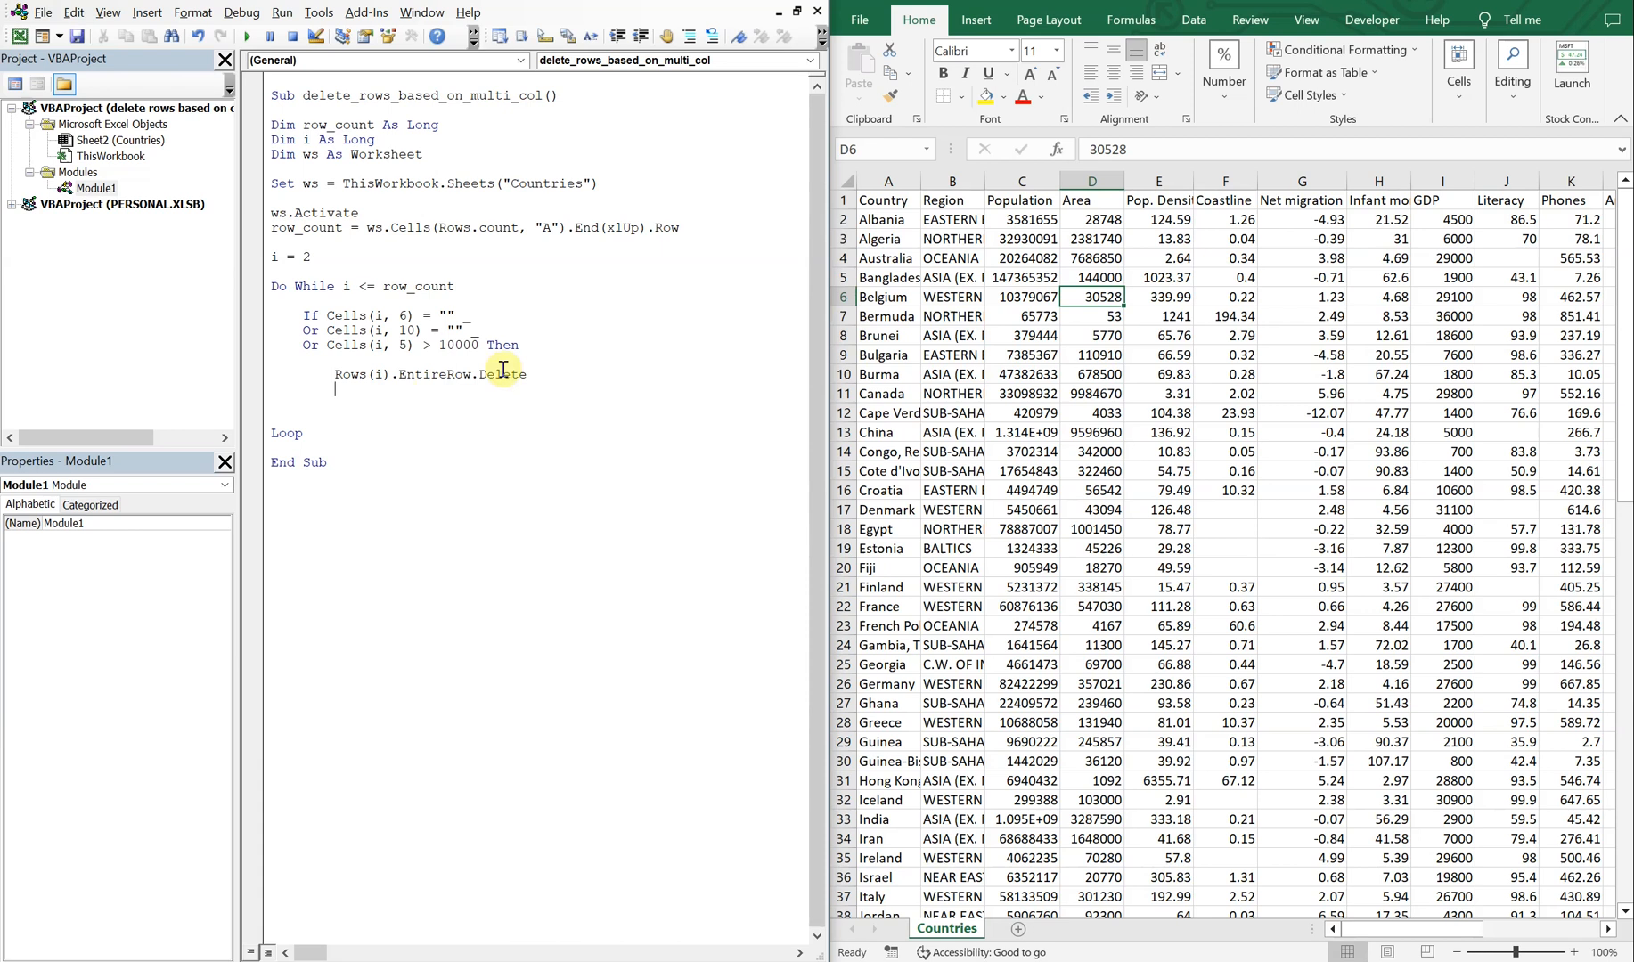
pyautogui.write('i = i - 1')
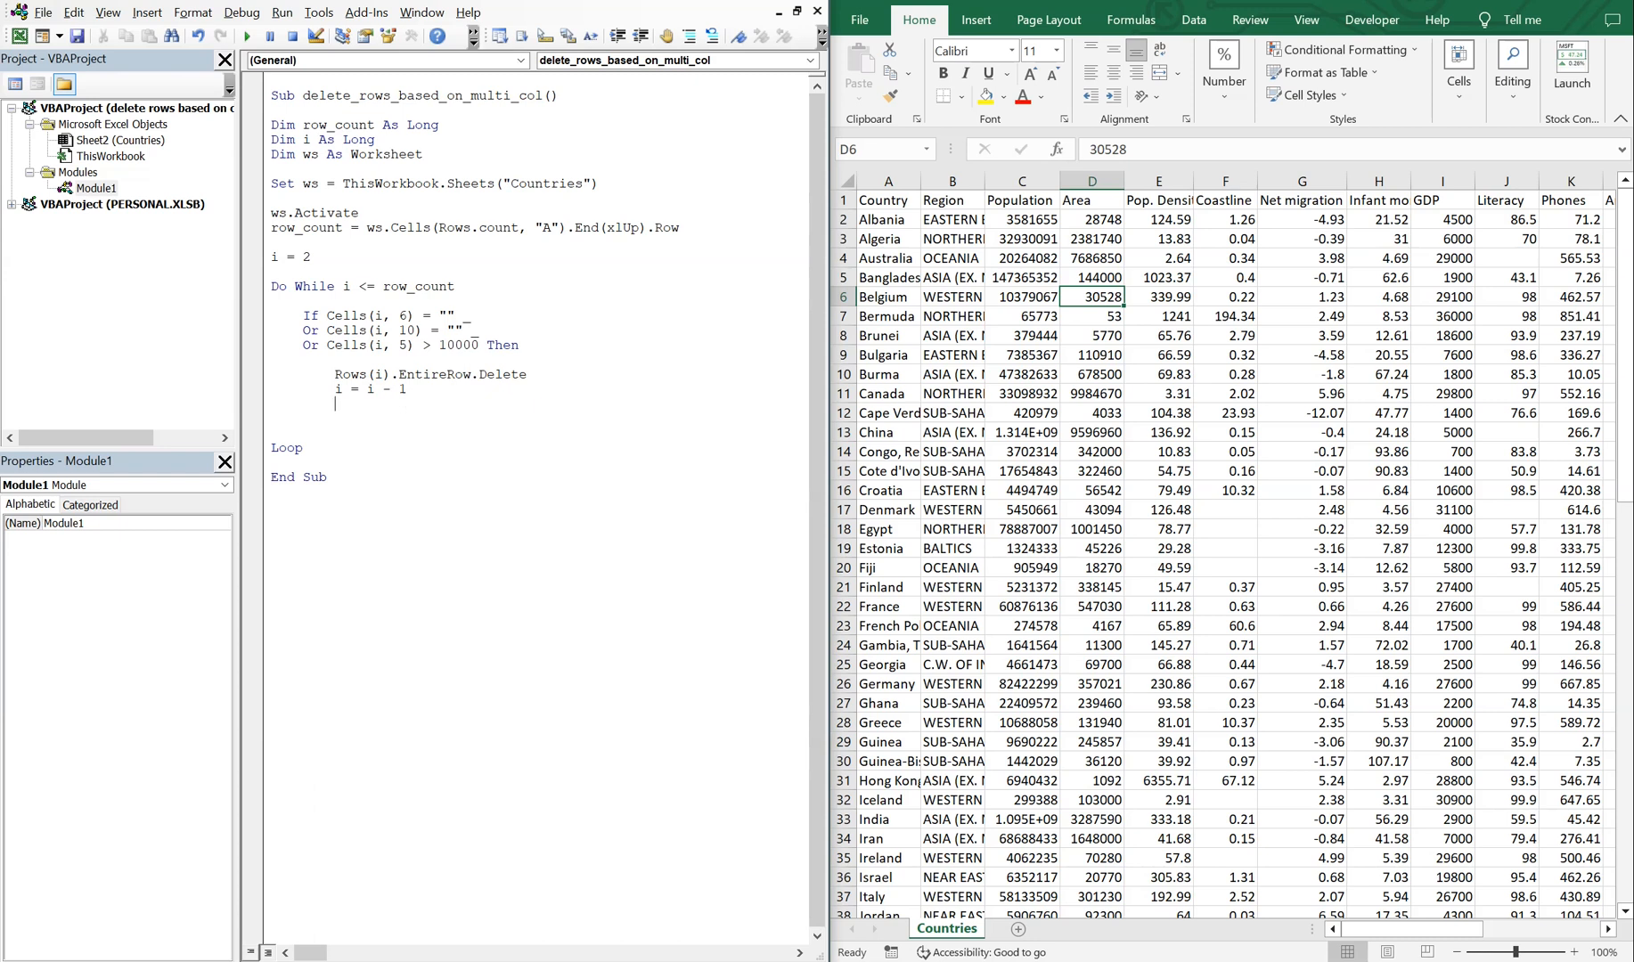
pyautogui.write('count =')
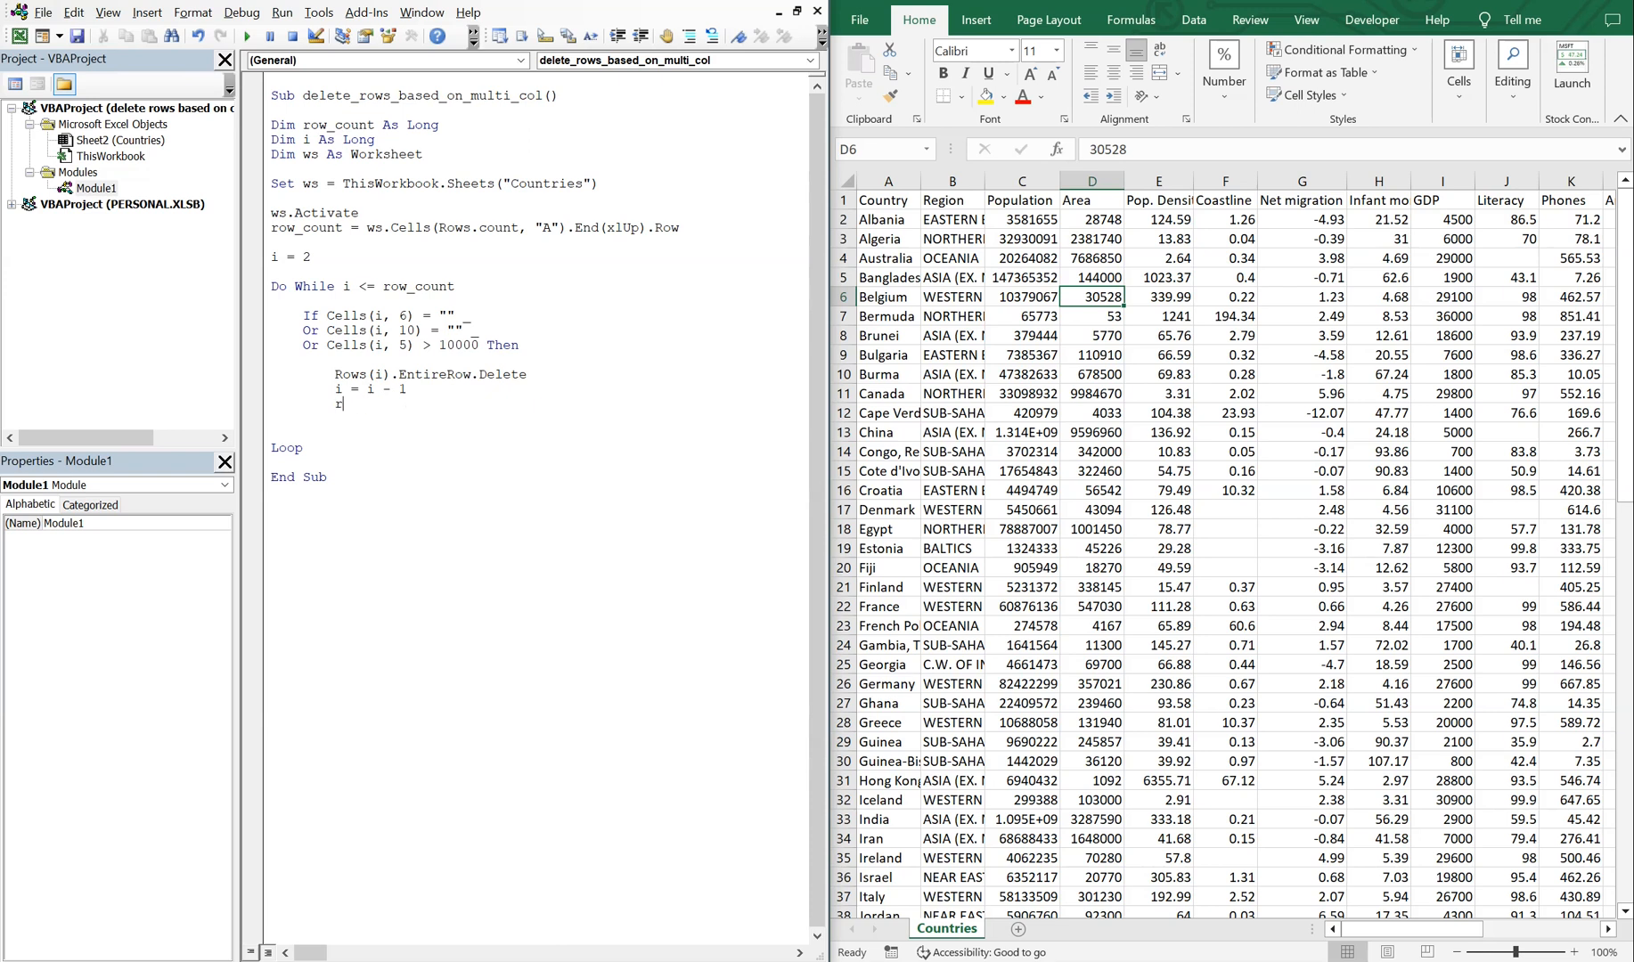
pyautogui.write('ow_count =')
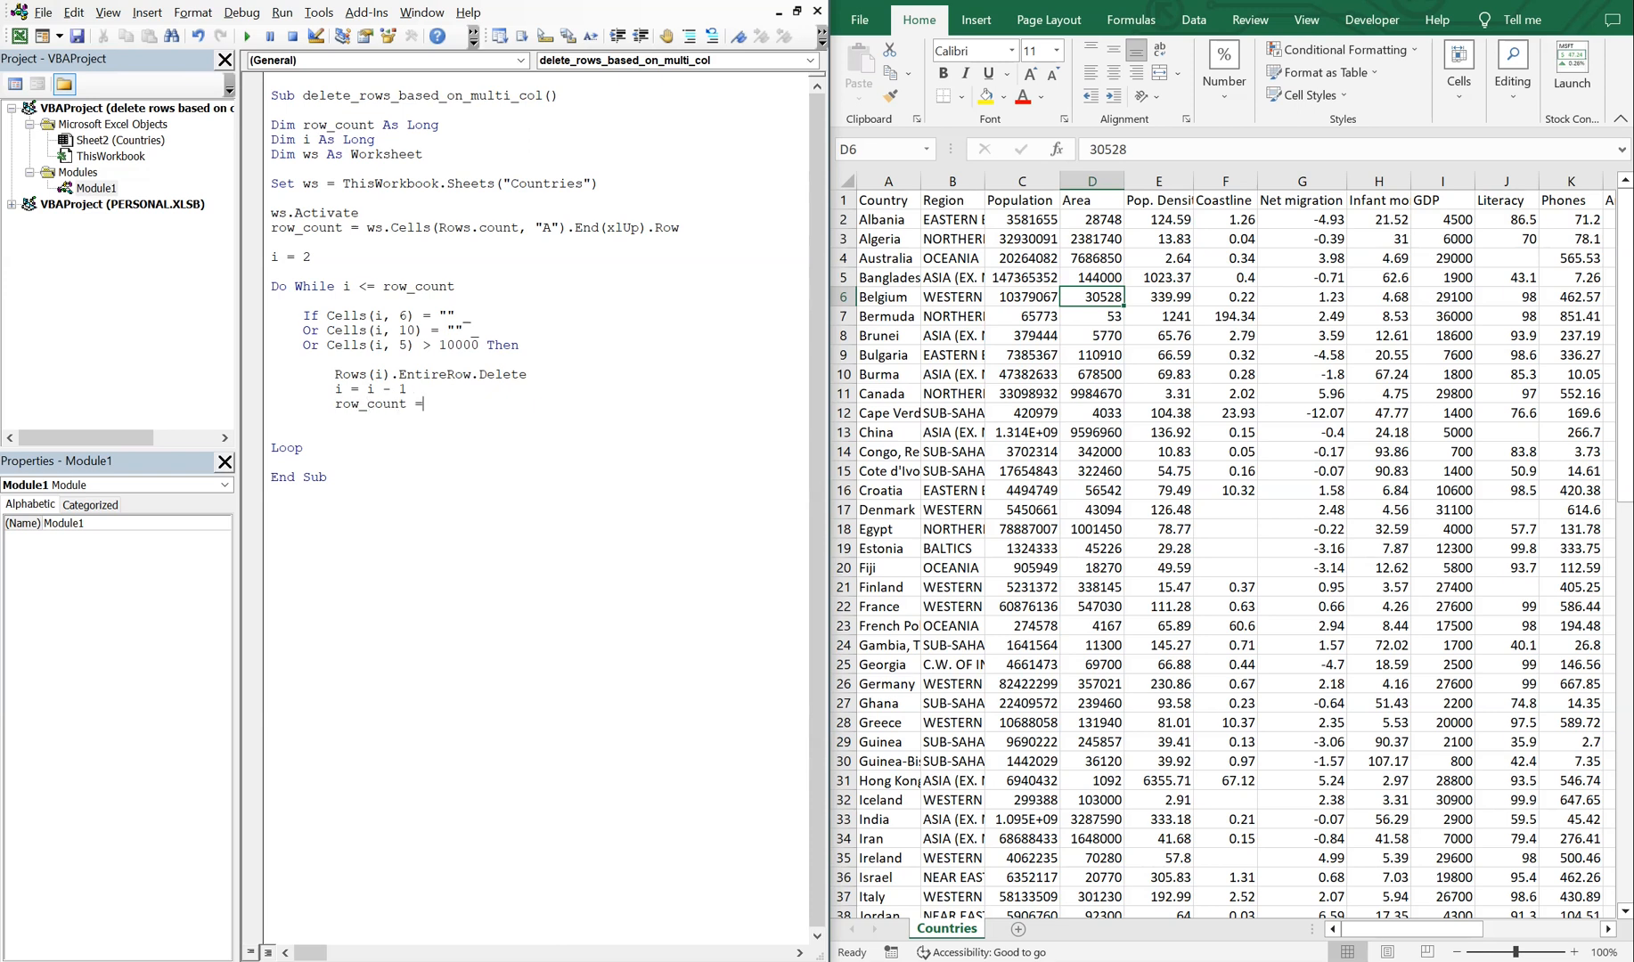
pyautogui.write('row_count - 1')
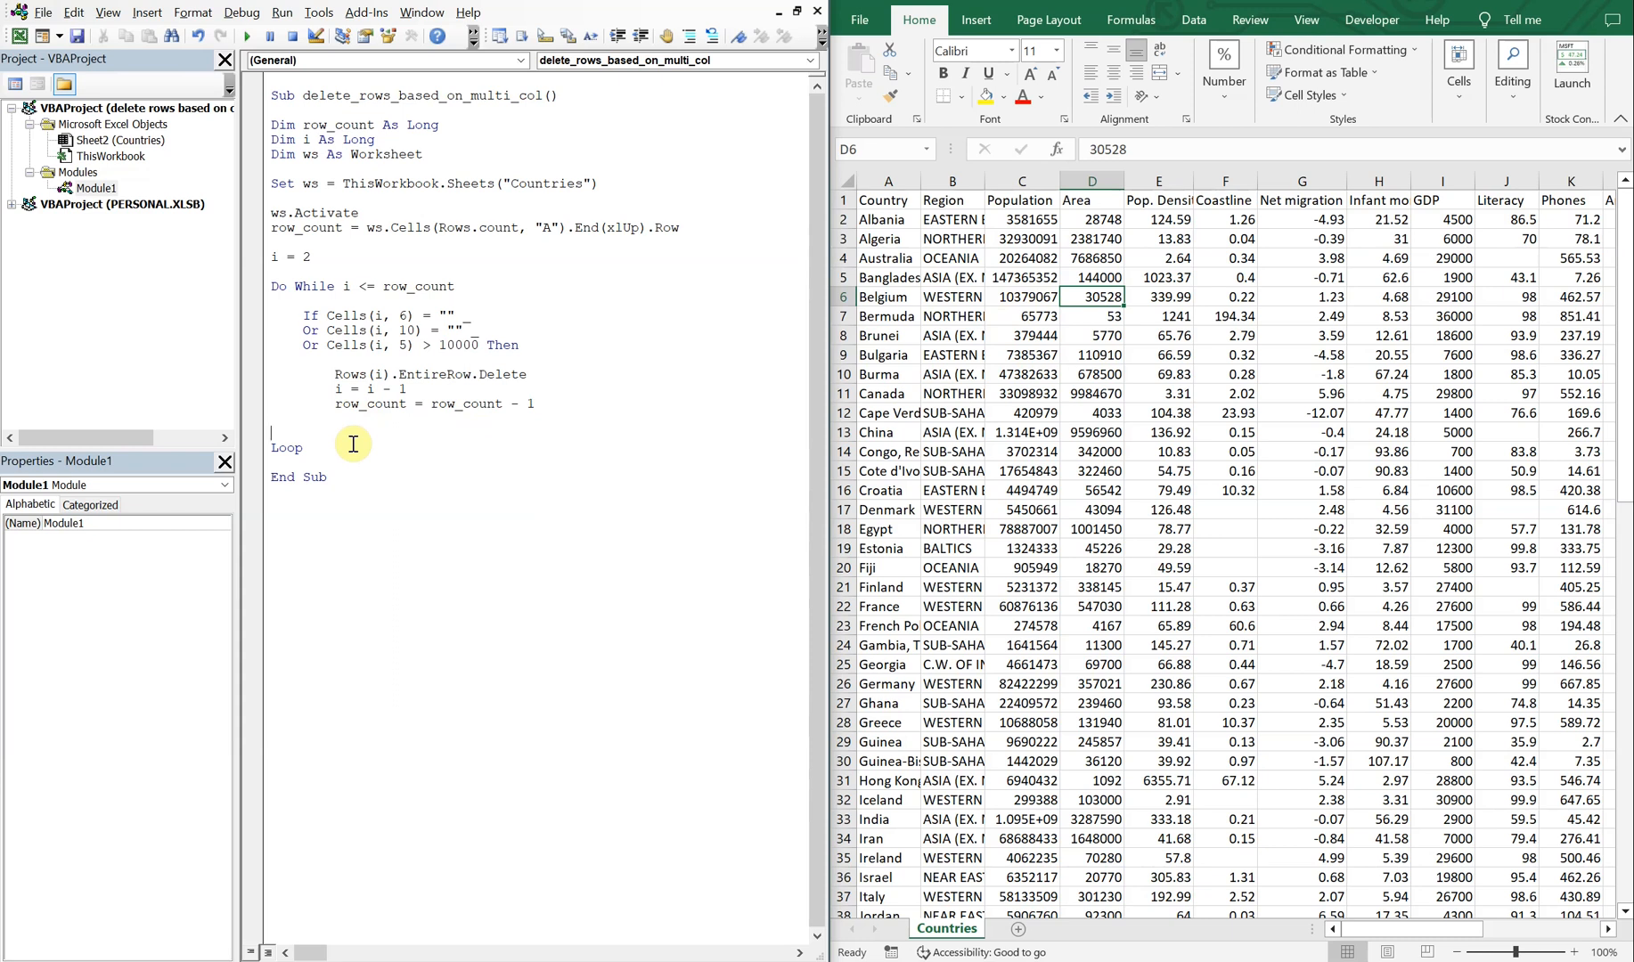
# Close with End If and add i = i + 1 before Loop.
pyautogui.write('e')
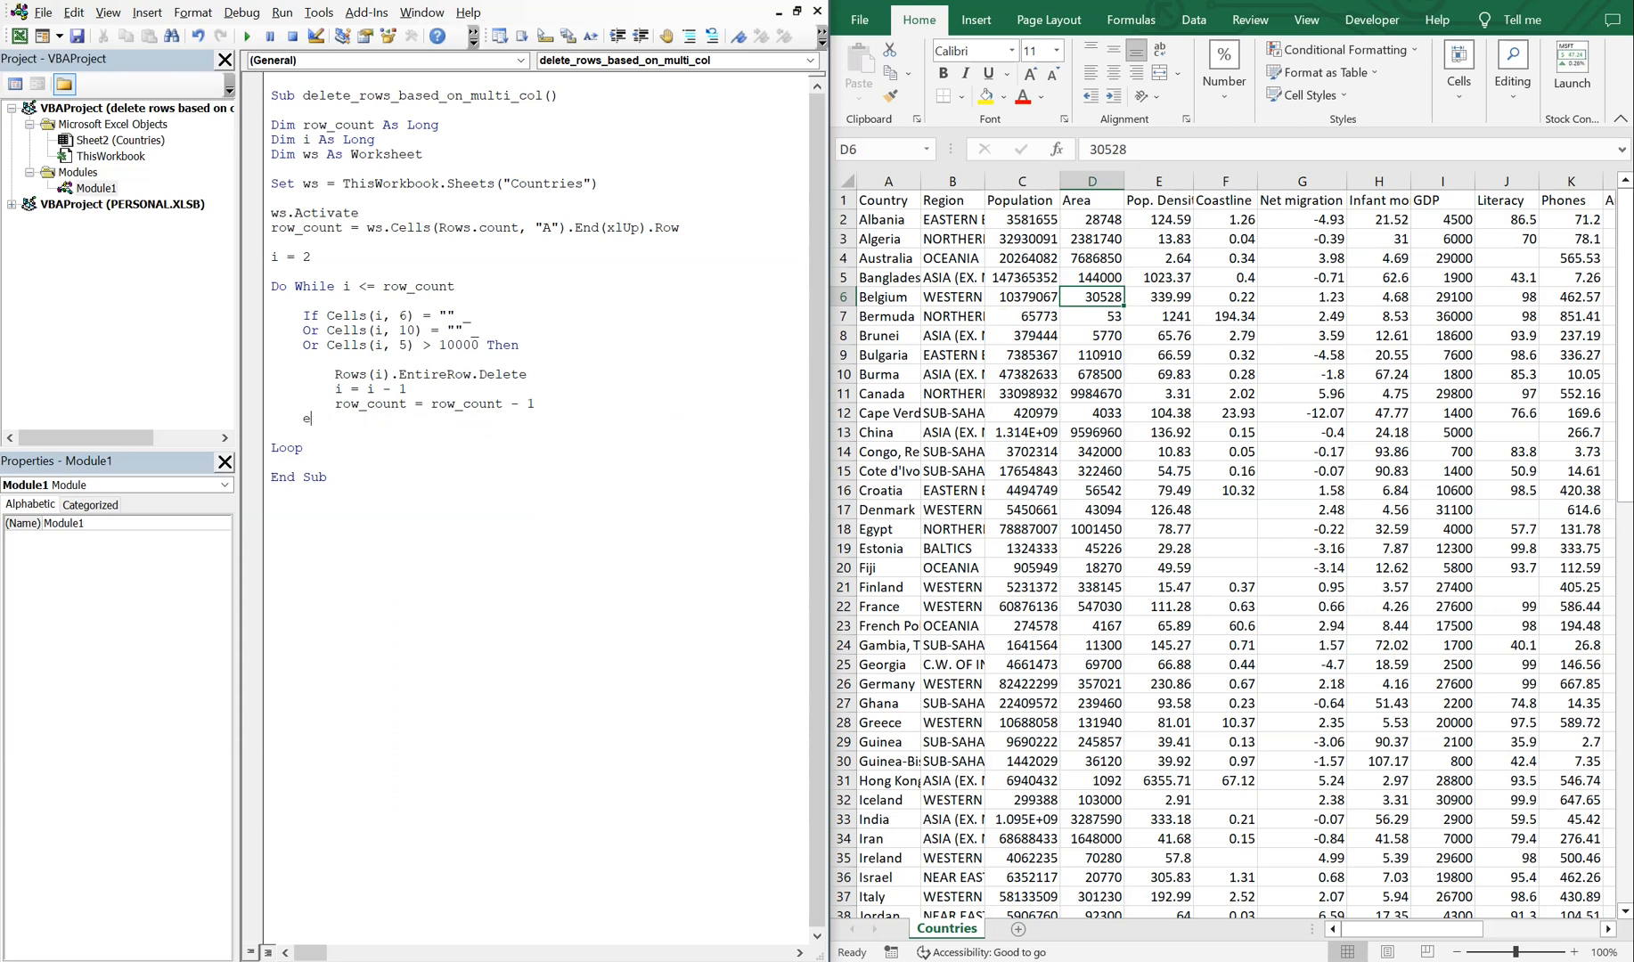
pyautogui.write('nd if')
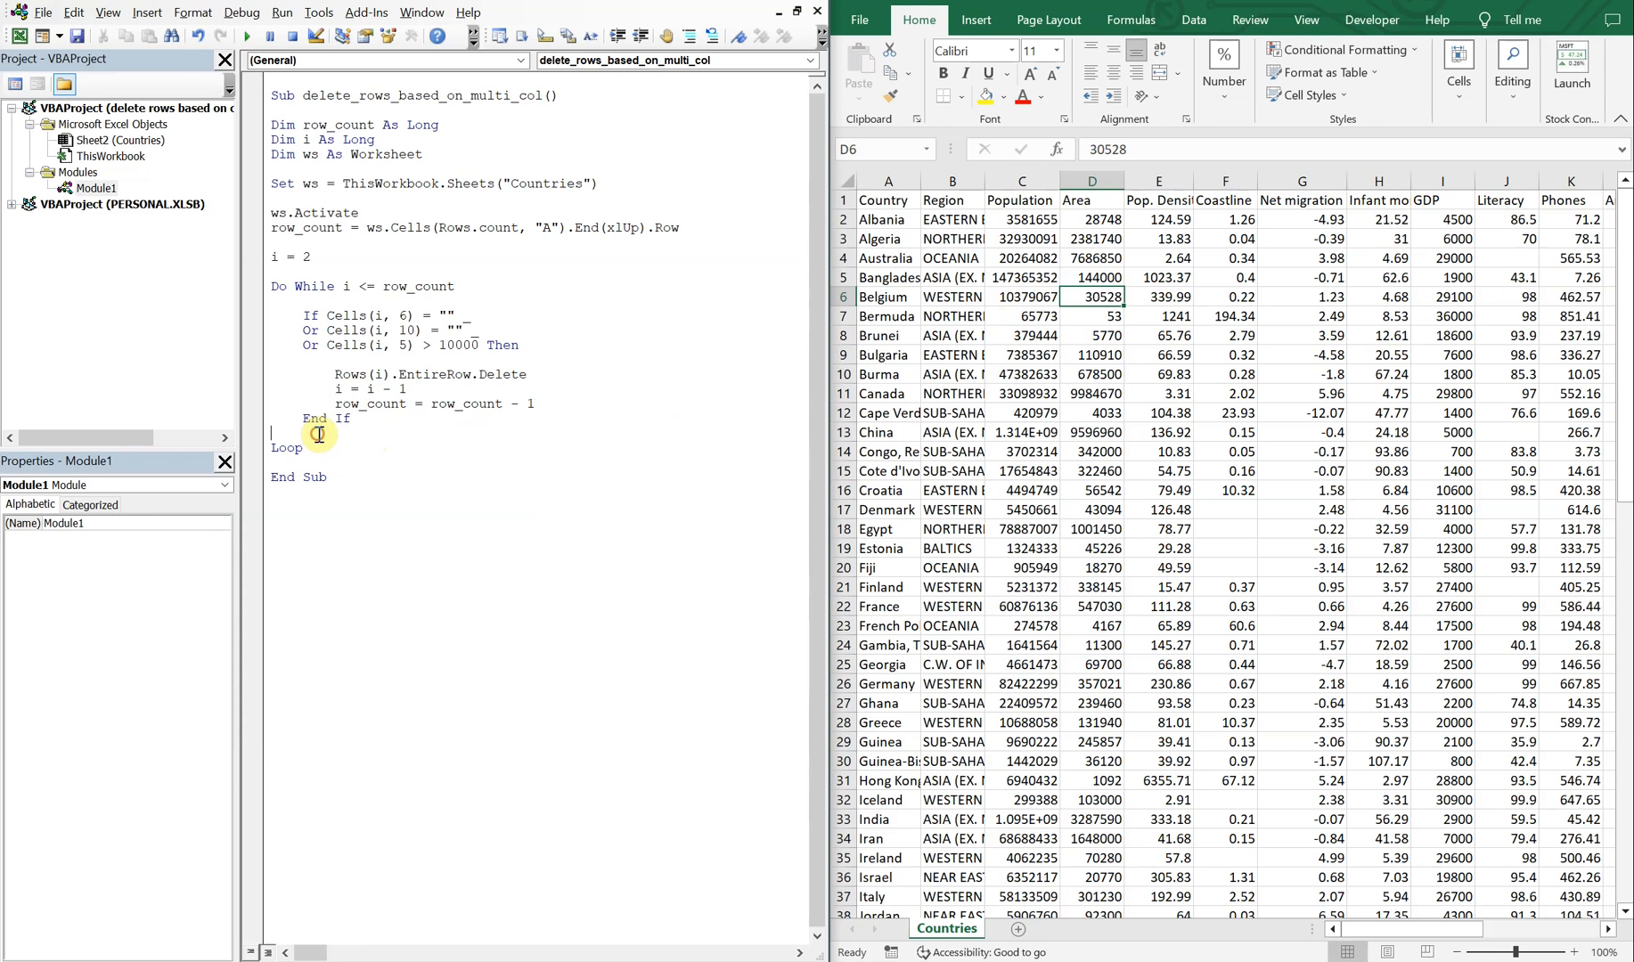
pyautogui.write('i = i')
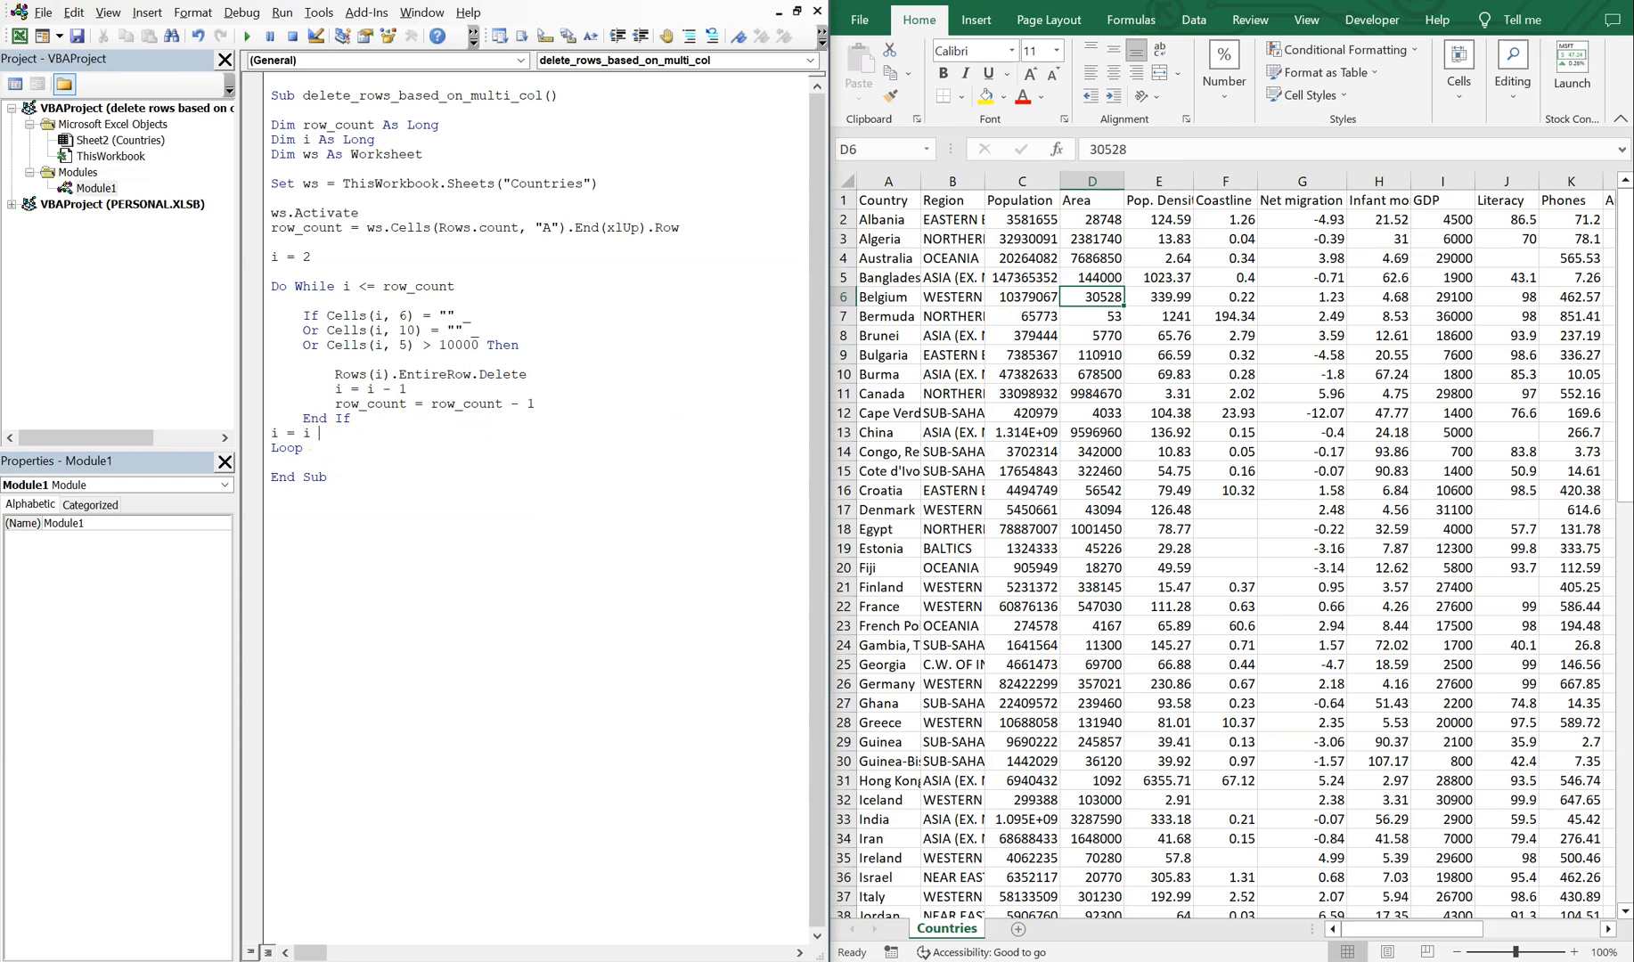
pyautogui.write('+')
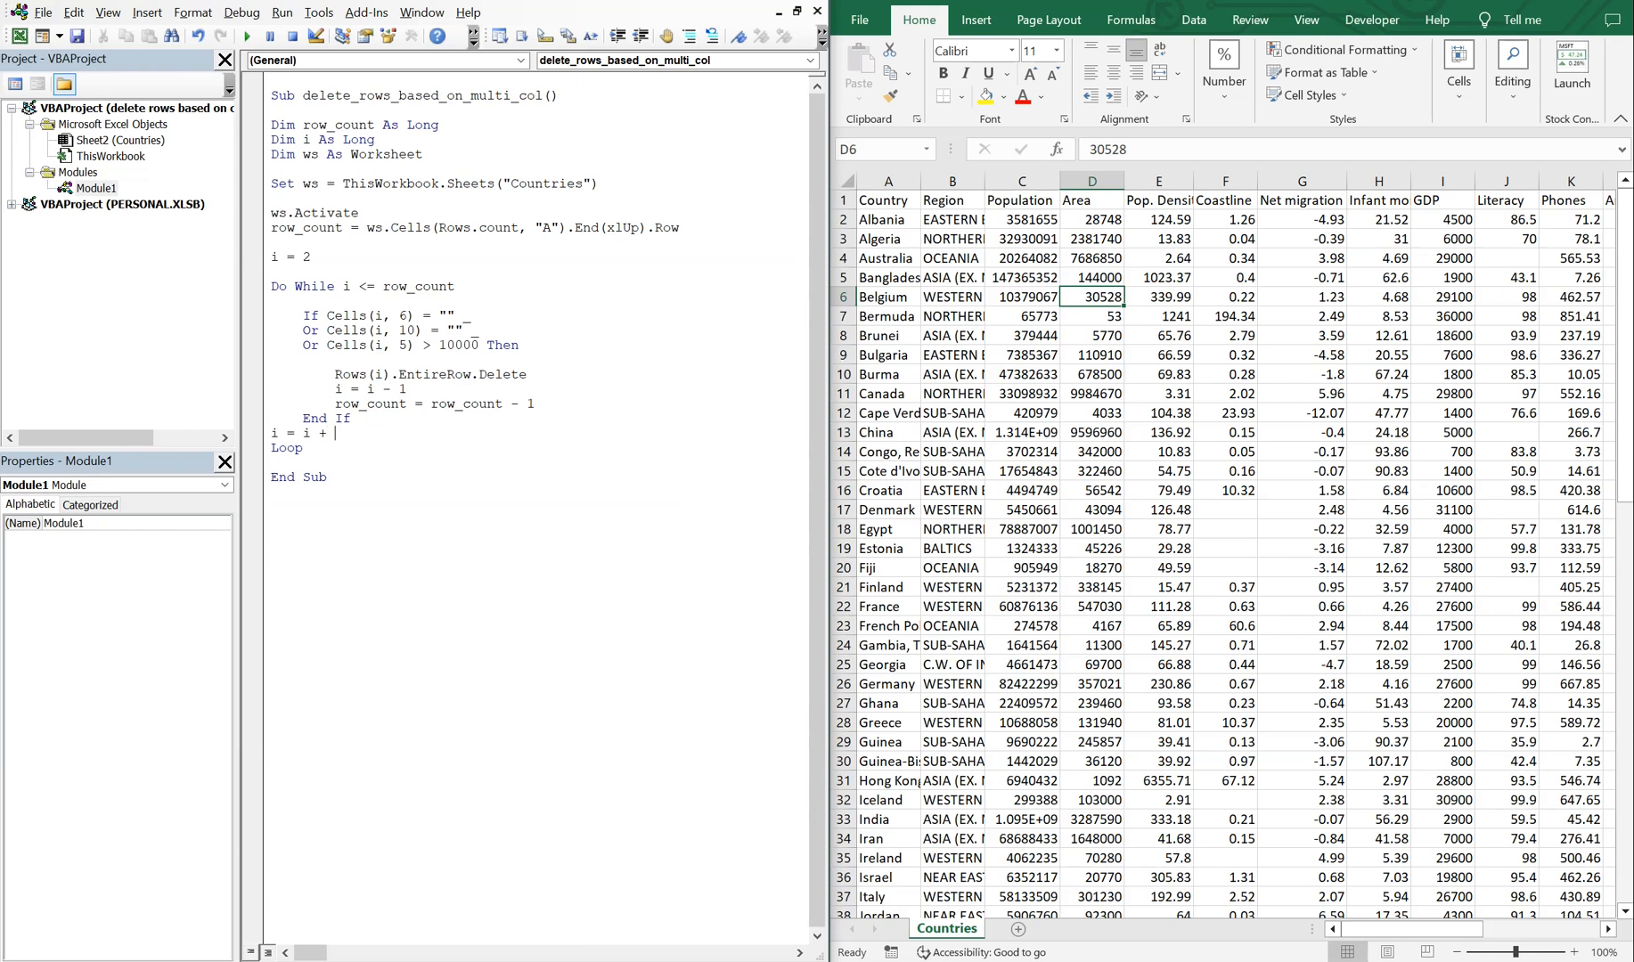
pyautogui.write('1')
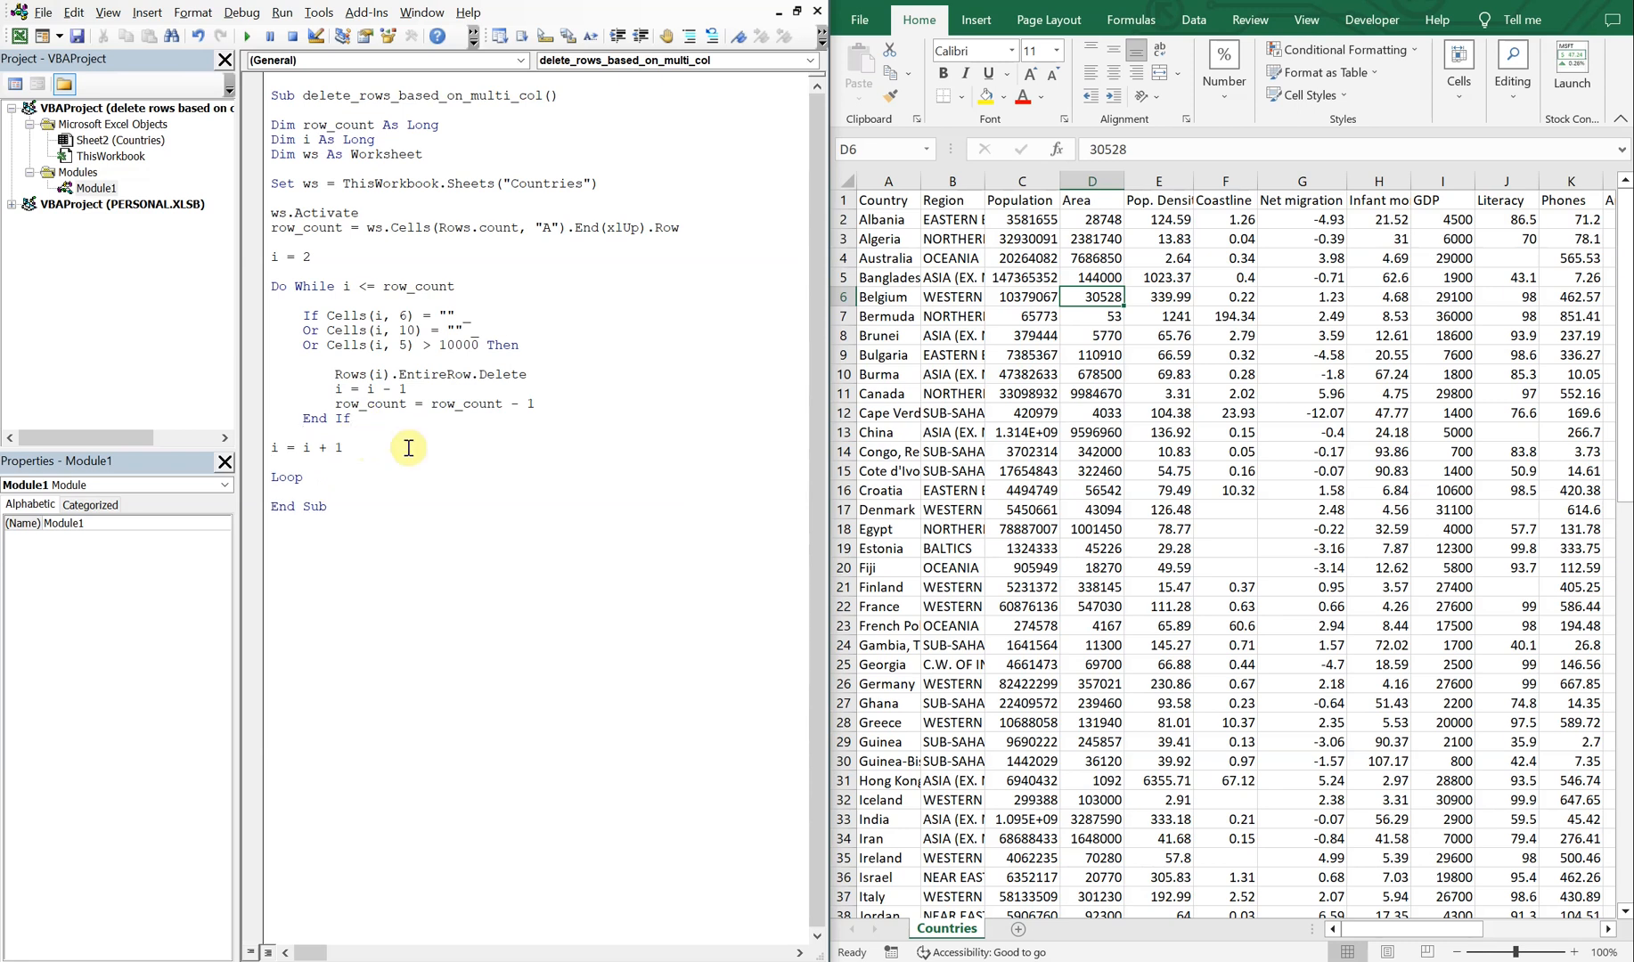
# Run the macro on Countries, then comment out the i and row_count decrement lines.
pyautogui.click(950, 278)
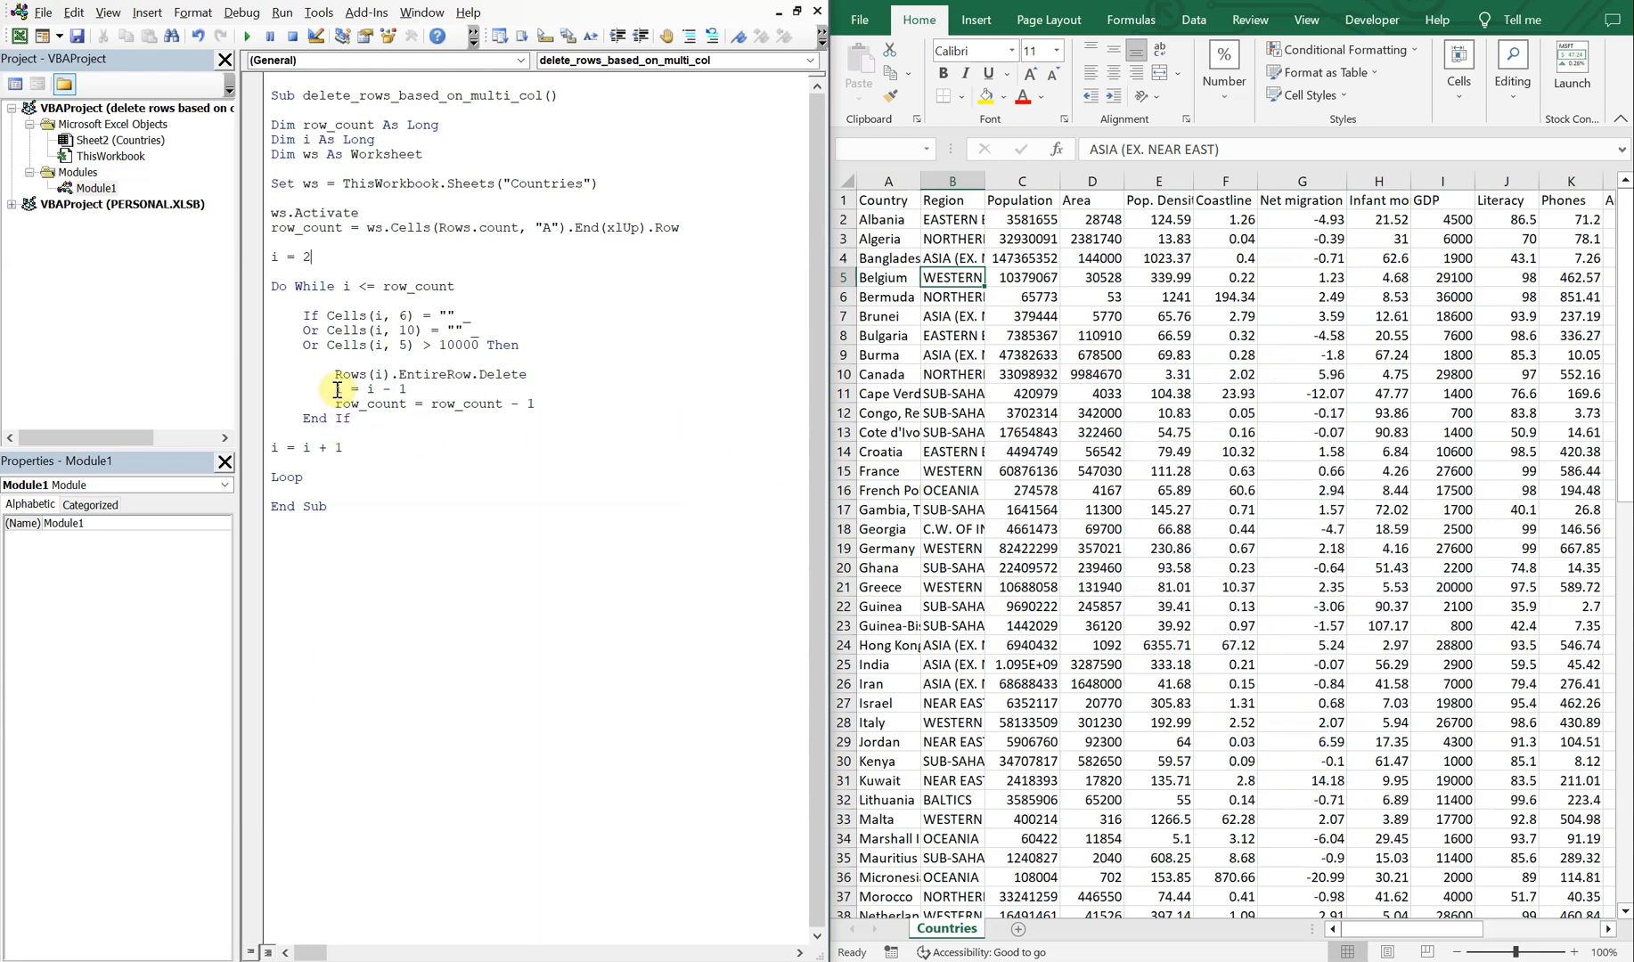
pyautogui.write("'")
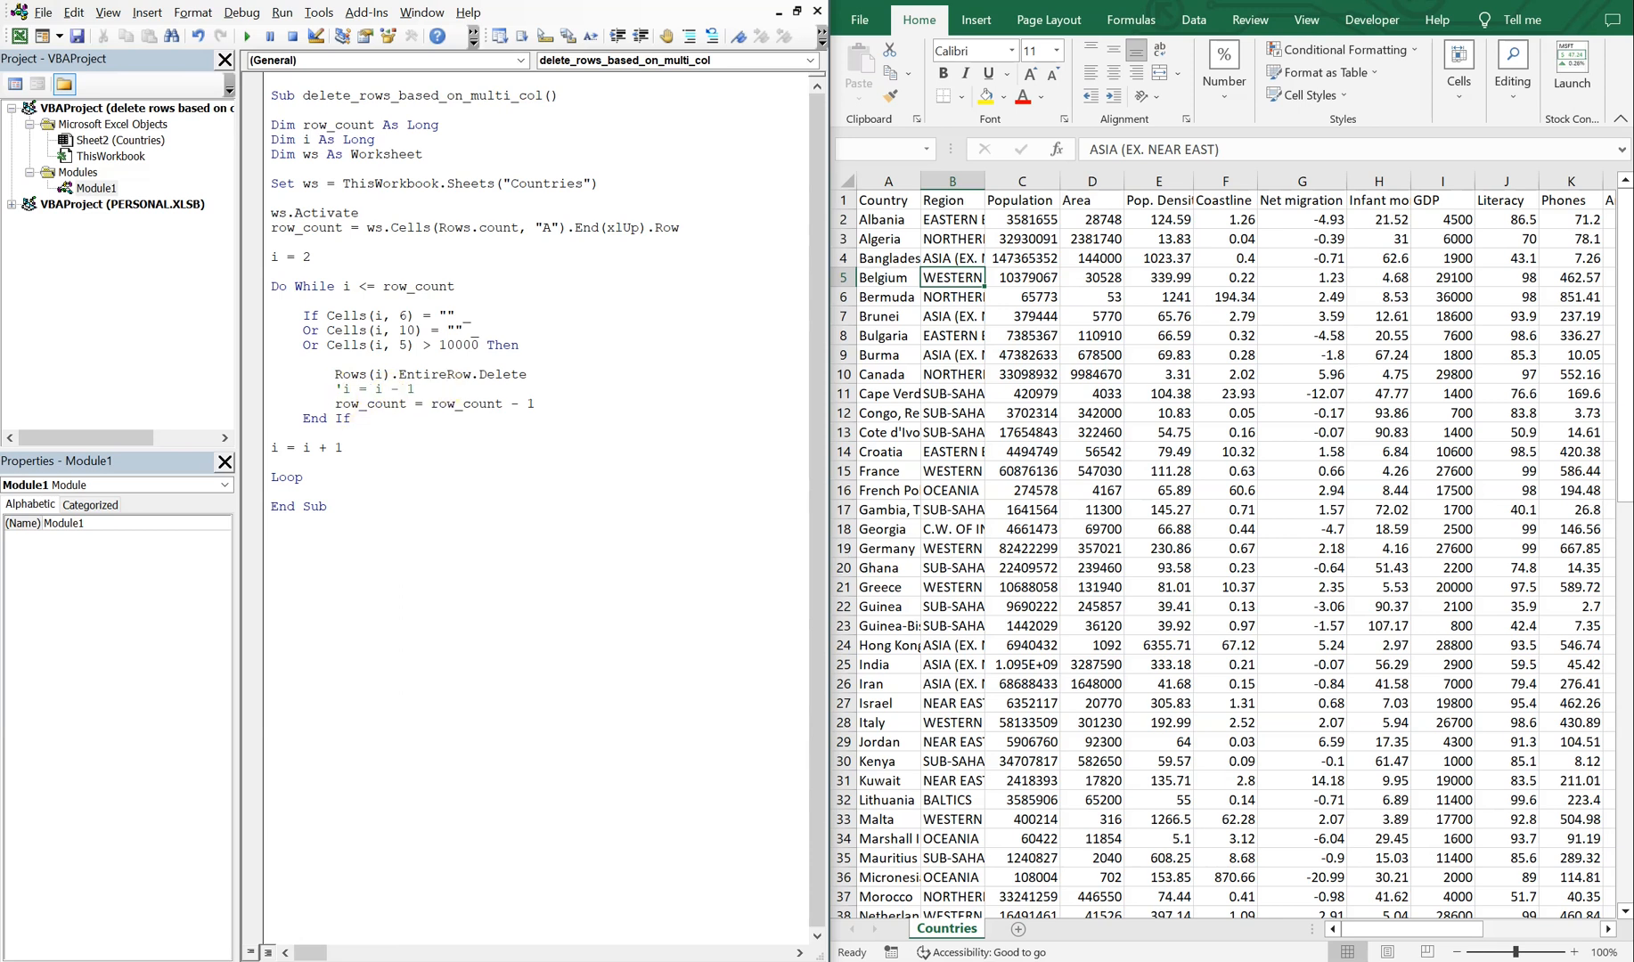
pyautogui.write("'")
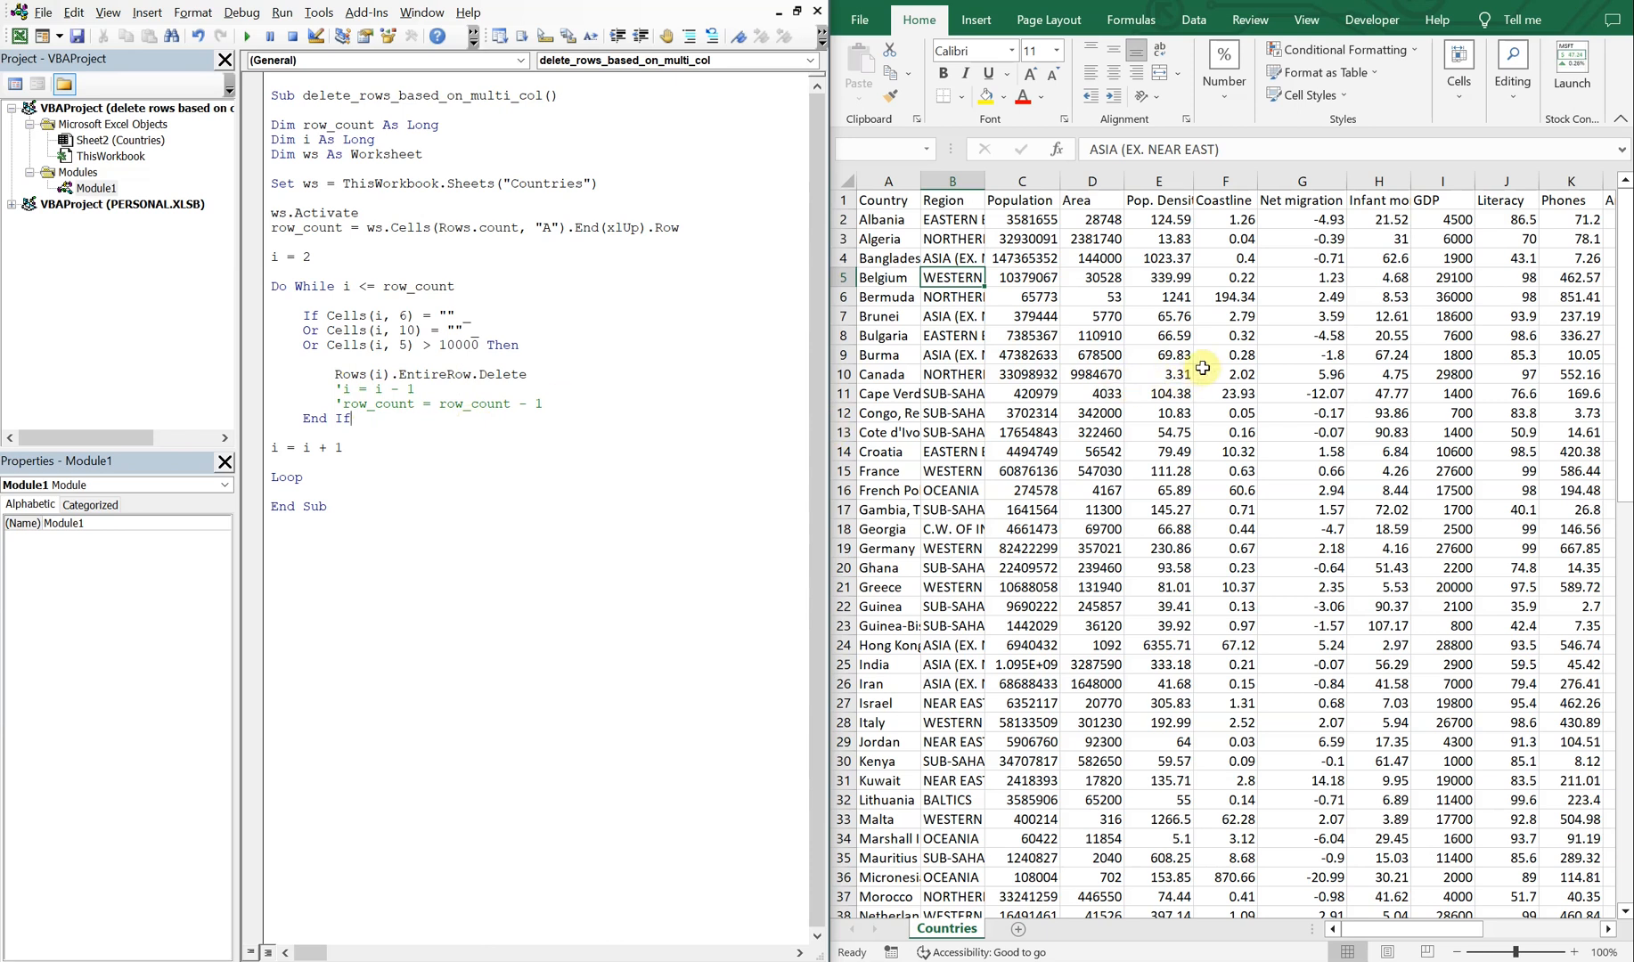
# Clear Bulgaria's coastline in F8, uncomment both decrement lines and rerun the macro.
pyautogui.click(1226, 335)
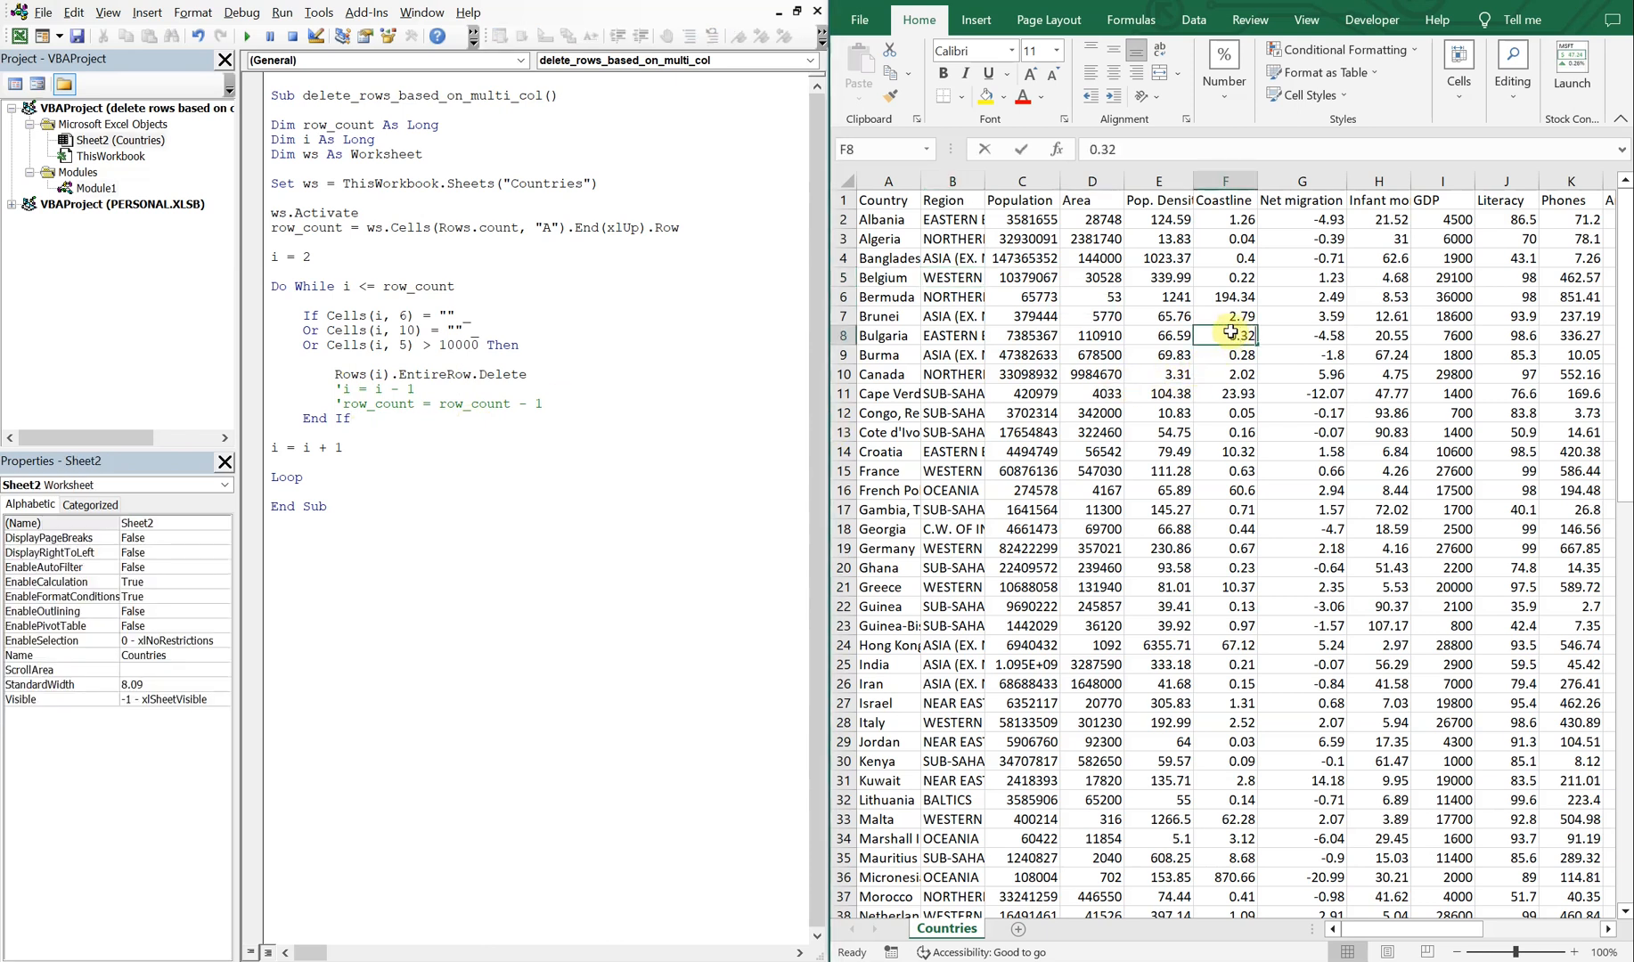
pyautogui.click(1157, 335)
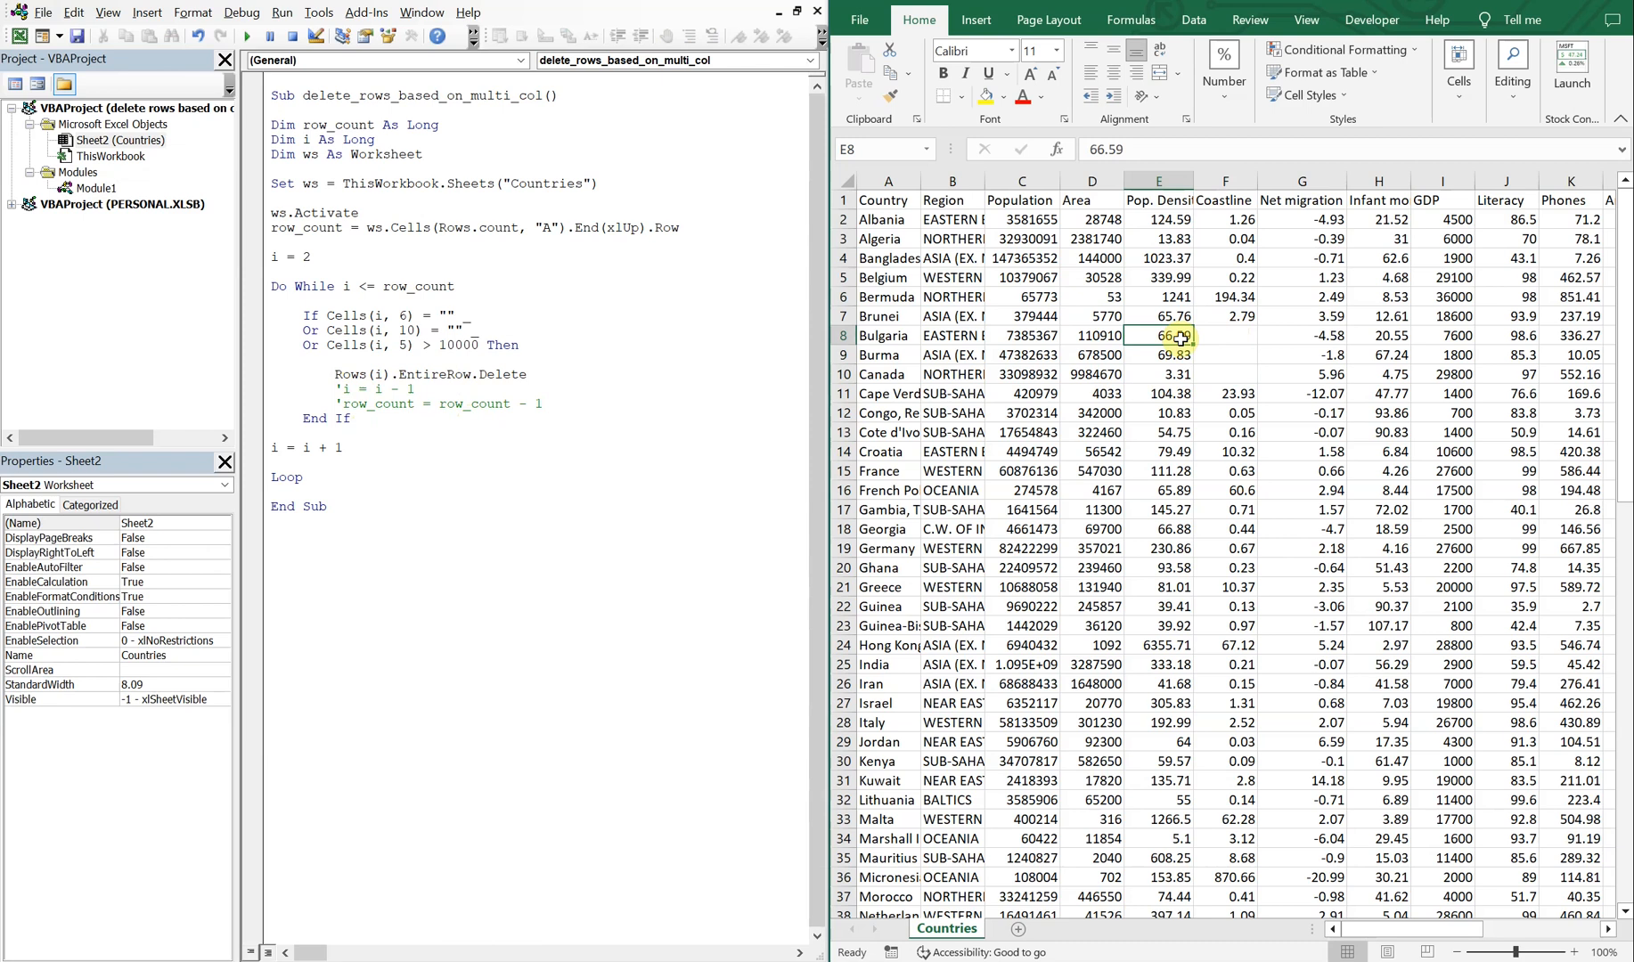
pyautogui.click(100, 187)
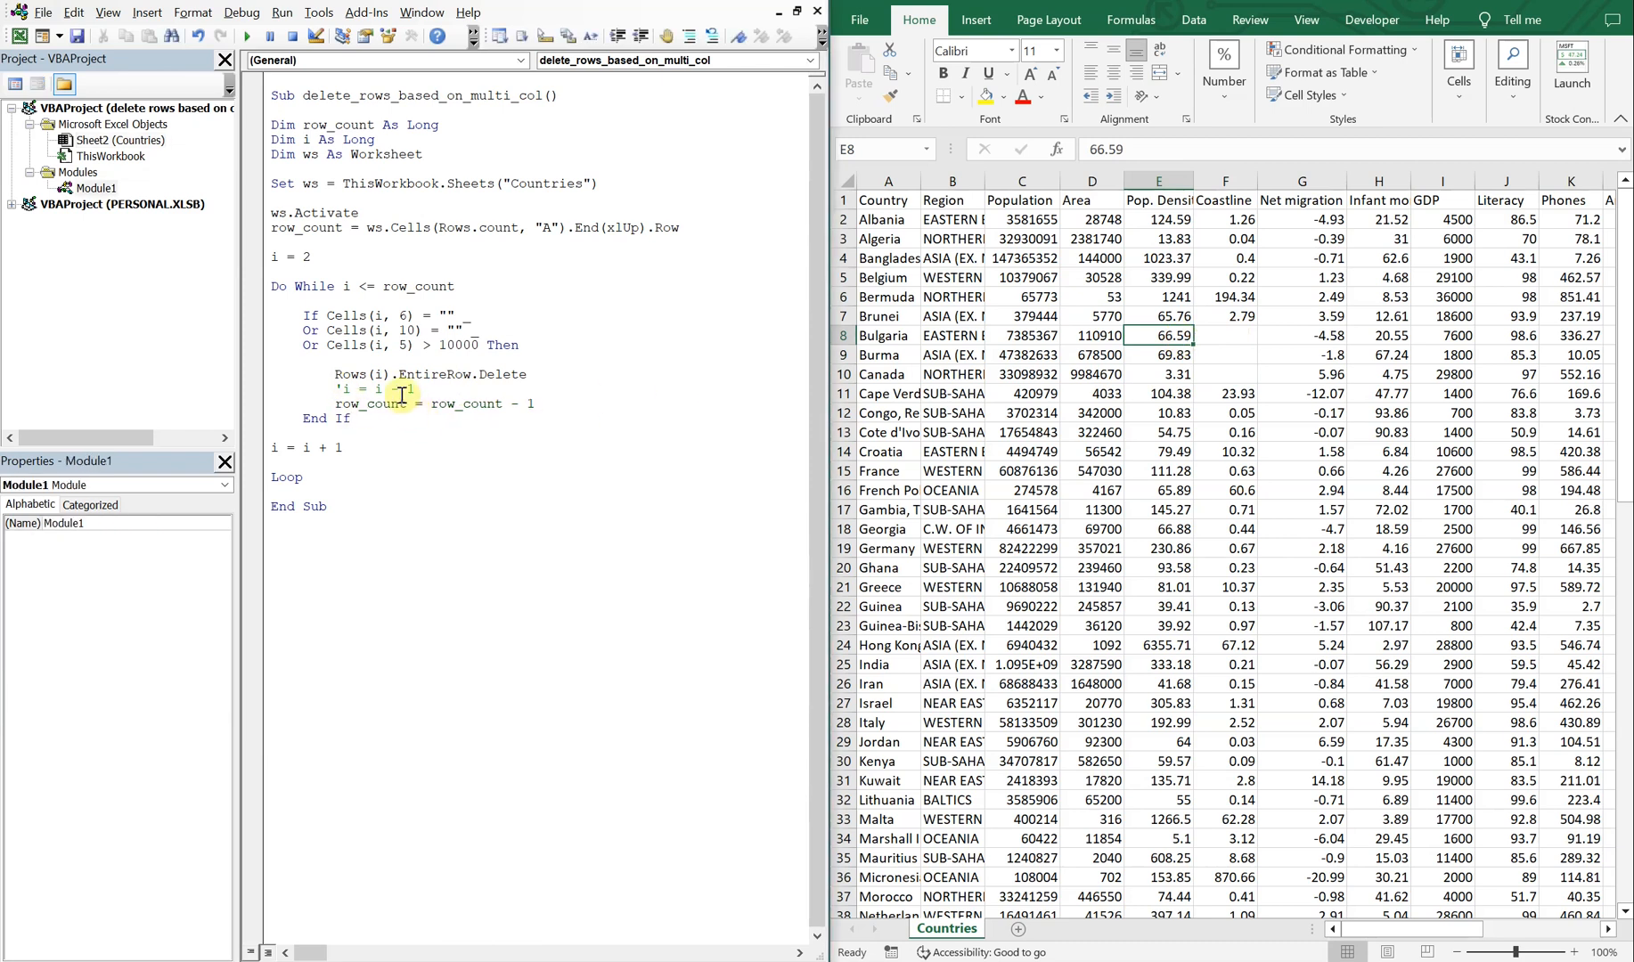
pyautogui.click(248, 36)
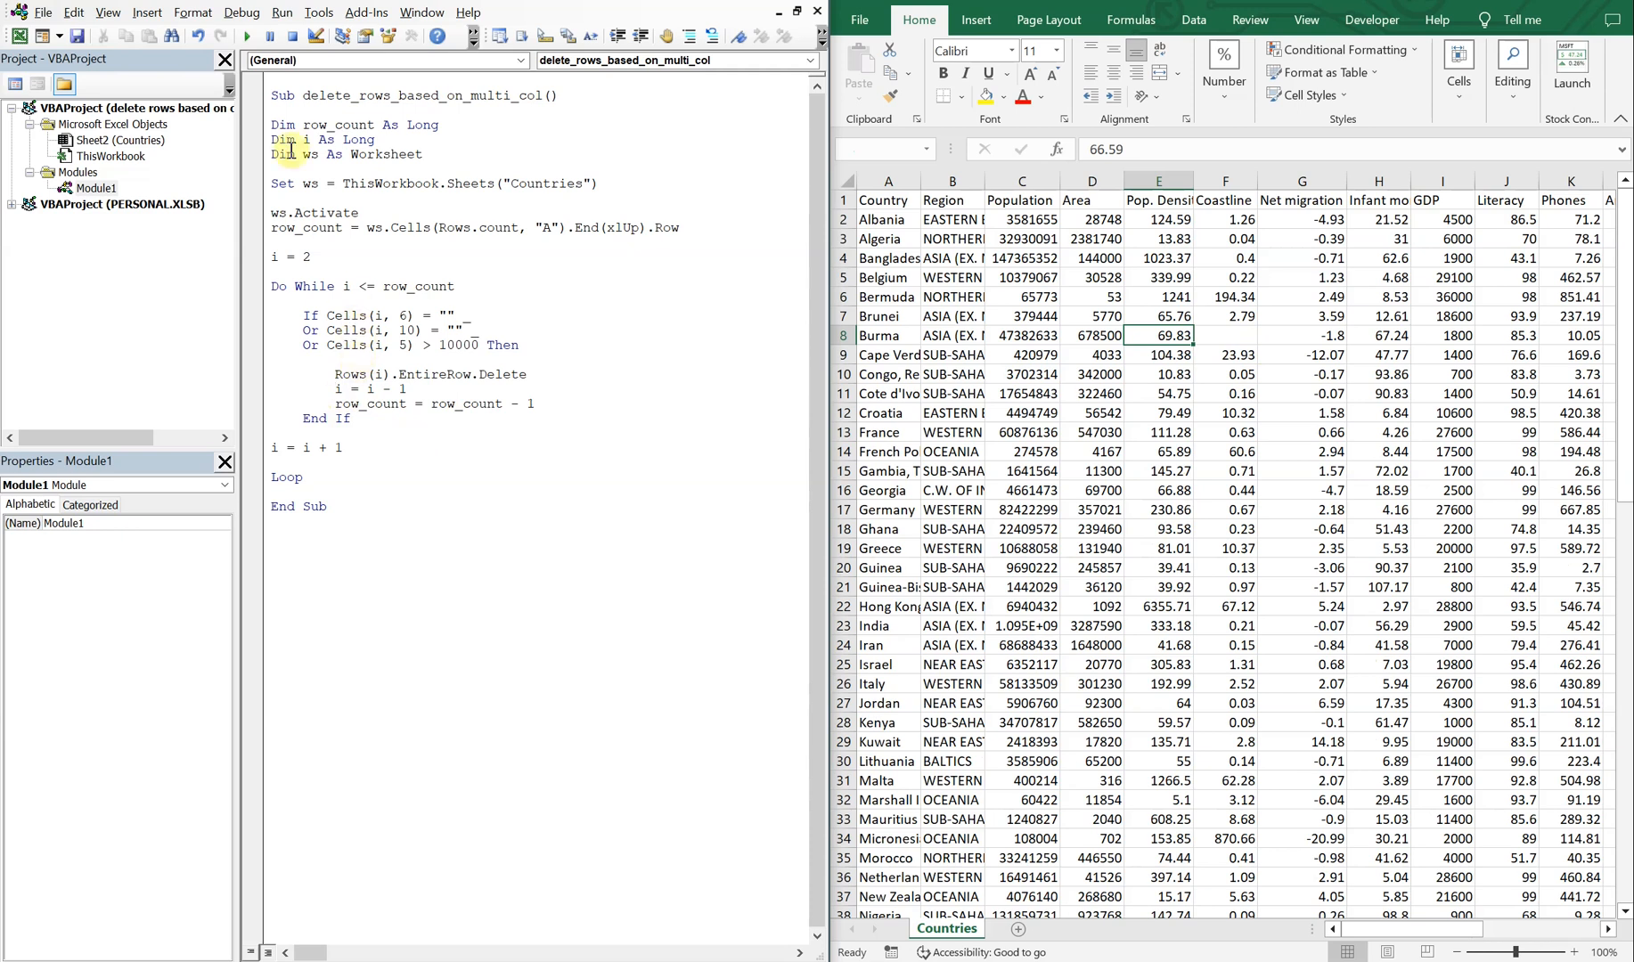
pyautogui.moveTo(1258, 360)
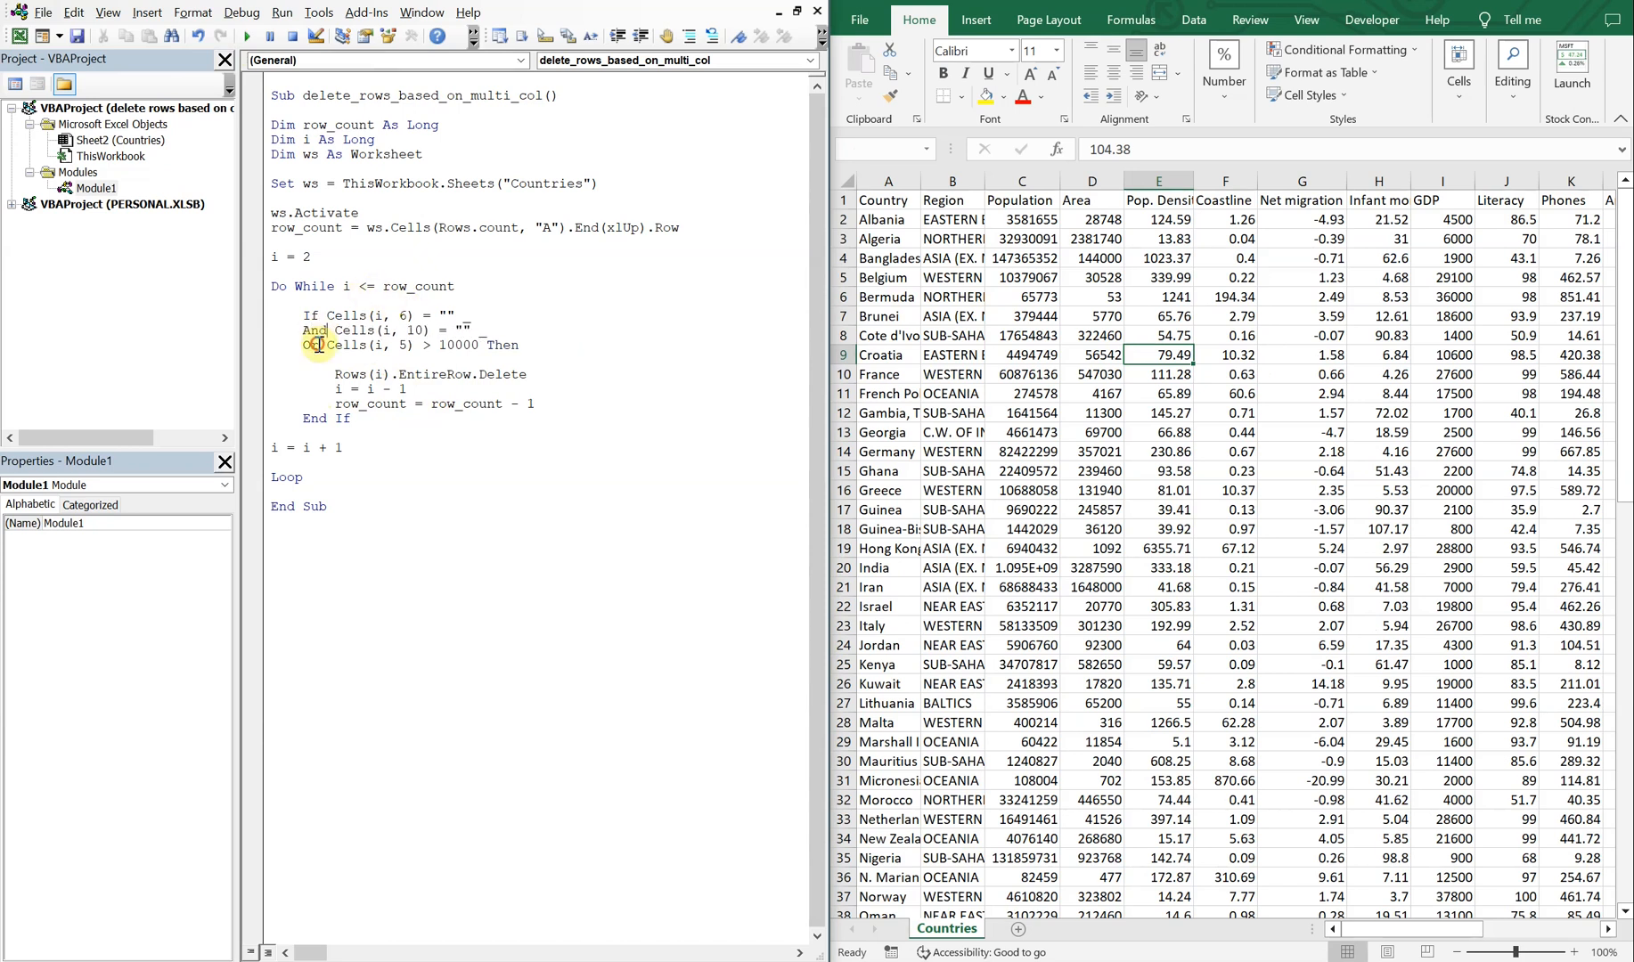
# Replace the Or conditions with And in the If statement.
pyautogui.write('And')
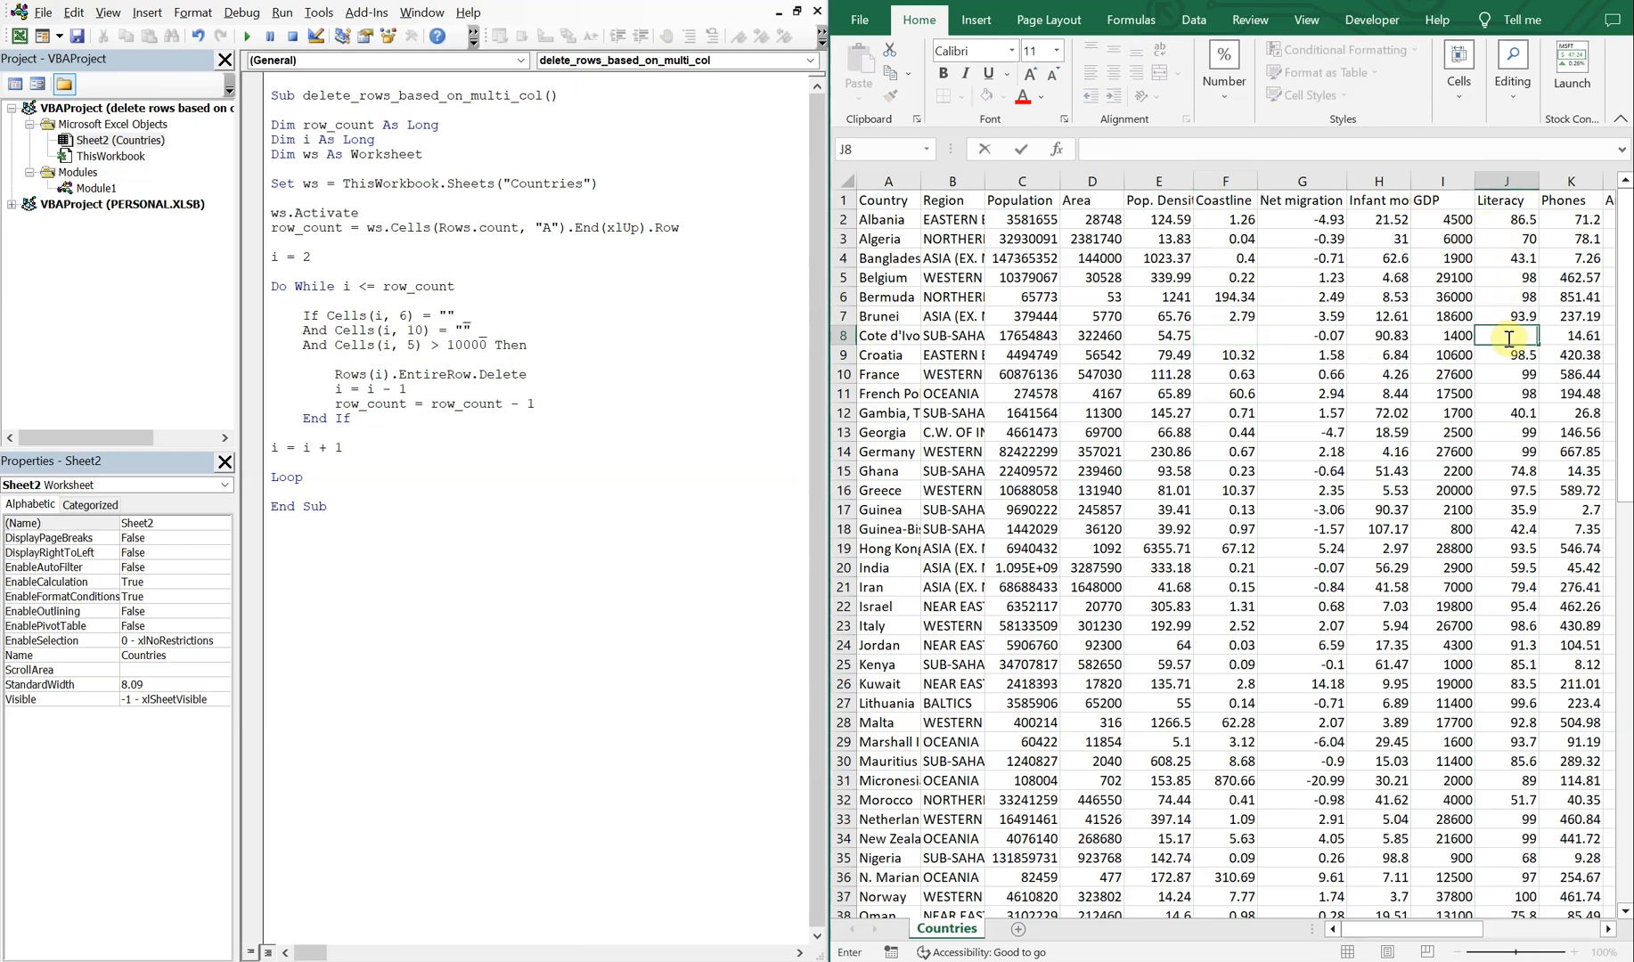
pyautogui.moveTo(1272, 360)
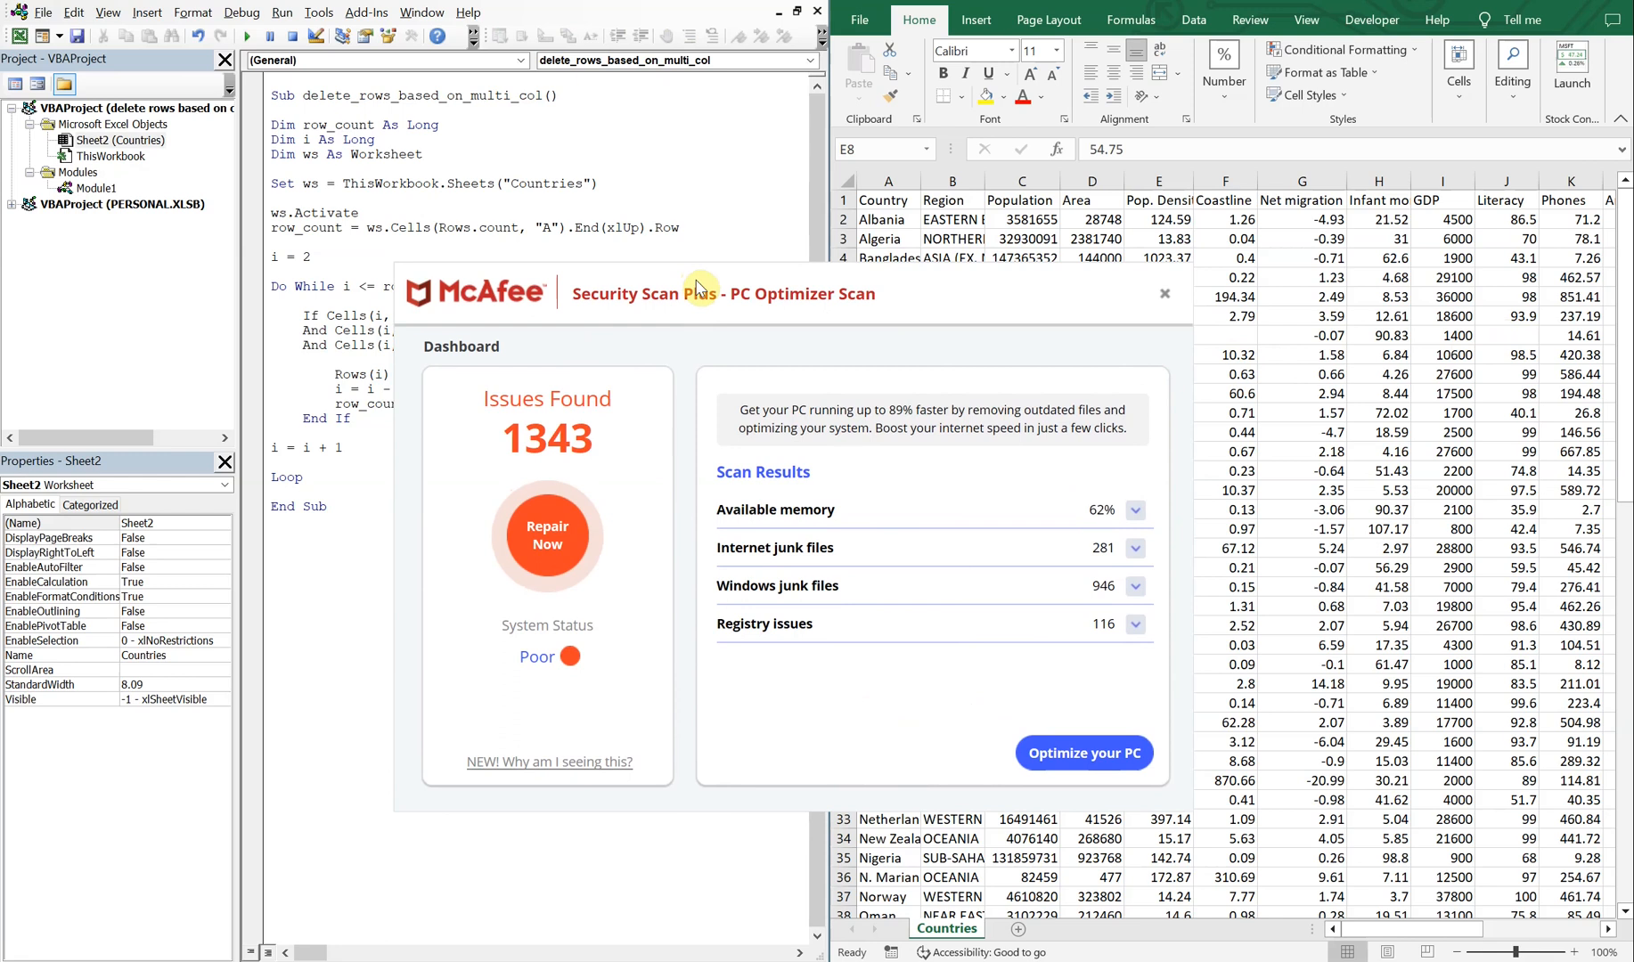
# Dismiss the popup and enter 100000 as row 8's population density in E8.
pyautogui.click(1164, 294)
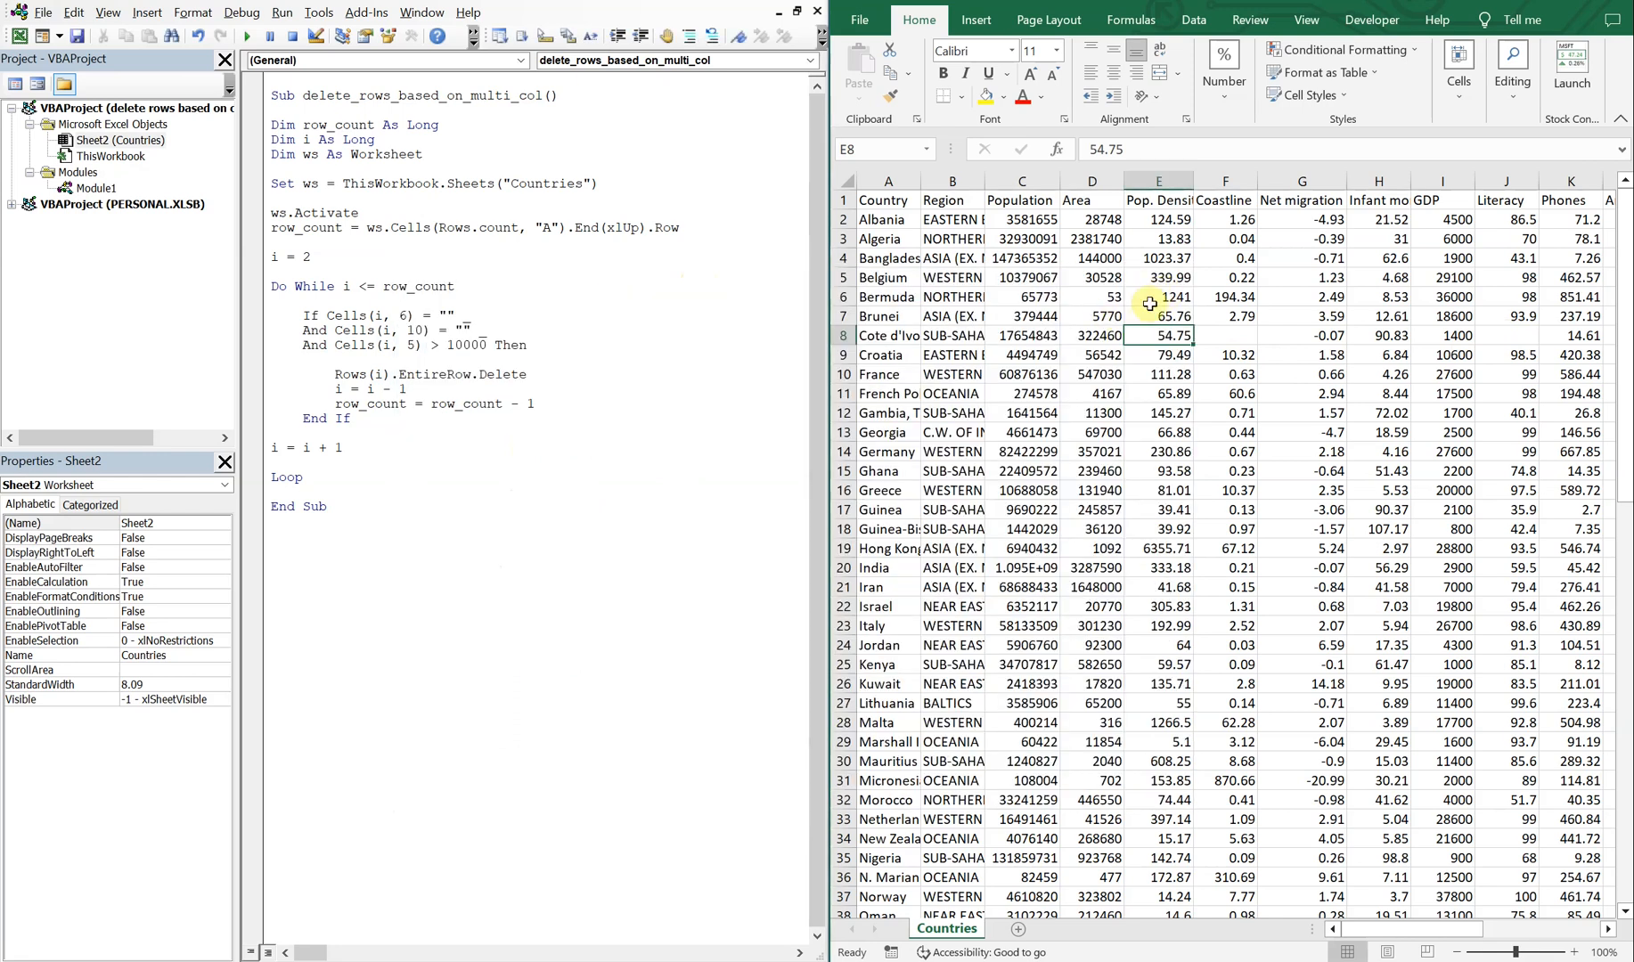
pyautogui.write('10000')
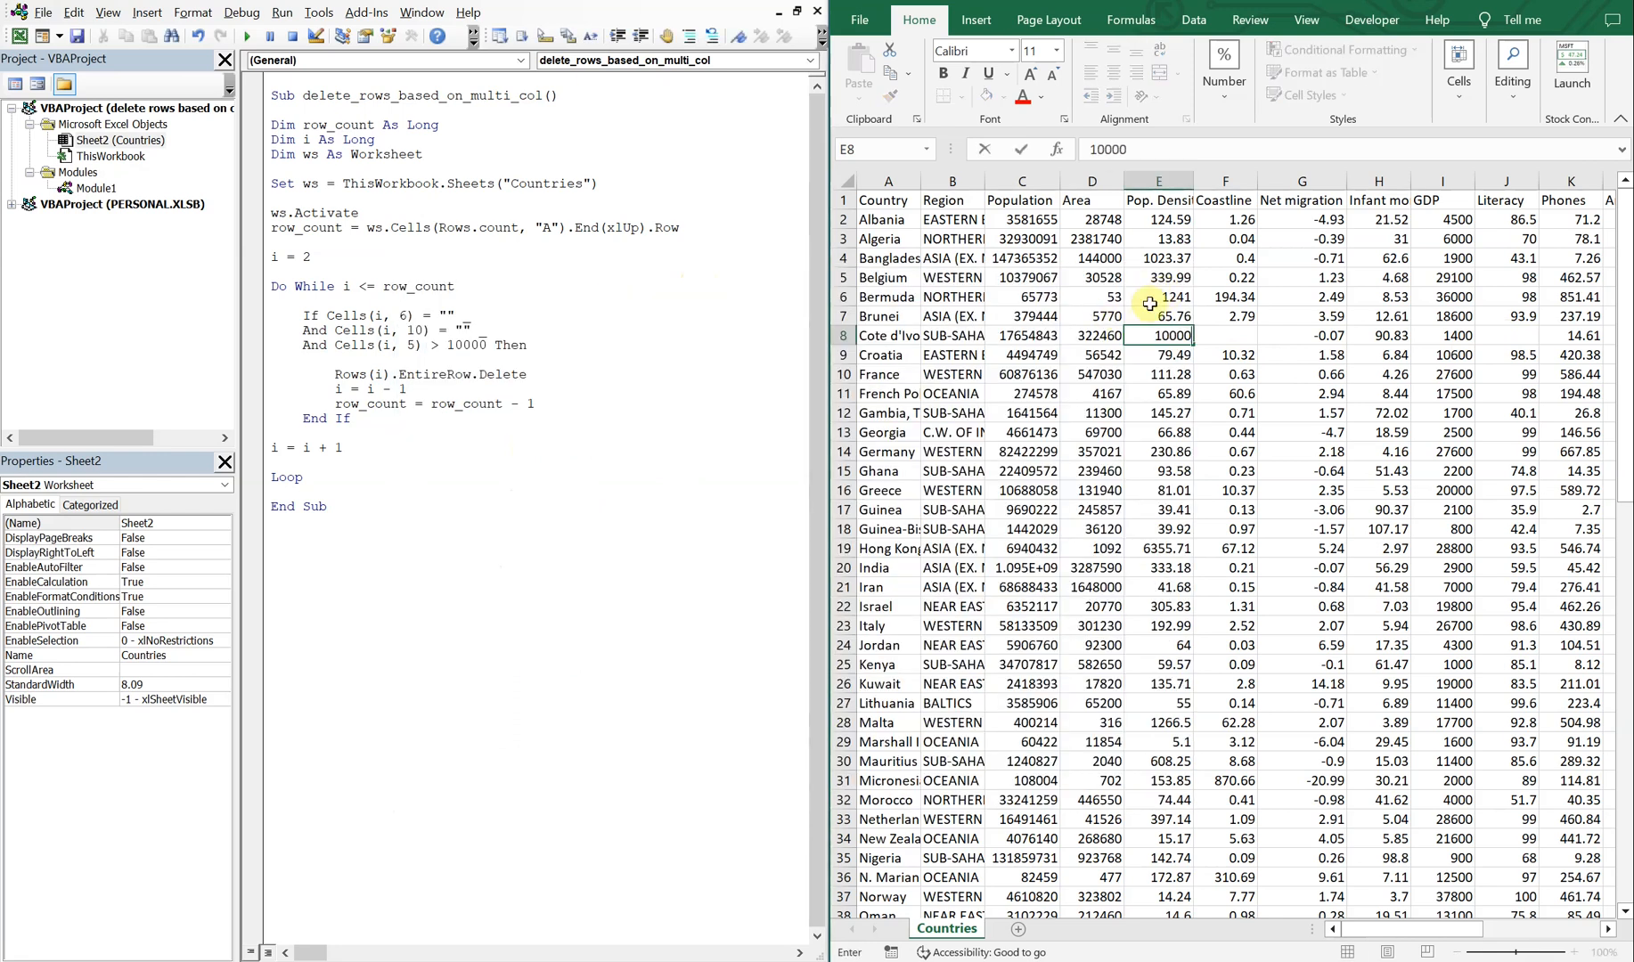
pyautogui.click(1157, 315)
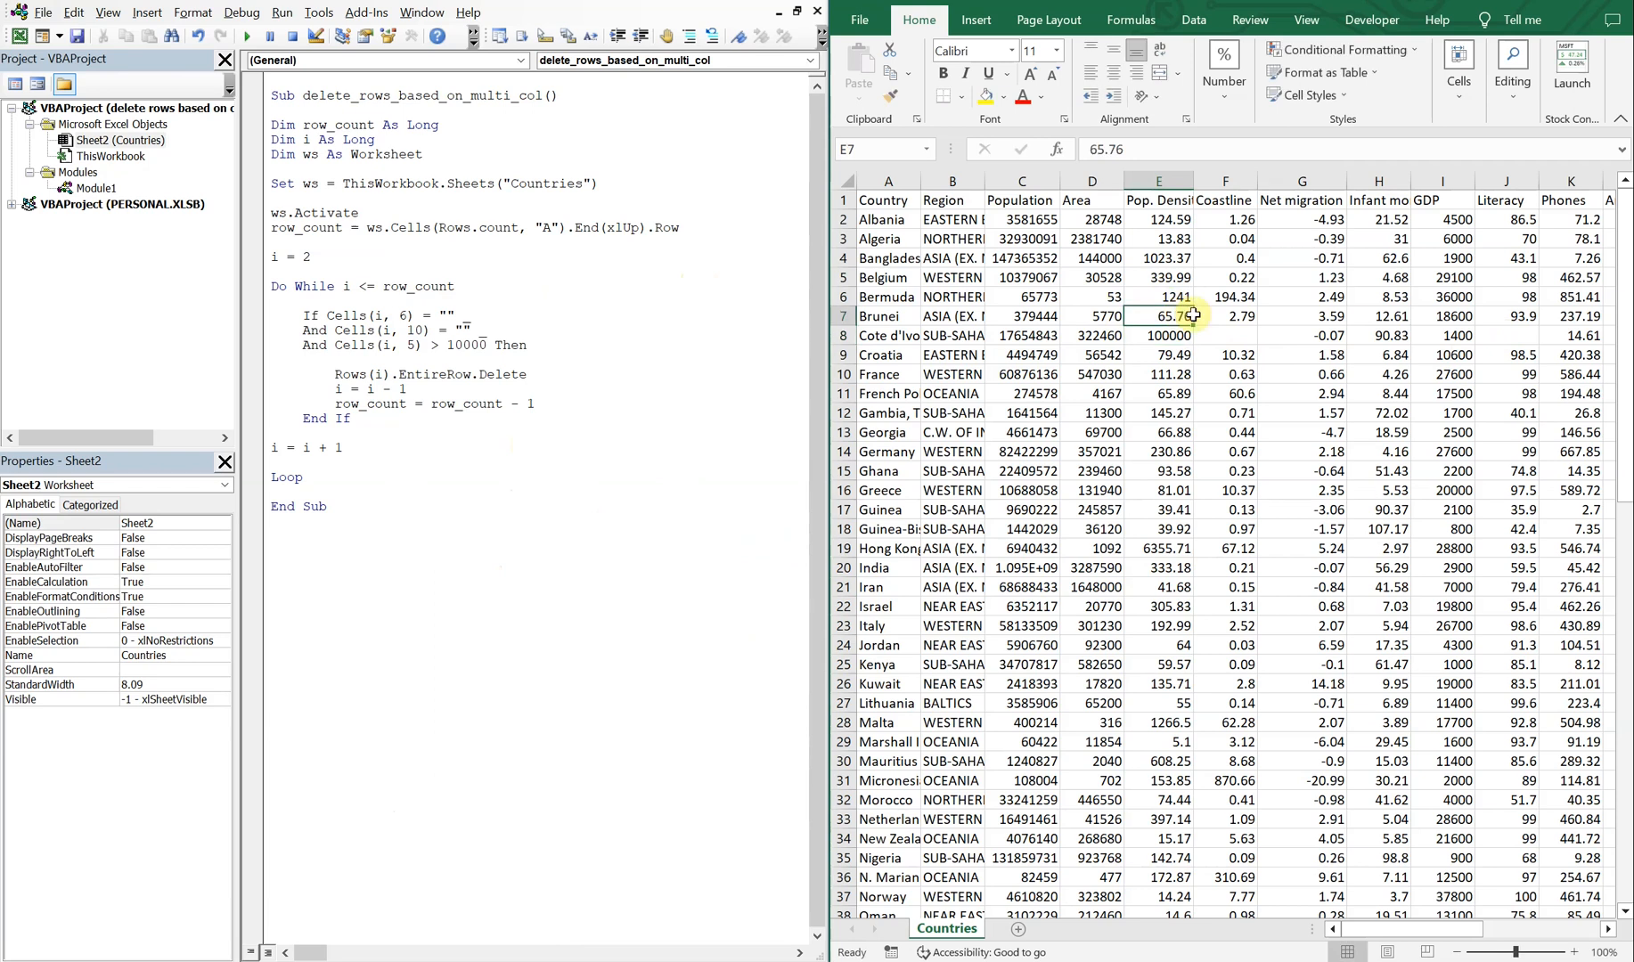
pyautogui.click(1021, 297)
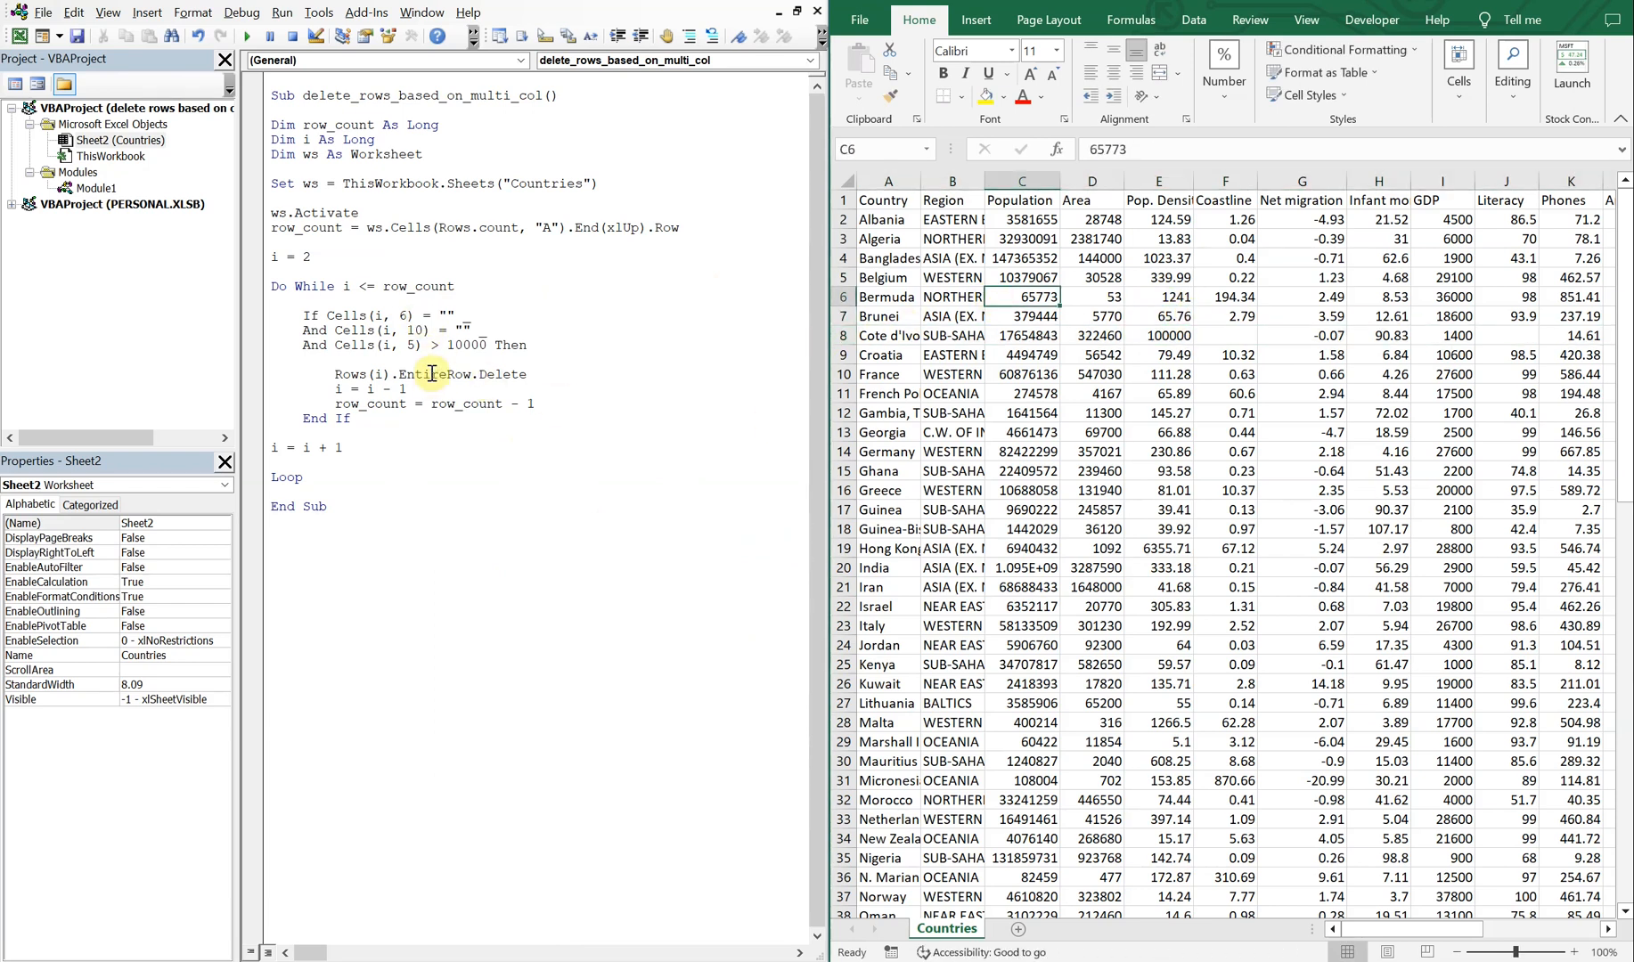
# Rerun the macro with And conditions and check that row 8 was deleted.
pyautogui.click(248, 35)
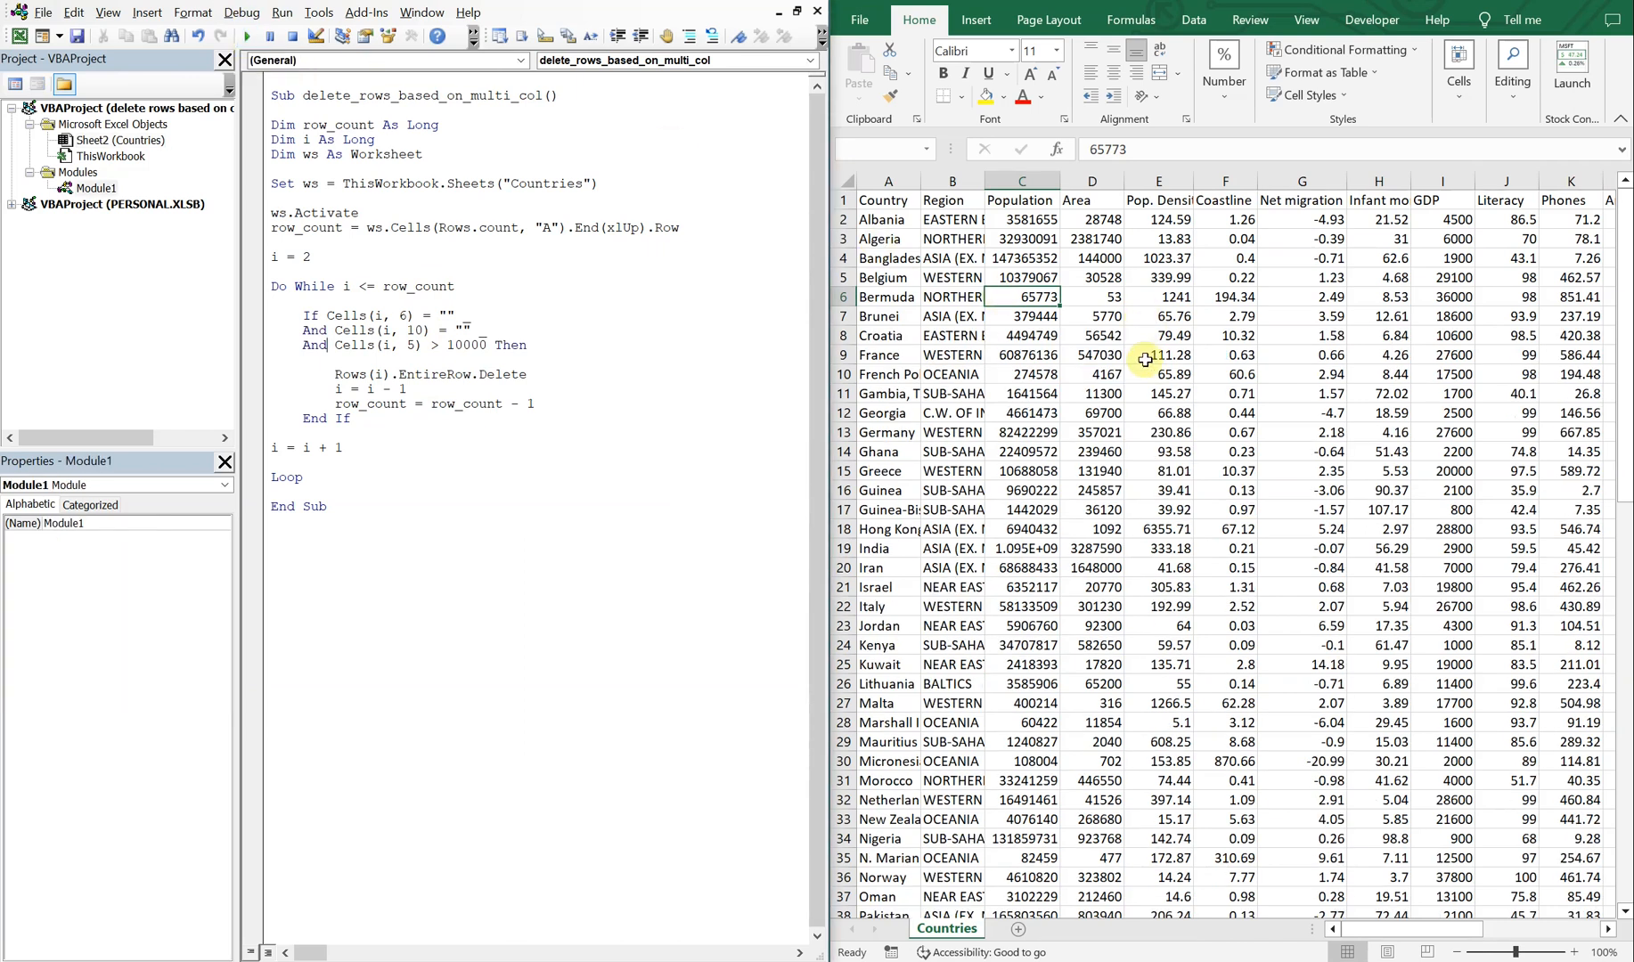
pyautogui.moveTo(575, 378)
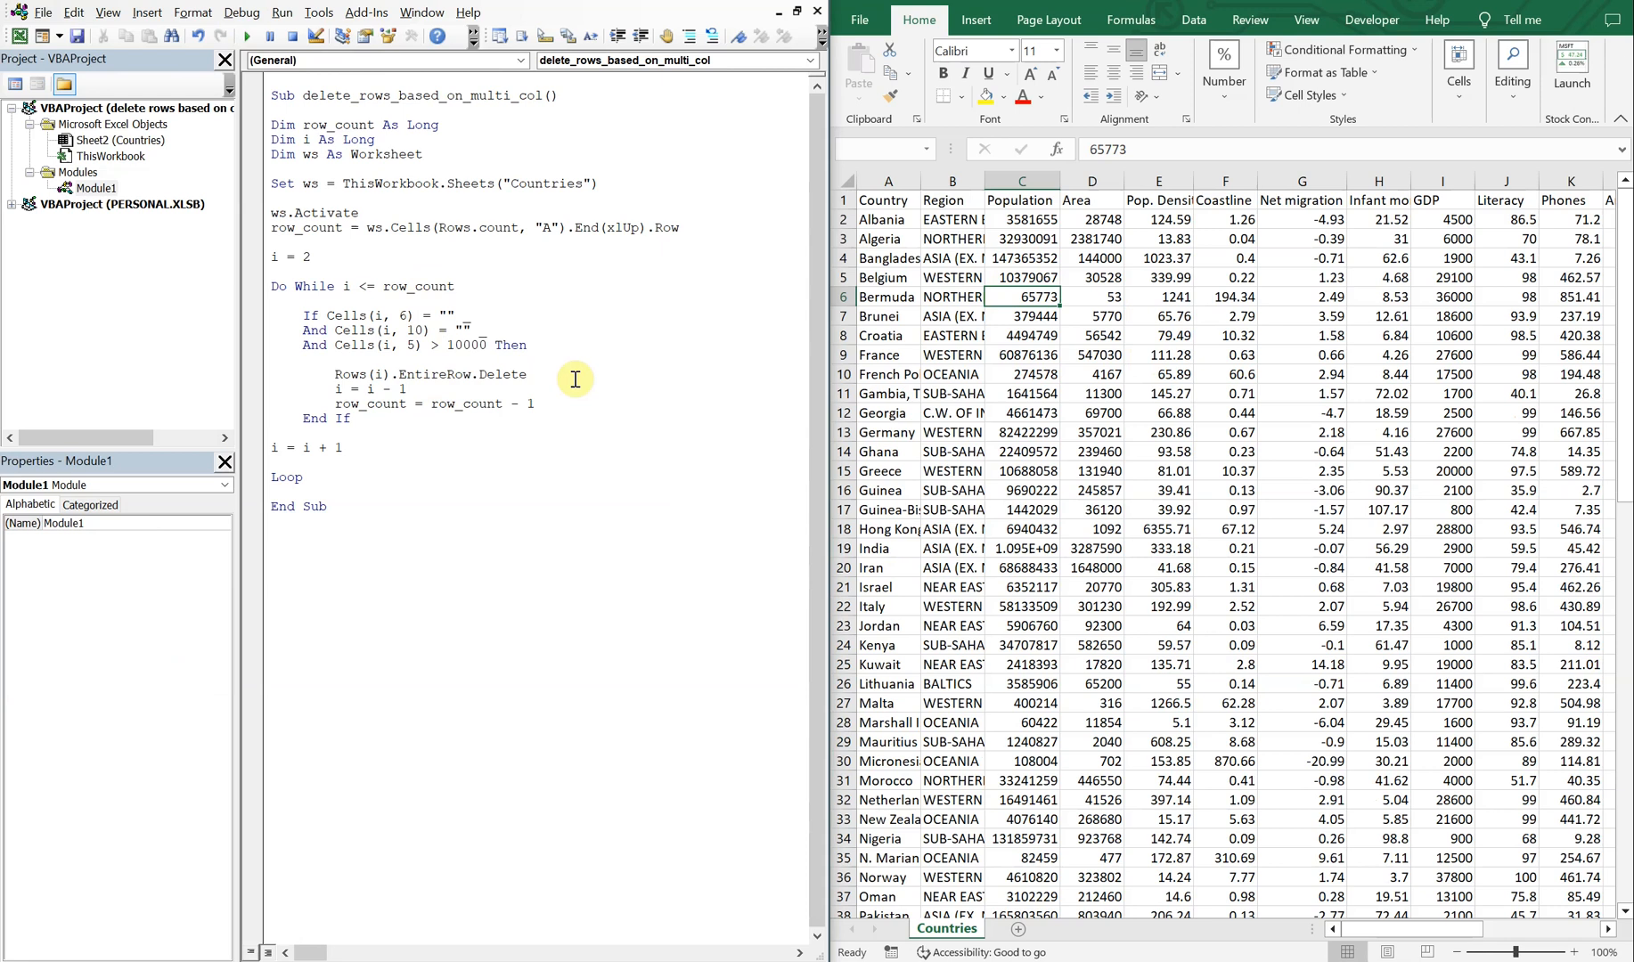
pyautogui.click(1224, 374)
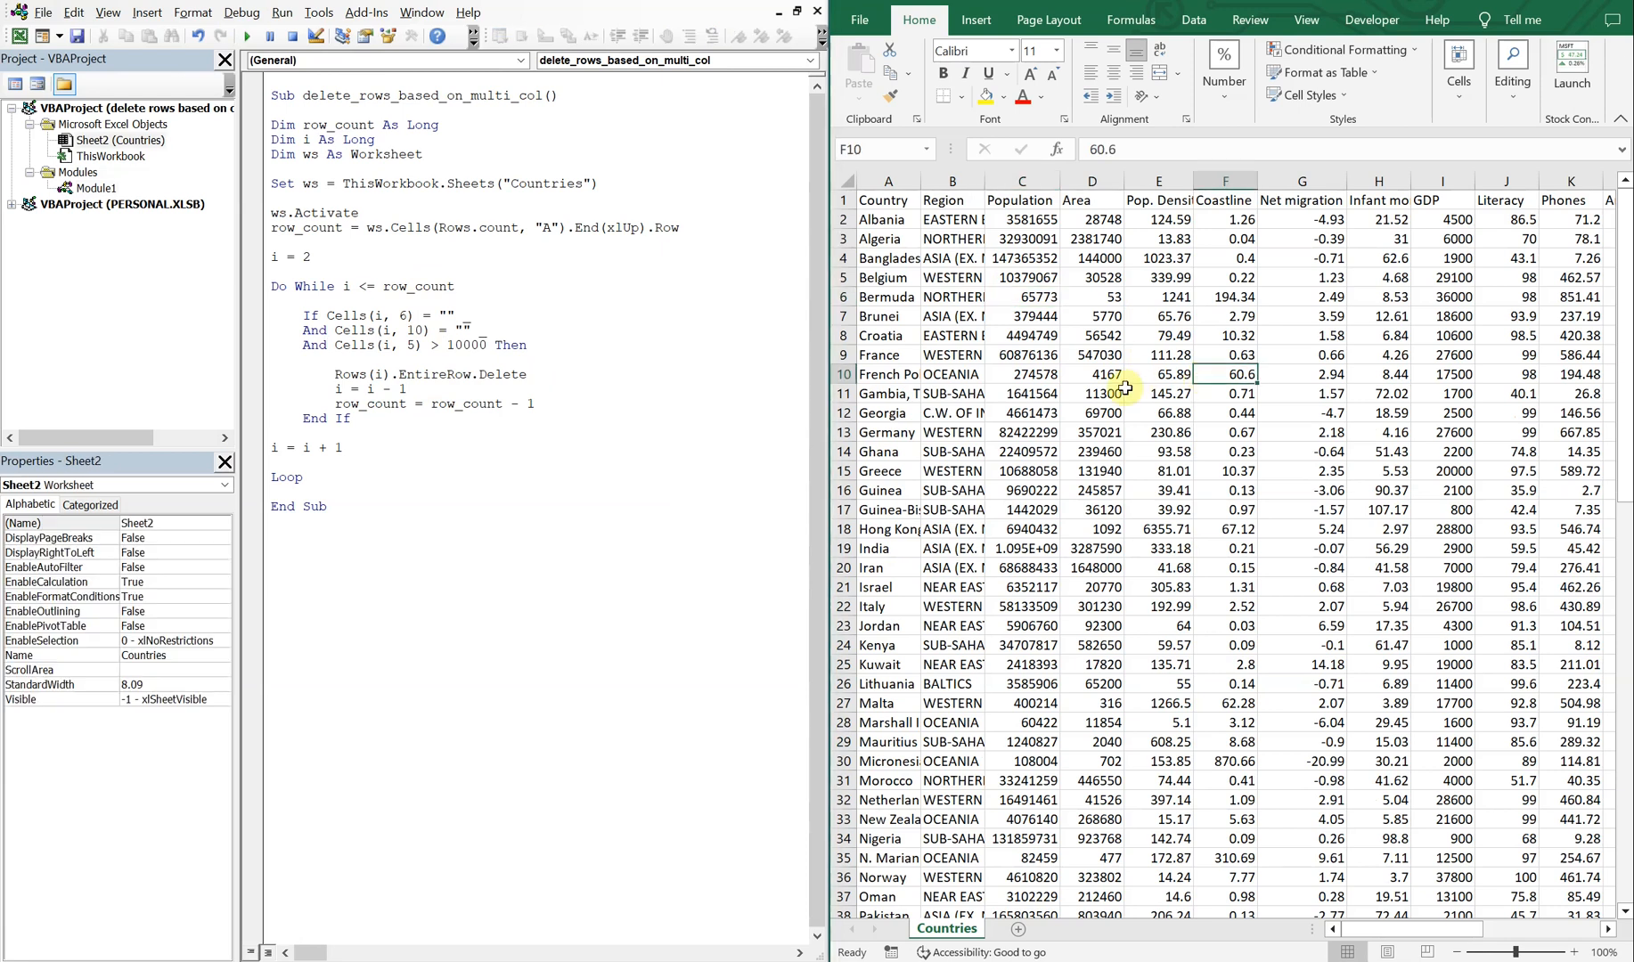
pyautogui.scroll(-3)
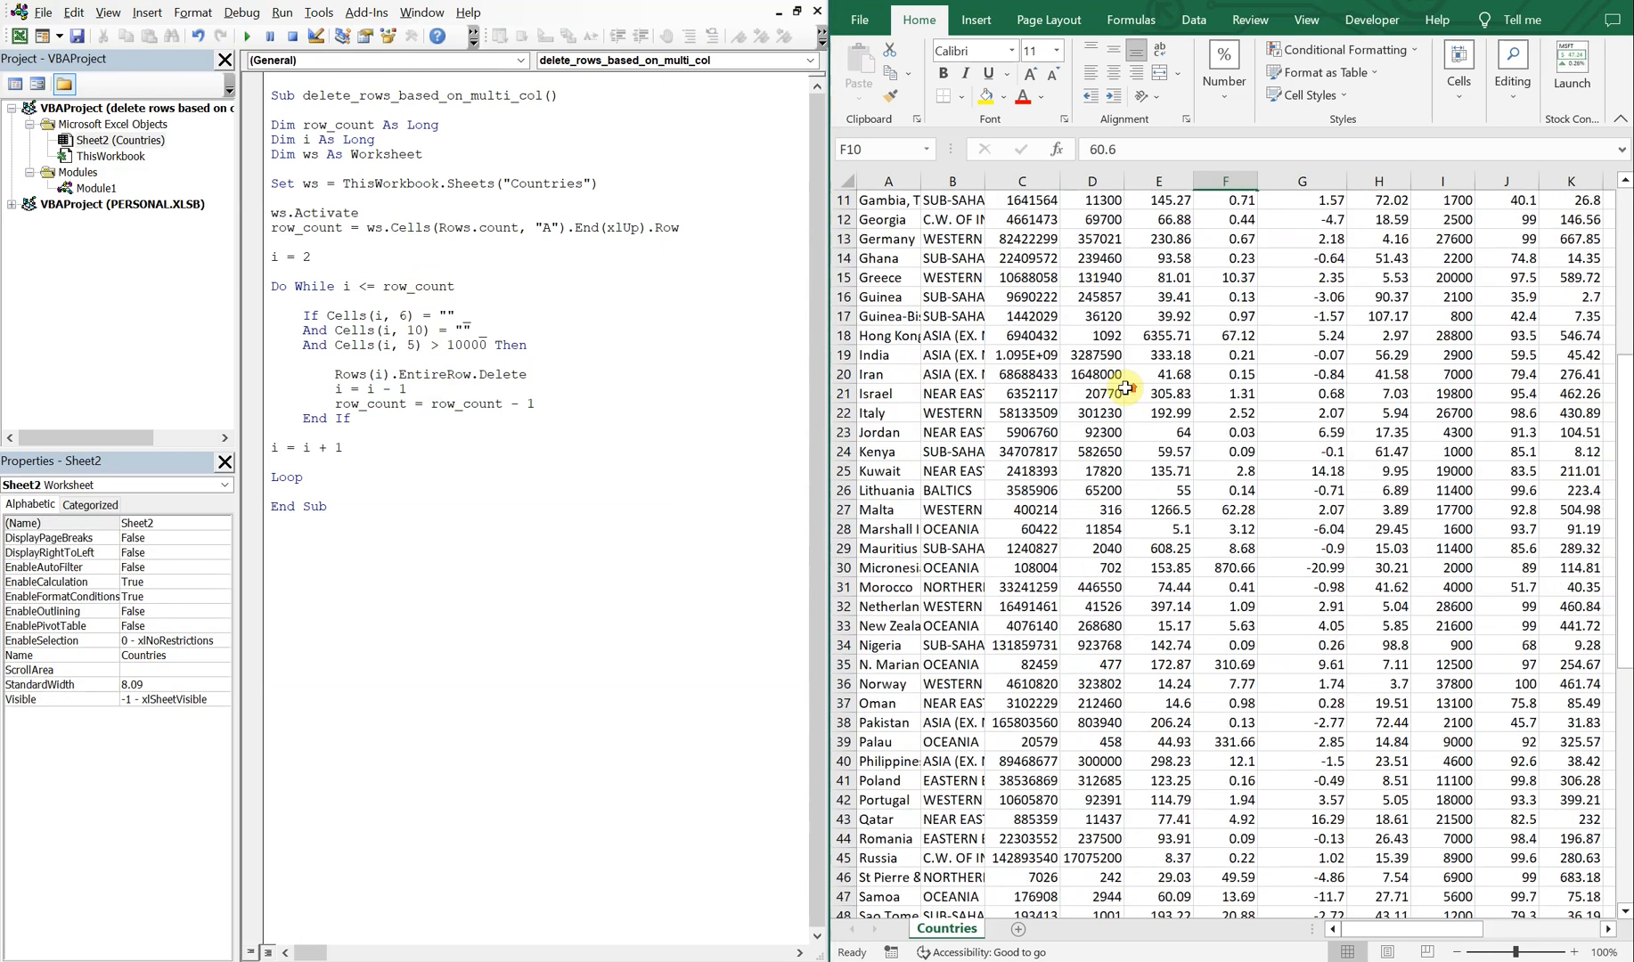